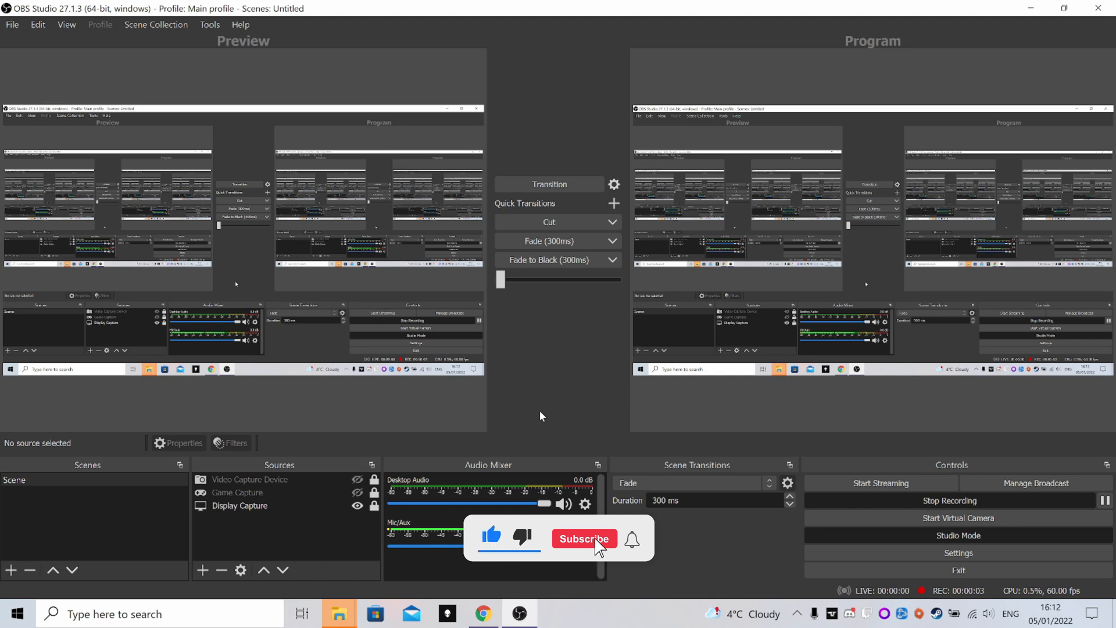
- Switch to the game's Wikipedia article and scroll through its Gameplay section
click(584, 538)
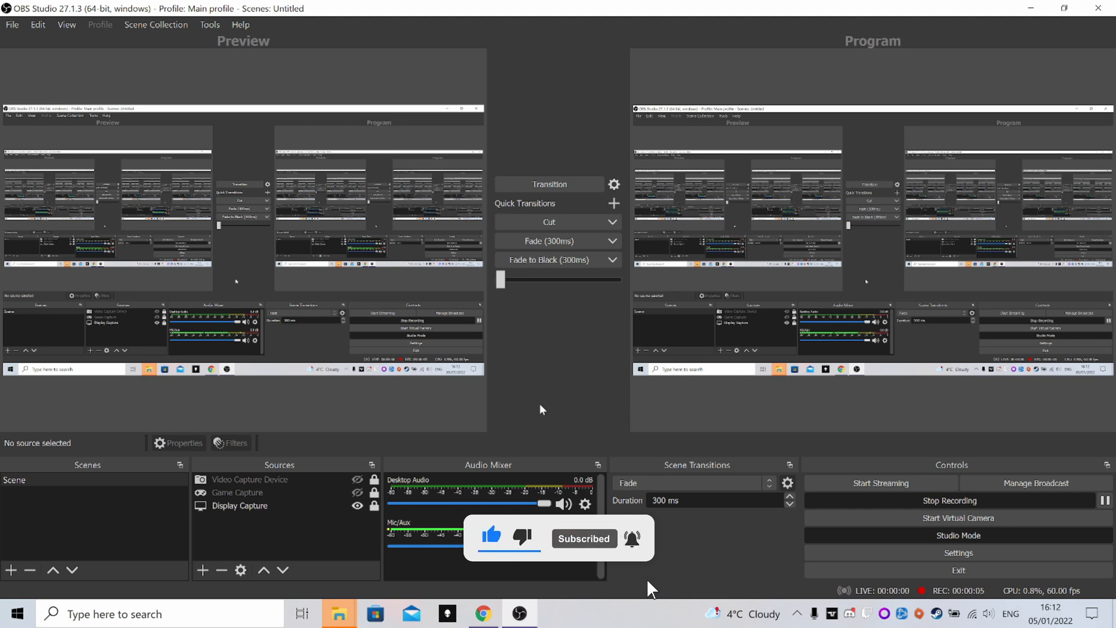
mouse_move(588, 409)
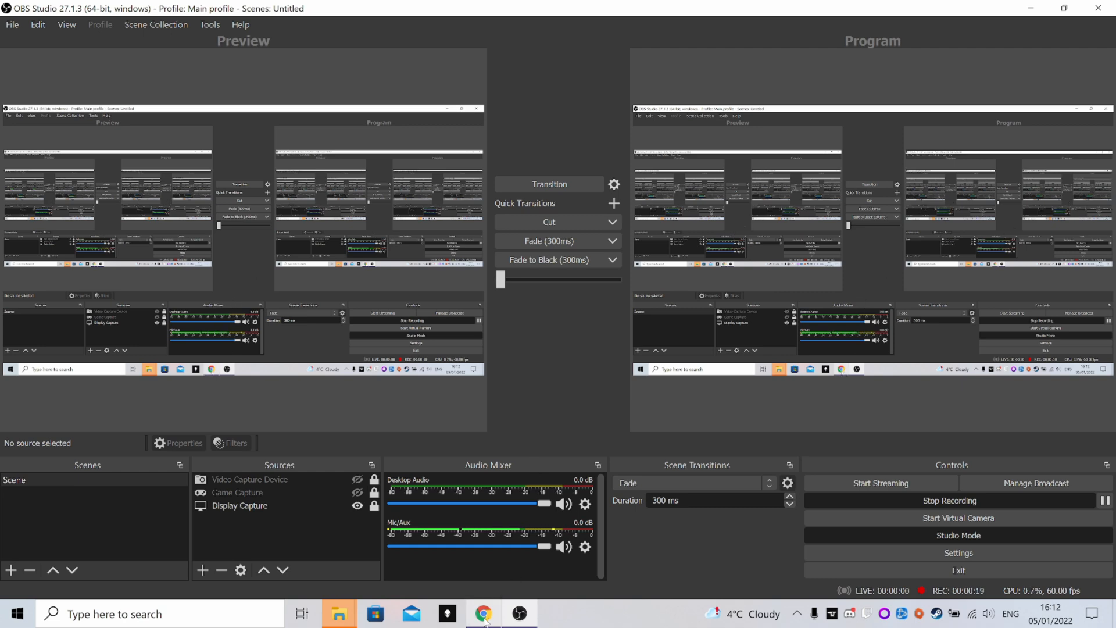
click(482, 614)
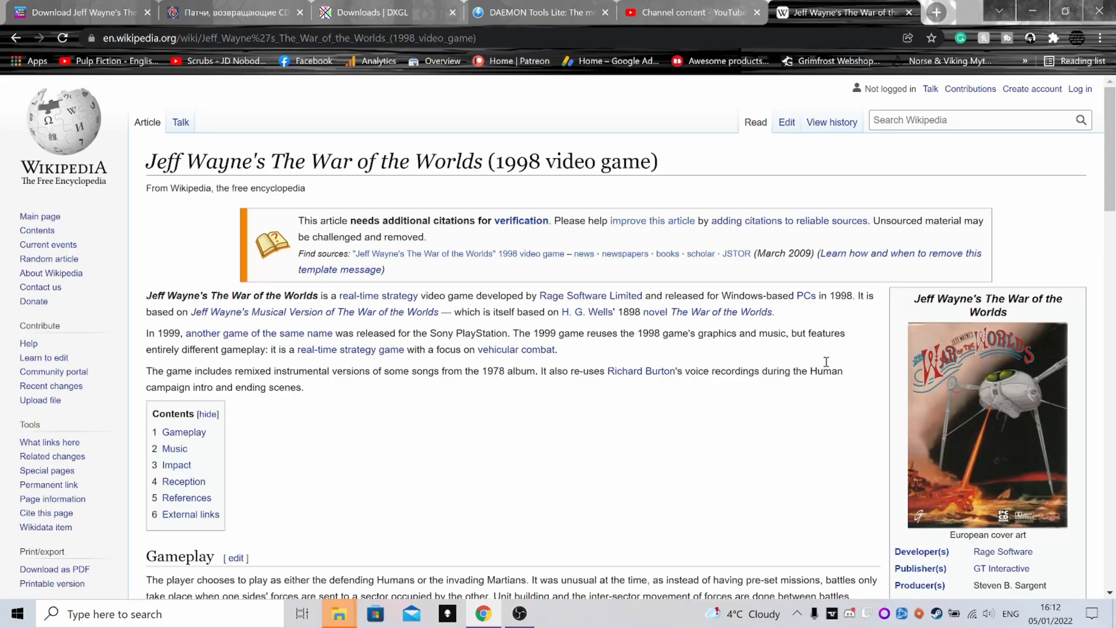
scroll(down, 3)
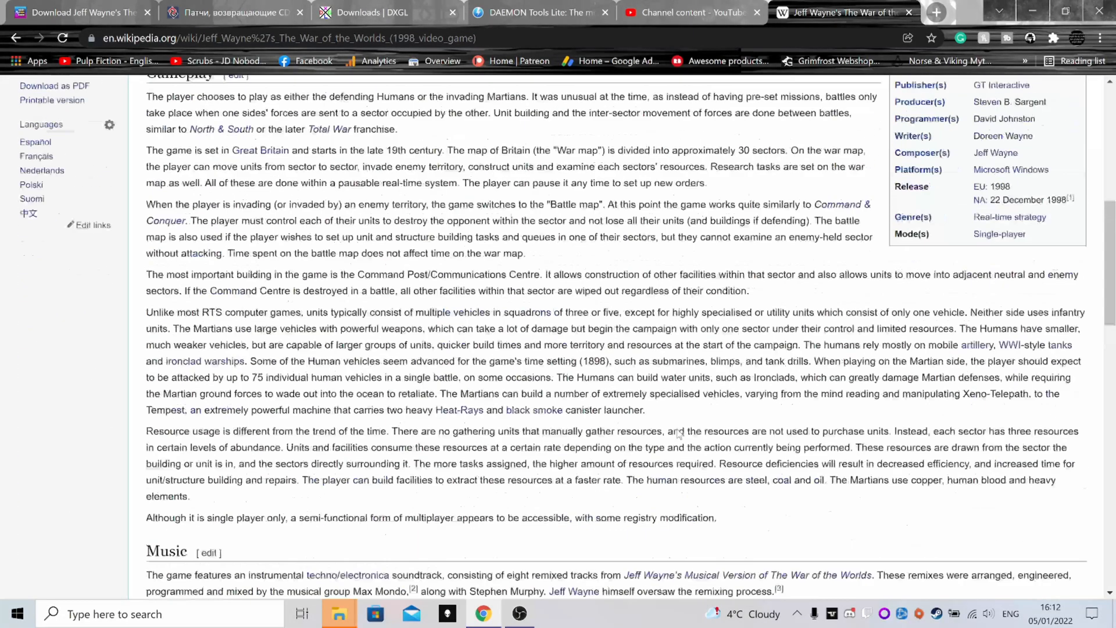
scroll(up, 3)
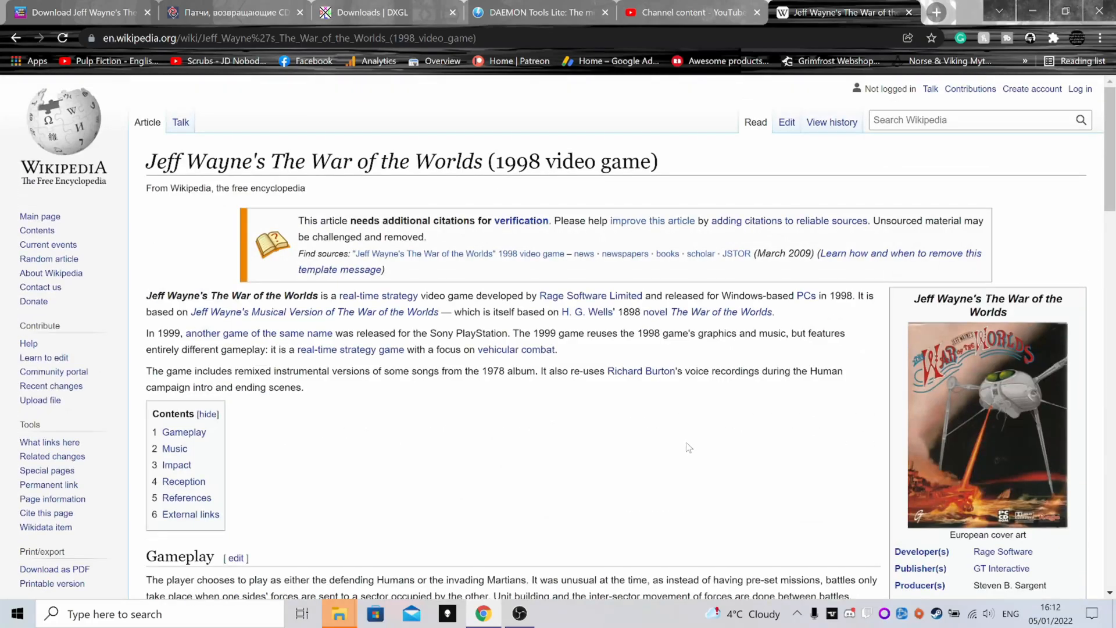
mouse_move(687, 407)
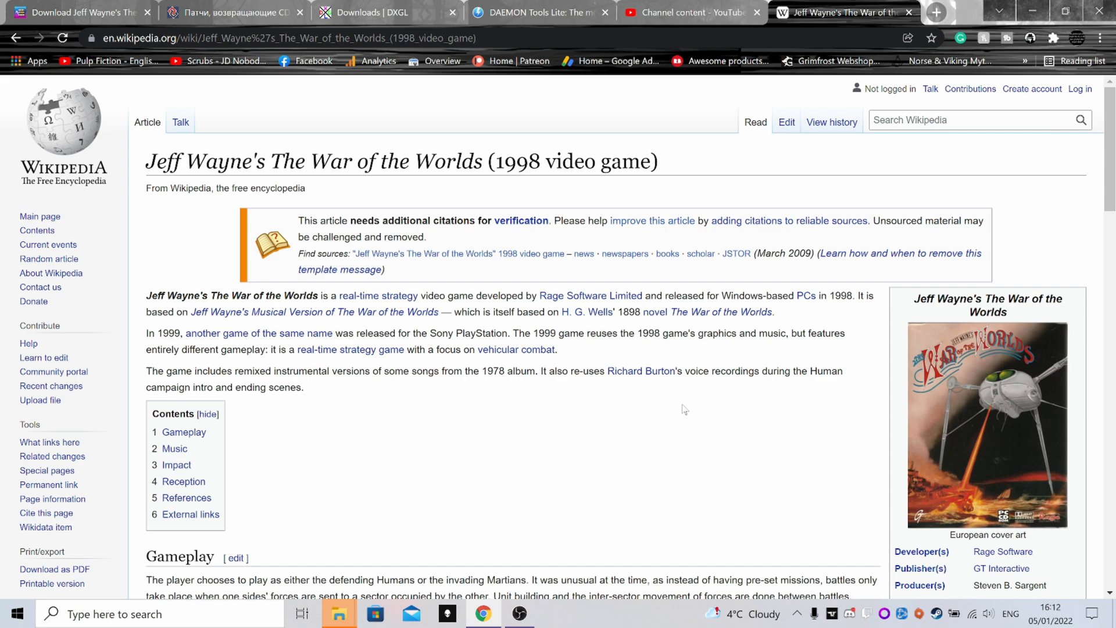
scroll(down, 3)
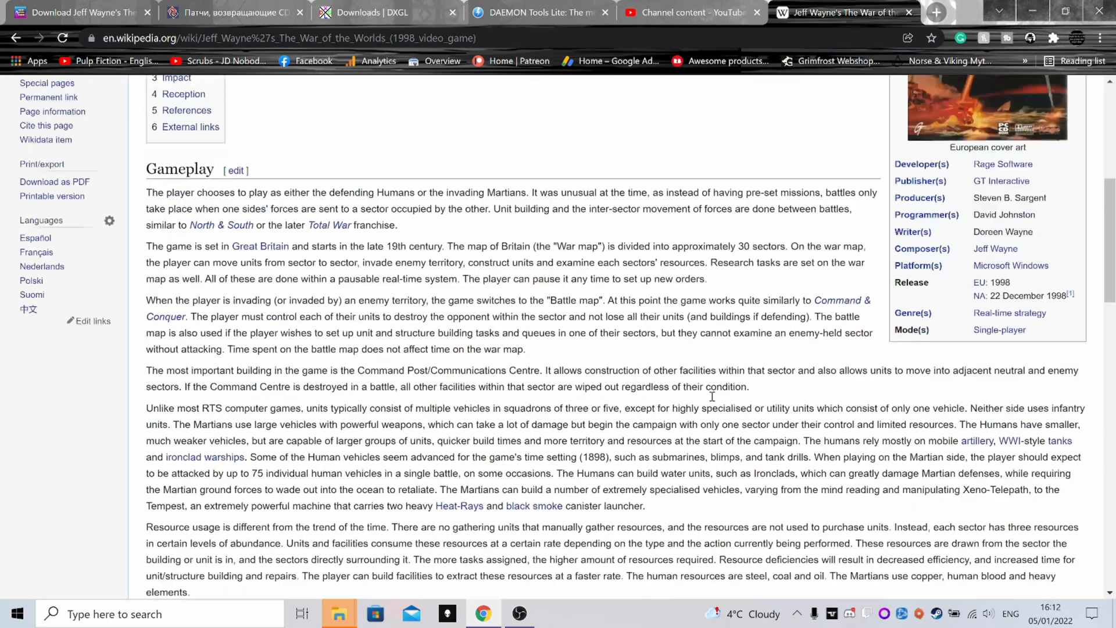
scroll(up, 3)
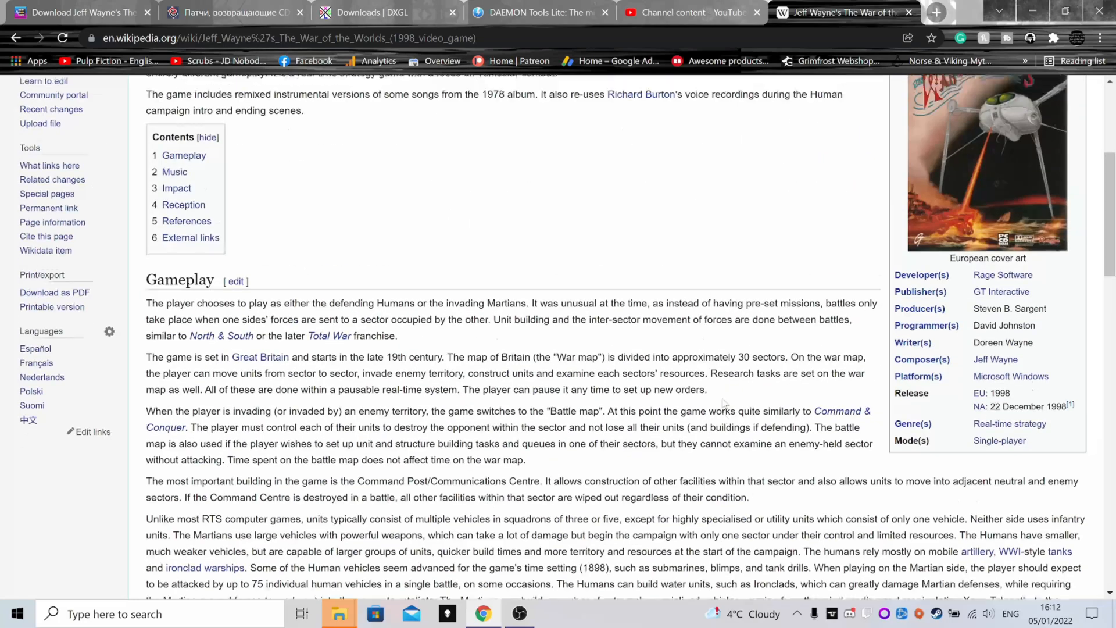
scroll(up, 3)
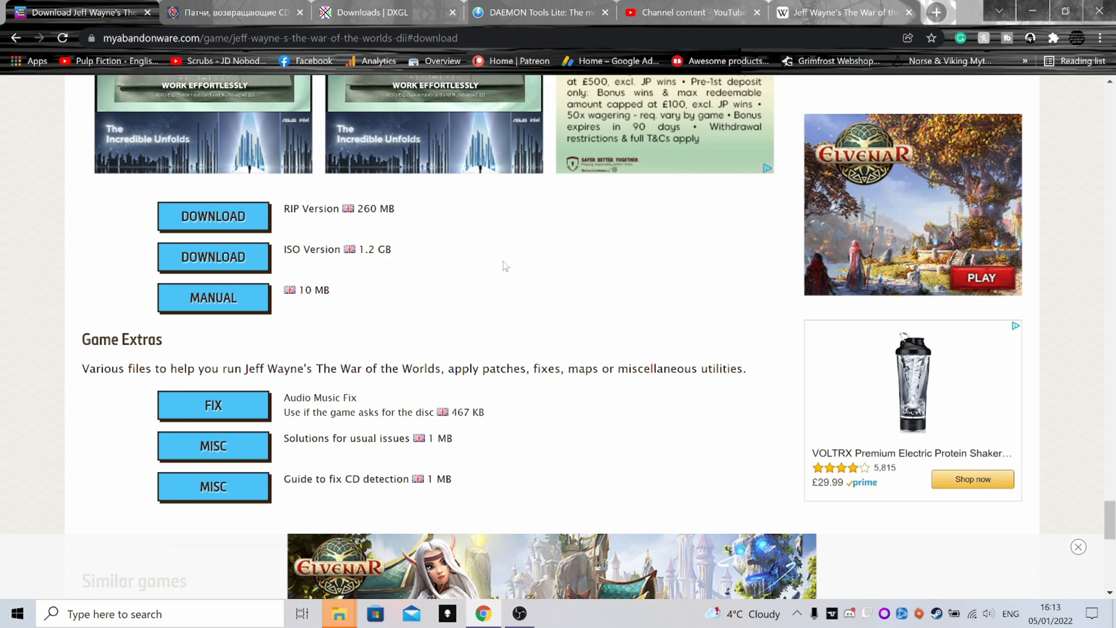
- Scroll the MyAbandonware page down to the Download section with RIP and ISO buttons
scroll(down, 3)
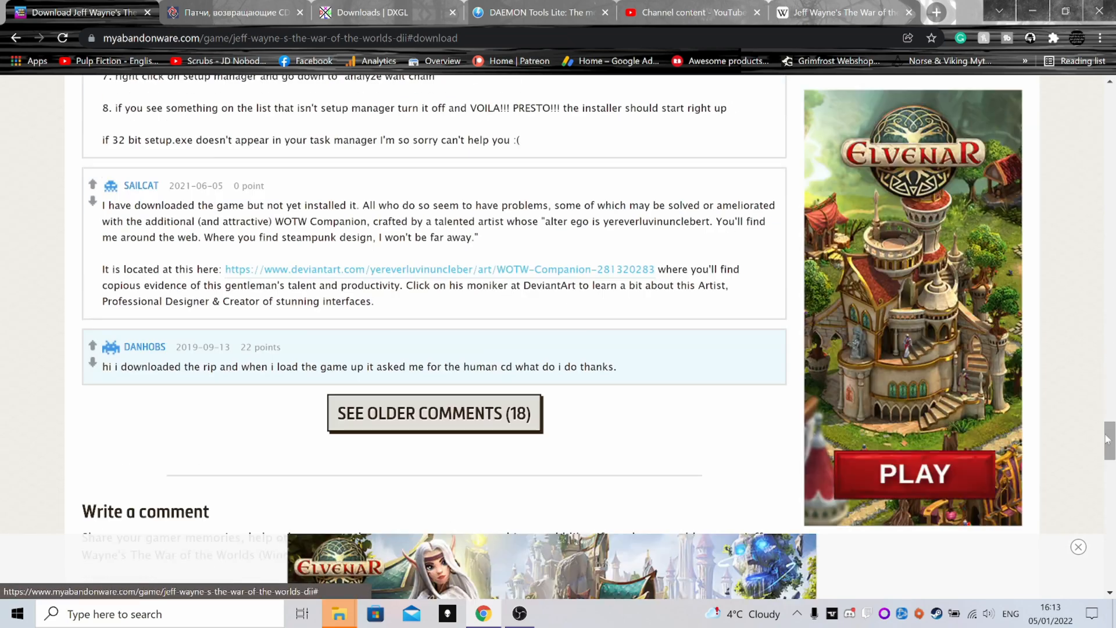
scroll(up, 3)
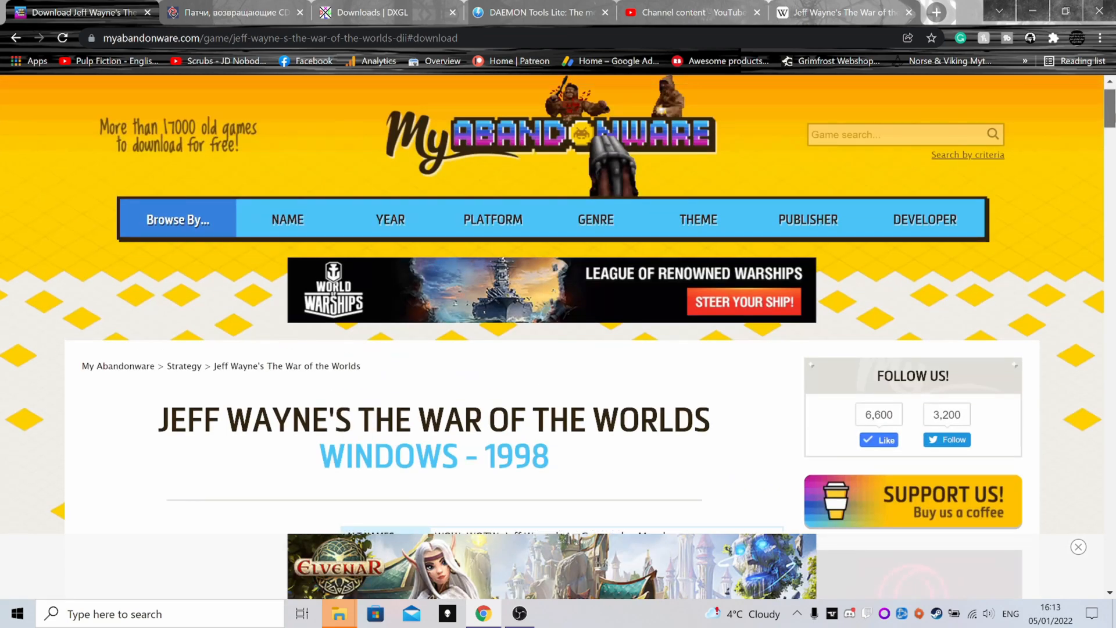
scroll(down, 3)
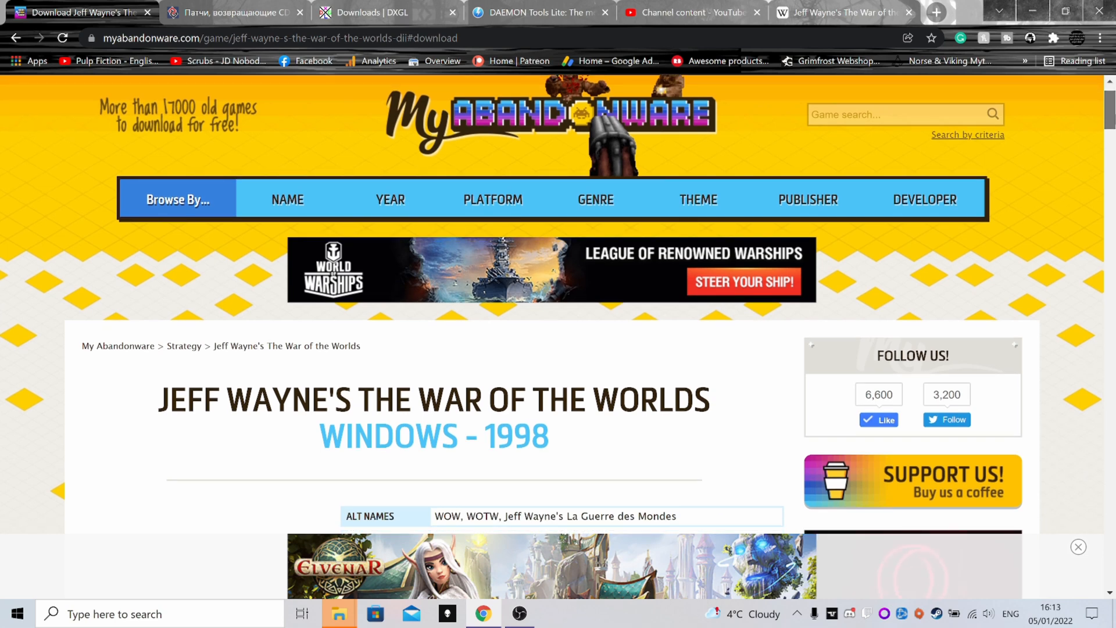
scroll(down, 3)
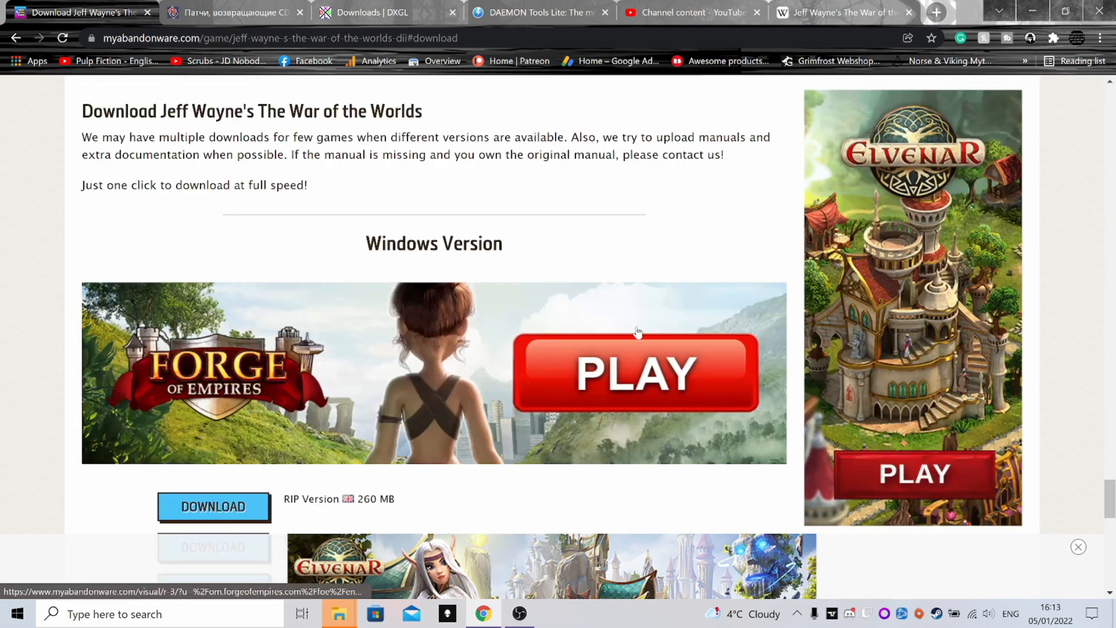
scroll(down, 3)
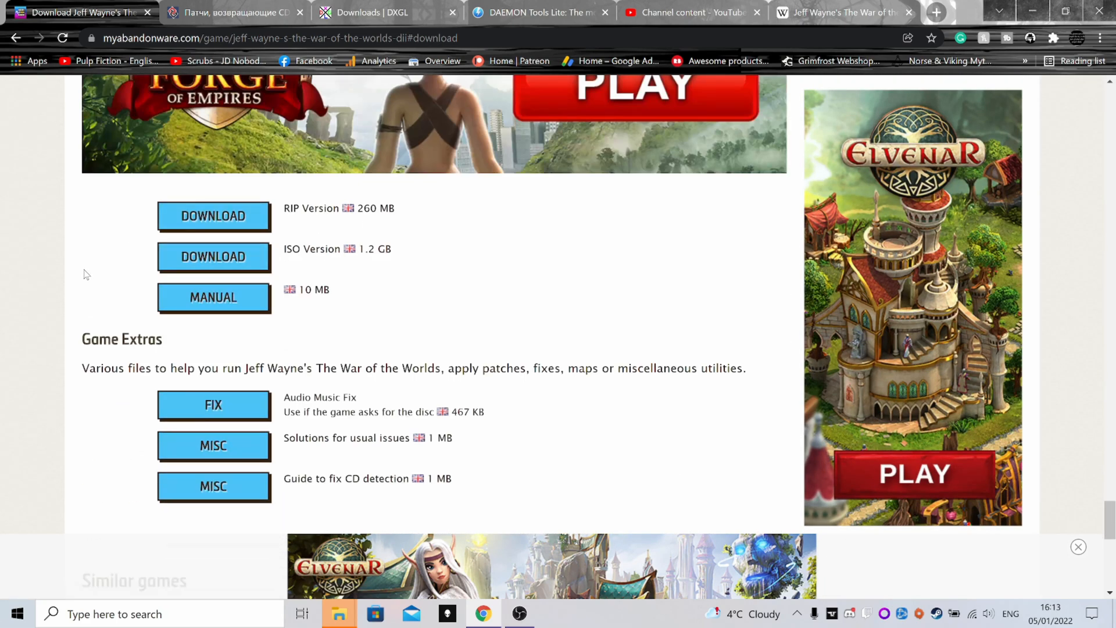
mouse_move(210, 247)
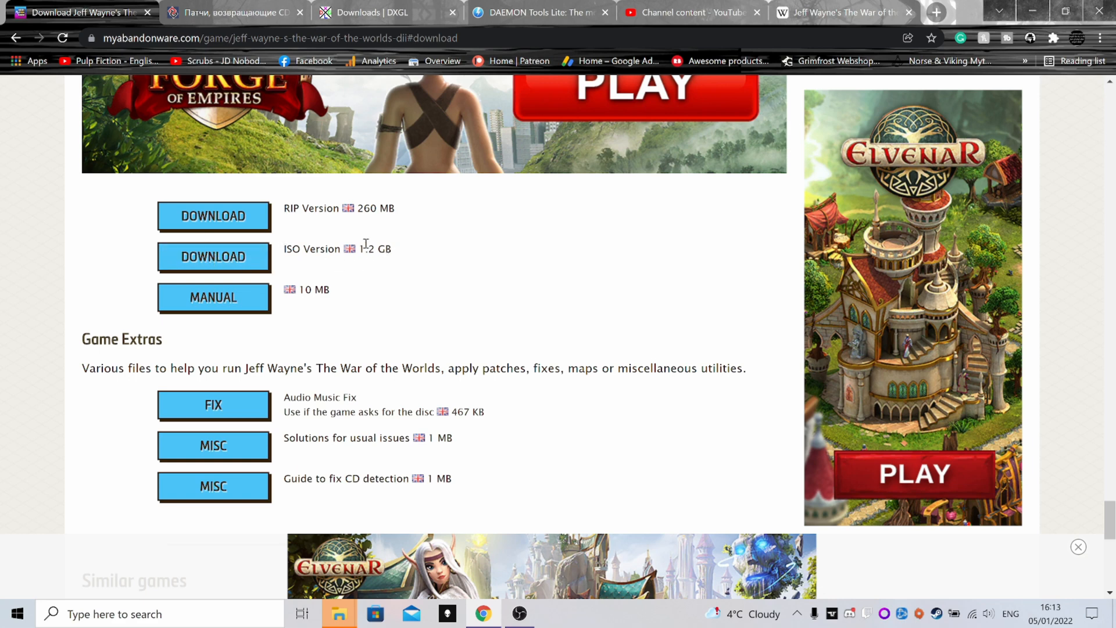
mouse_move(530, 284)
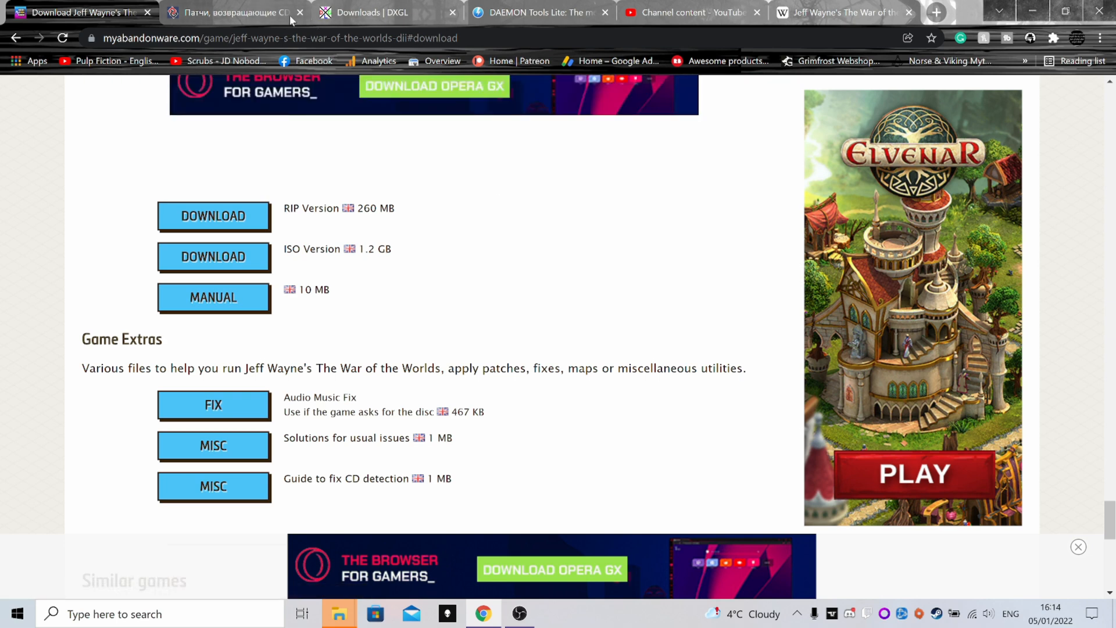
- Switch to the old-games.ru thread offering the wowpatch.zip CD audio fix
click(235, 12)
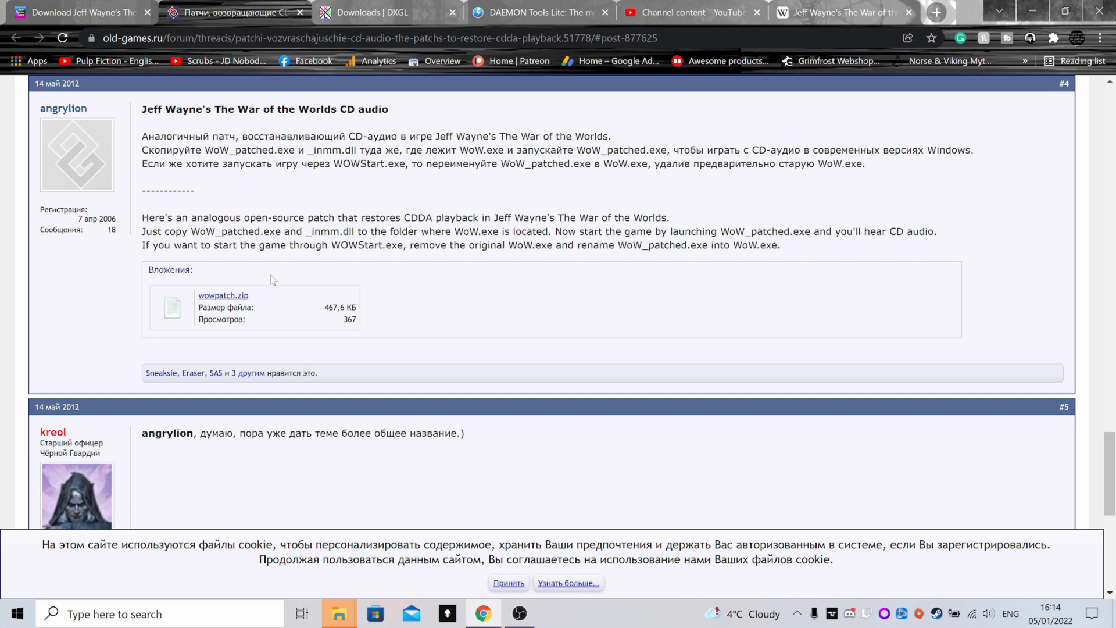
mouse_move(635, 265)
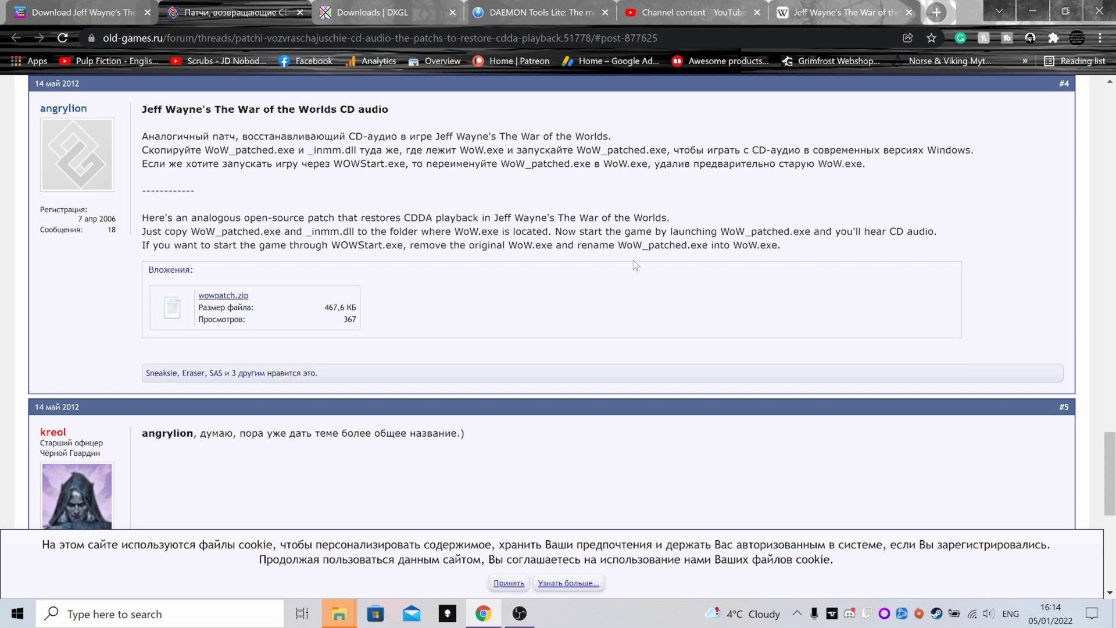
mouse_move(223, 294)
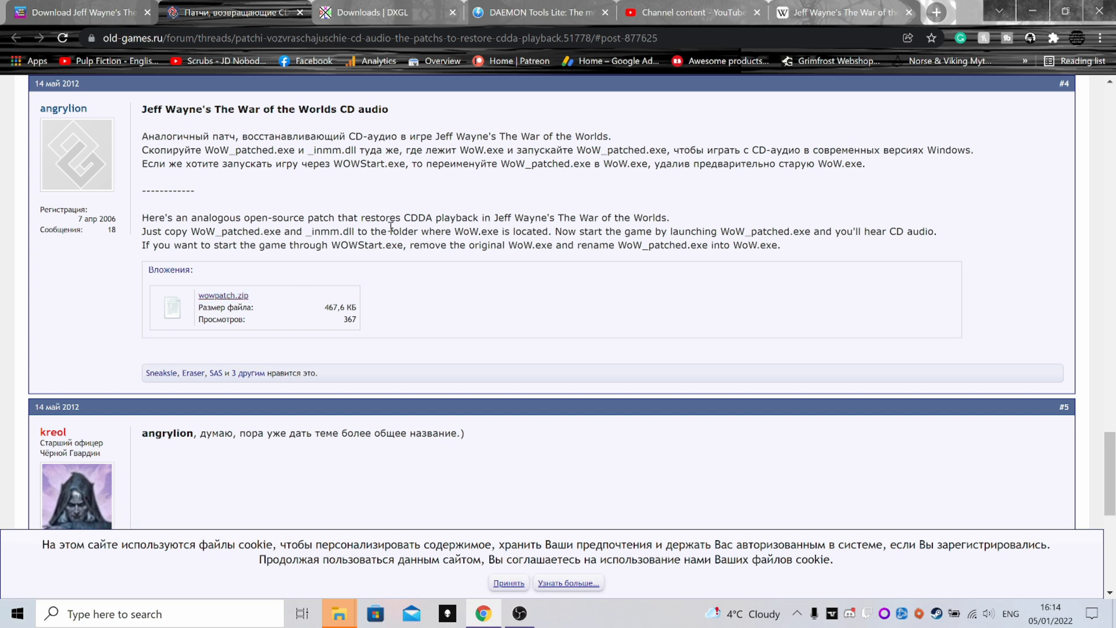
mouse_move(188, 268)
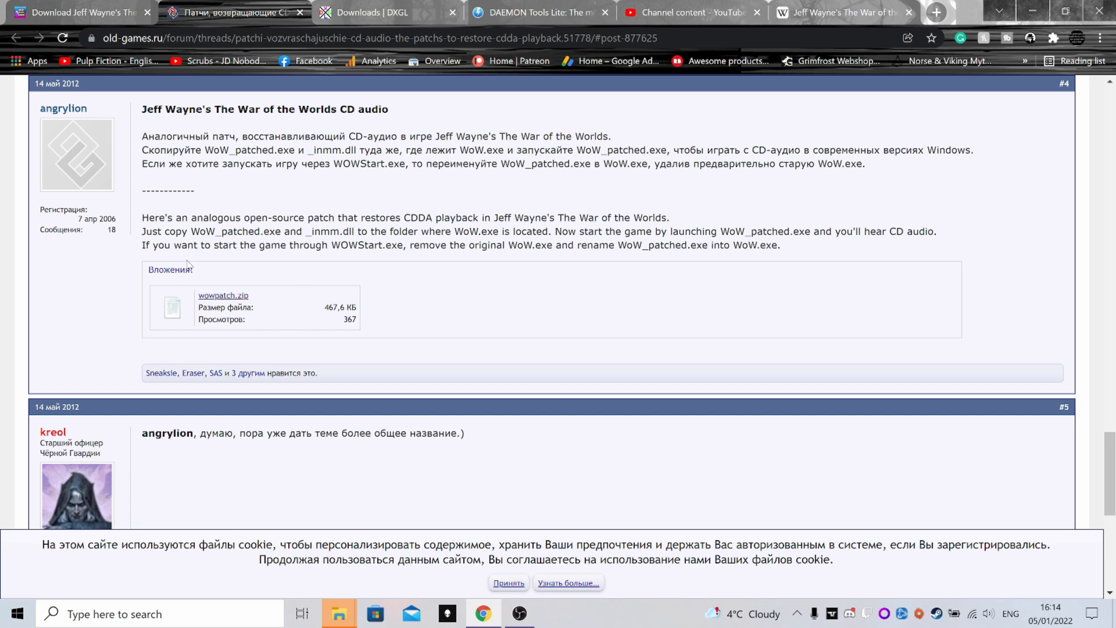
mouse_move(379, 316)
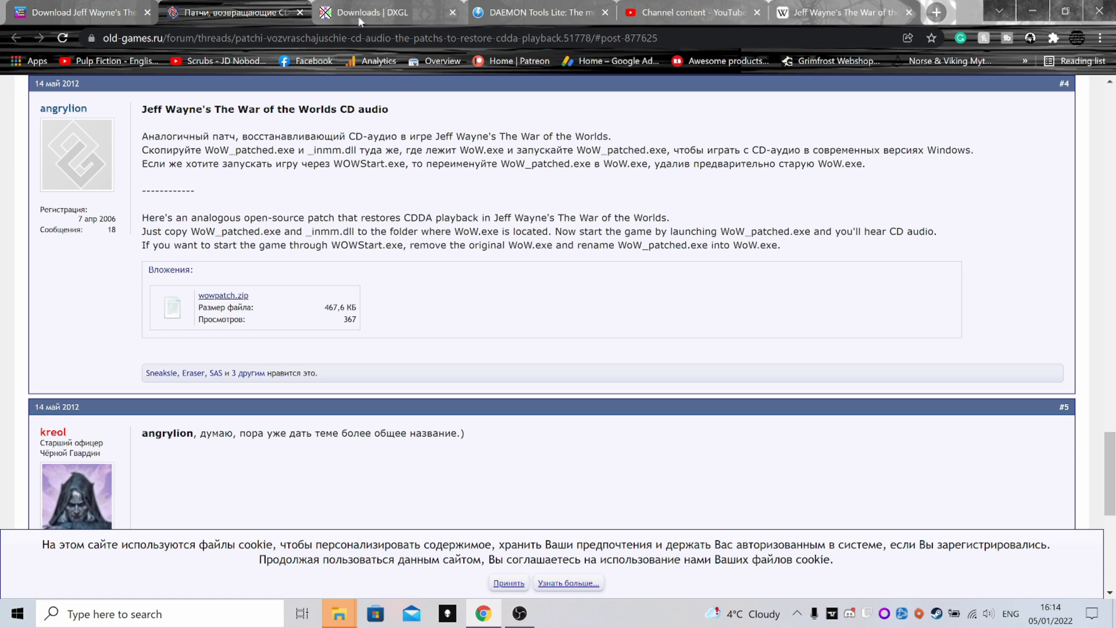
- View the DXGL Windows installer links, then switch to the DAEMON Tools Lite page
click(377, 11)
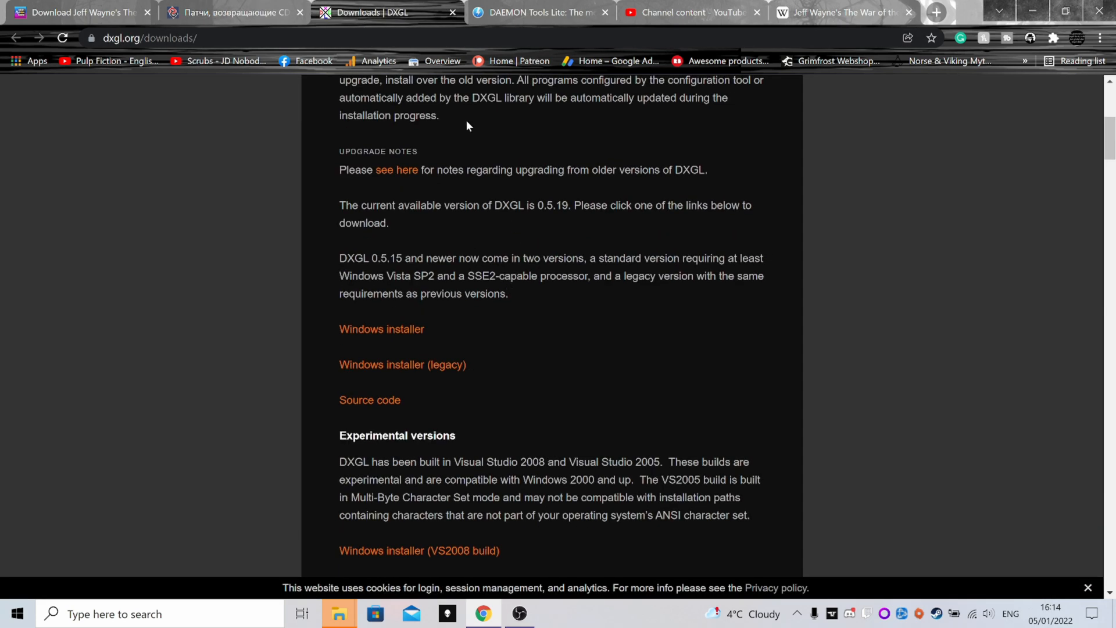
mouse_move(490, 337)
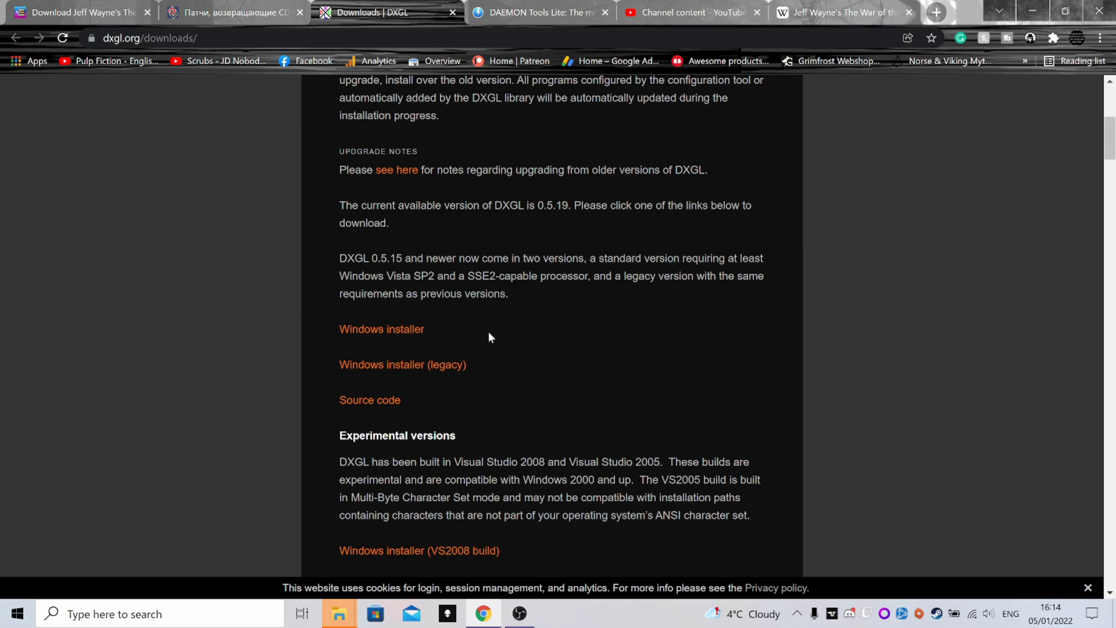
mouse_move(315, 324)
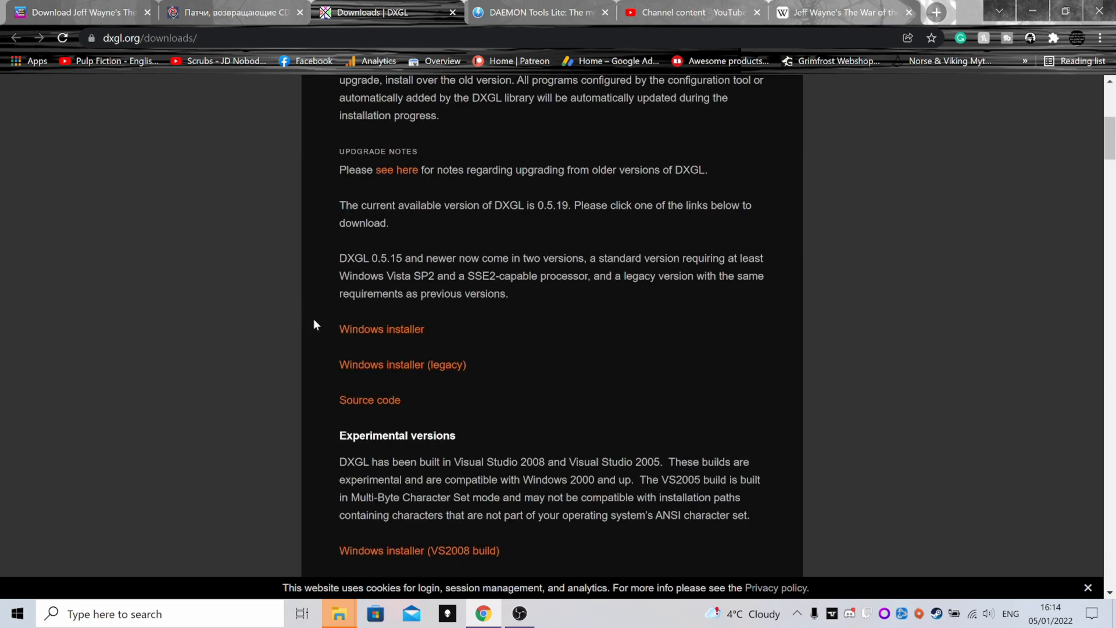
scroll(up, 3)
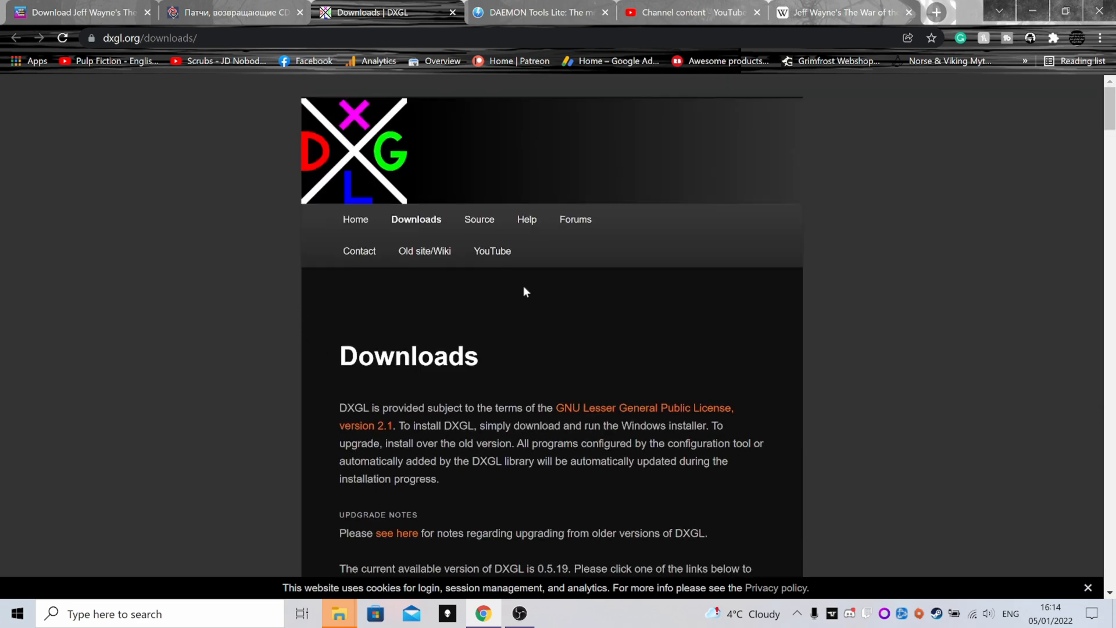
scroll(down, 3)
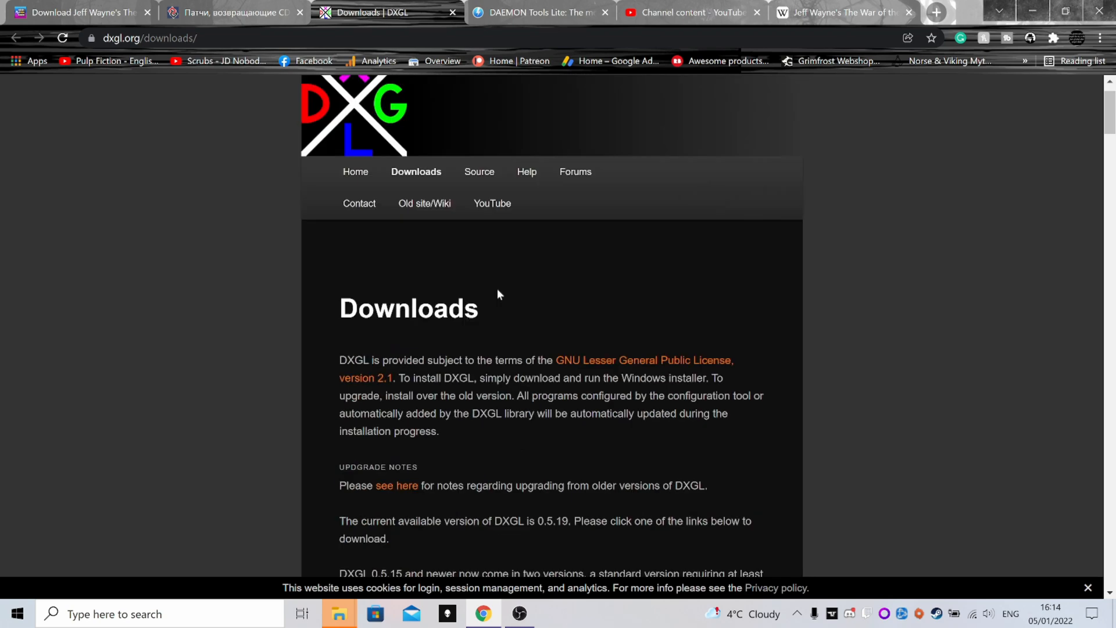
click(538, 11)
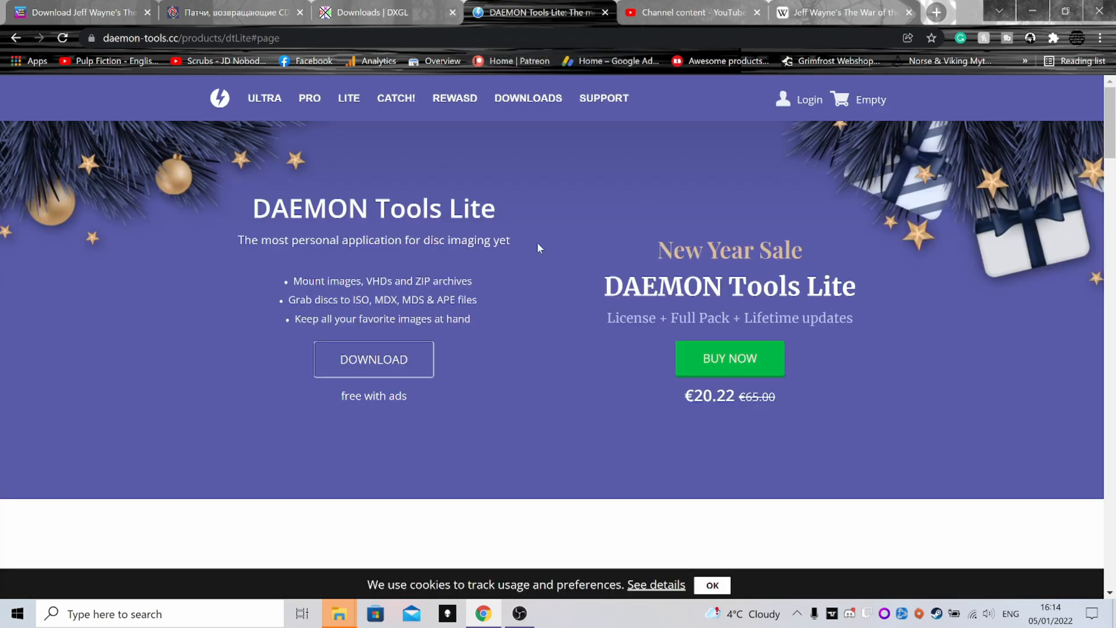
mouse_move(384, 322)
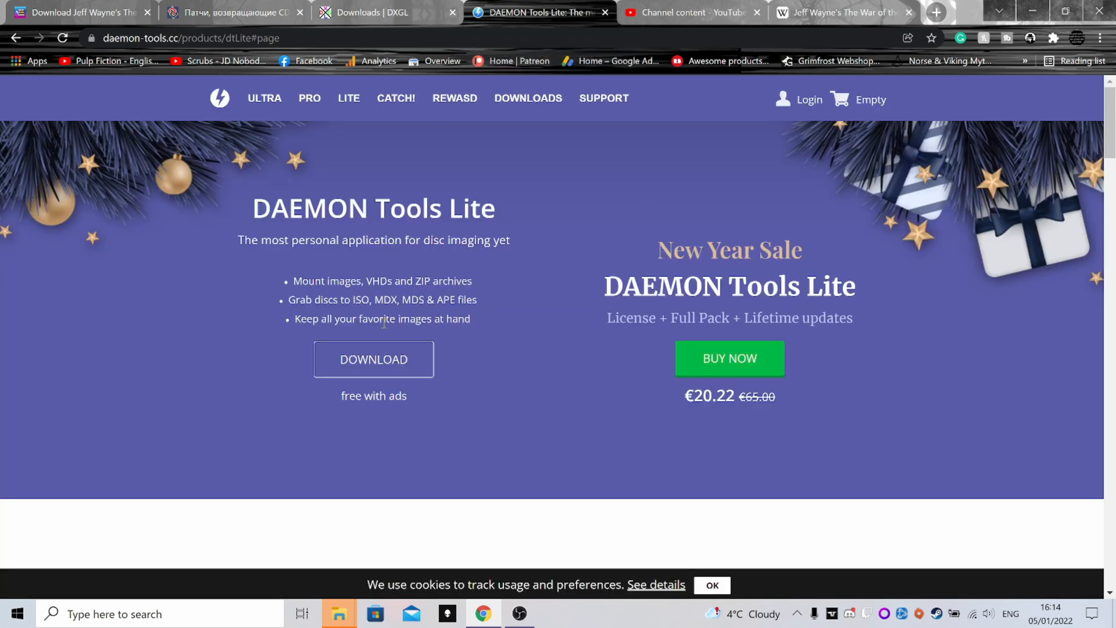
mouse_move(366, 278)
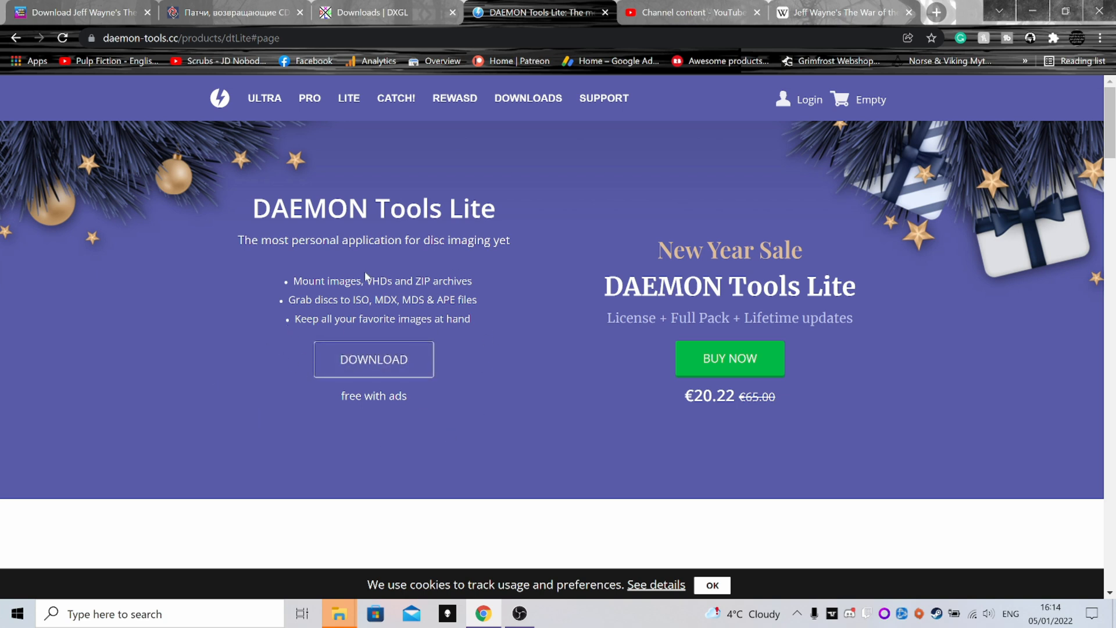
mouse_move(401, 333)
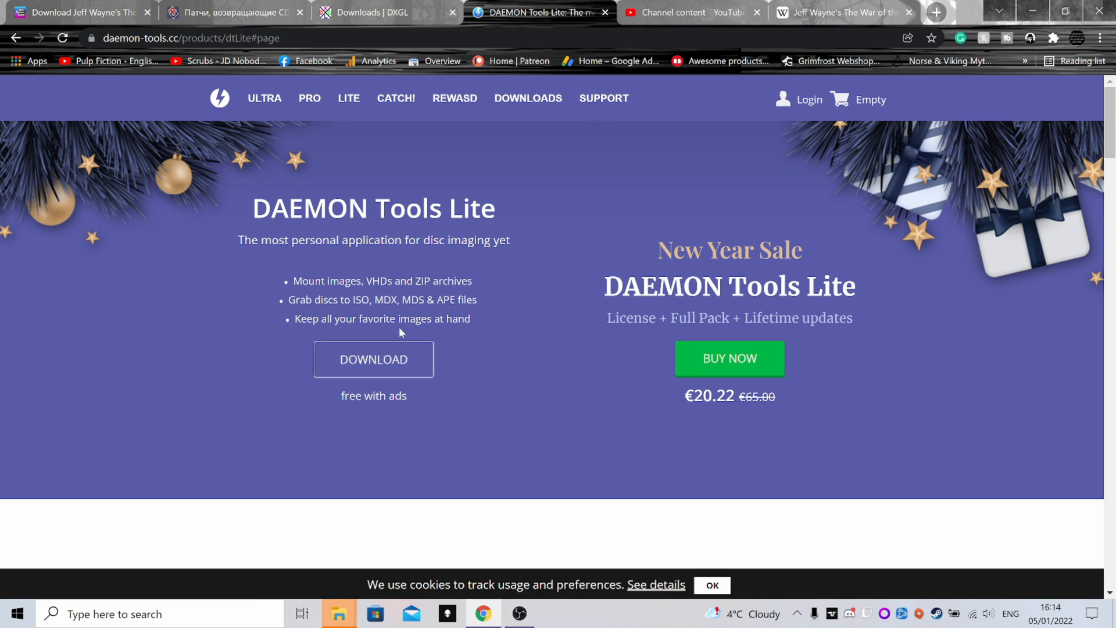
mouse_move(185, 336)
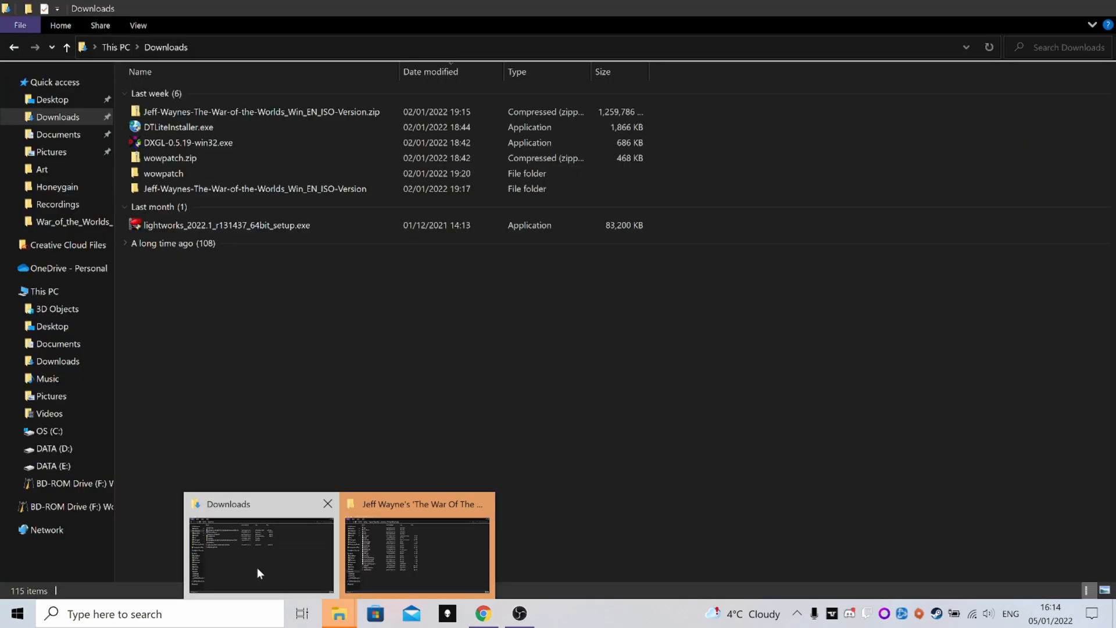
click(259, 544)
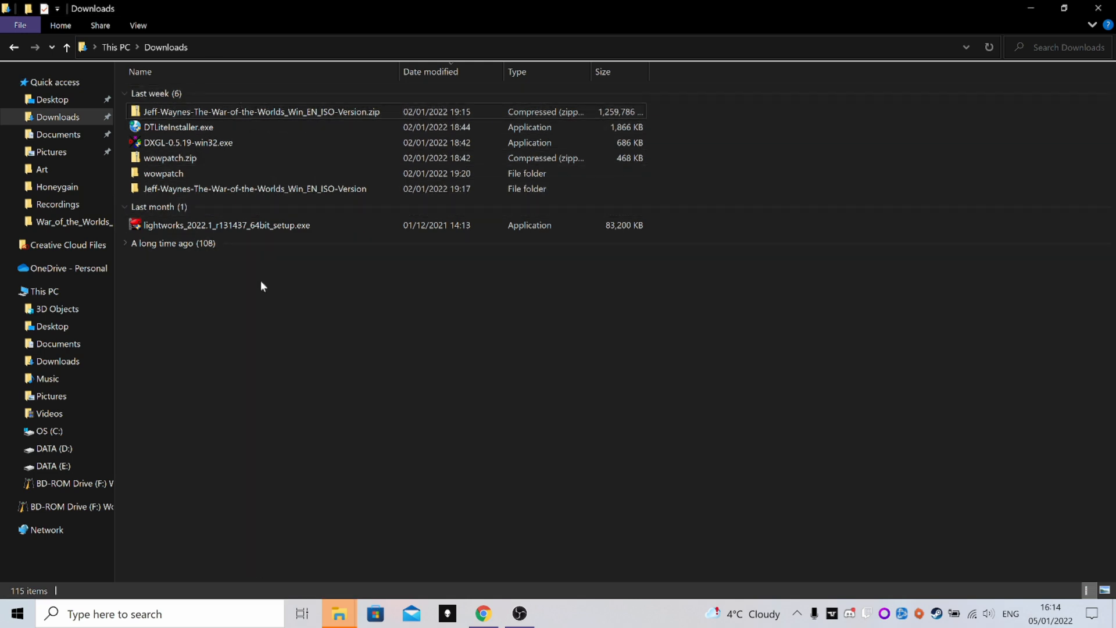
mouse_move(302, 545)
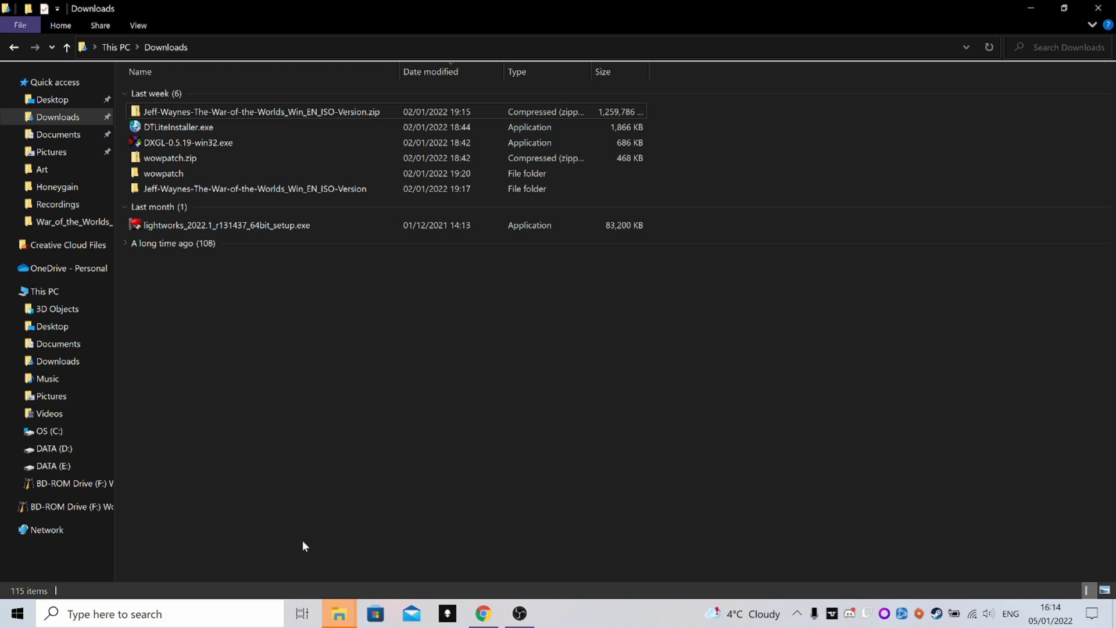
mouse_move(303, 285)
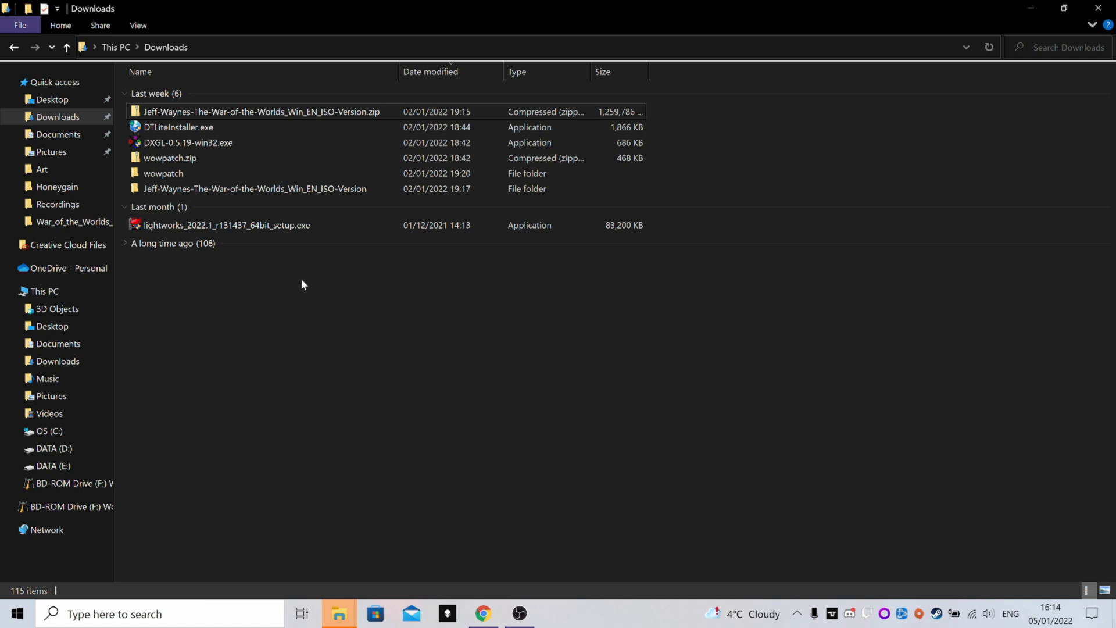
mouse_move(292, 114)
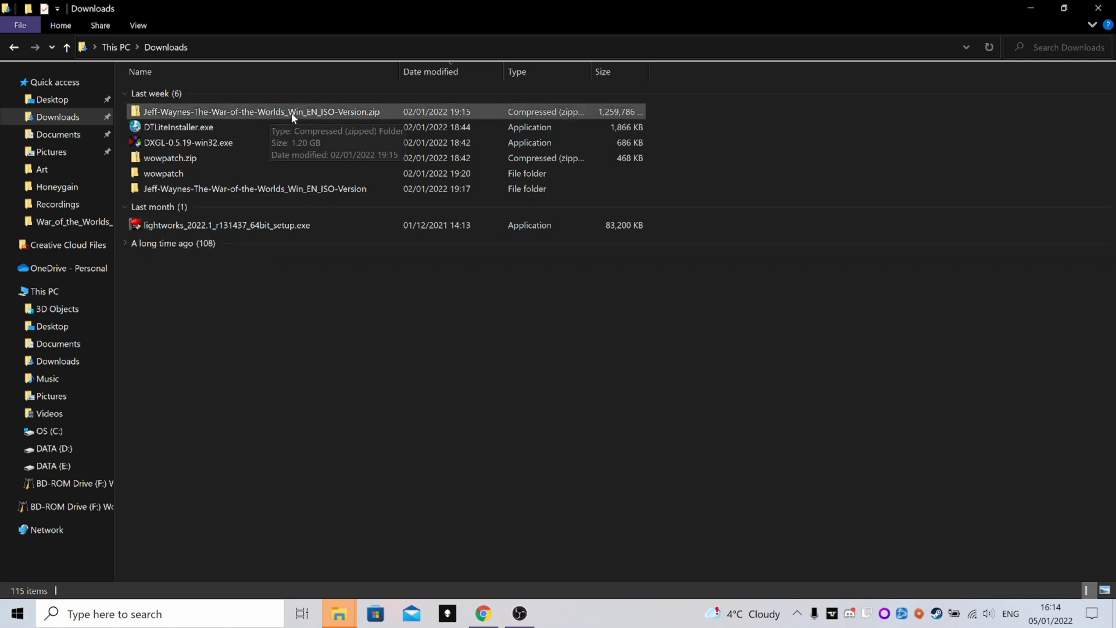
mouse_move(386, 111)
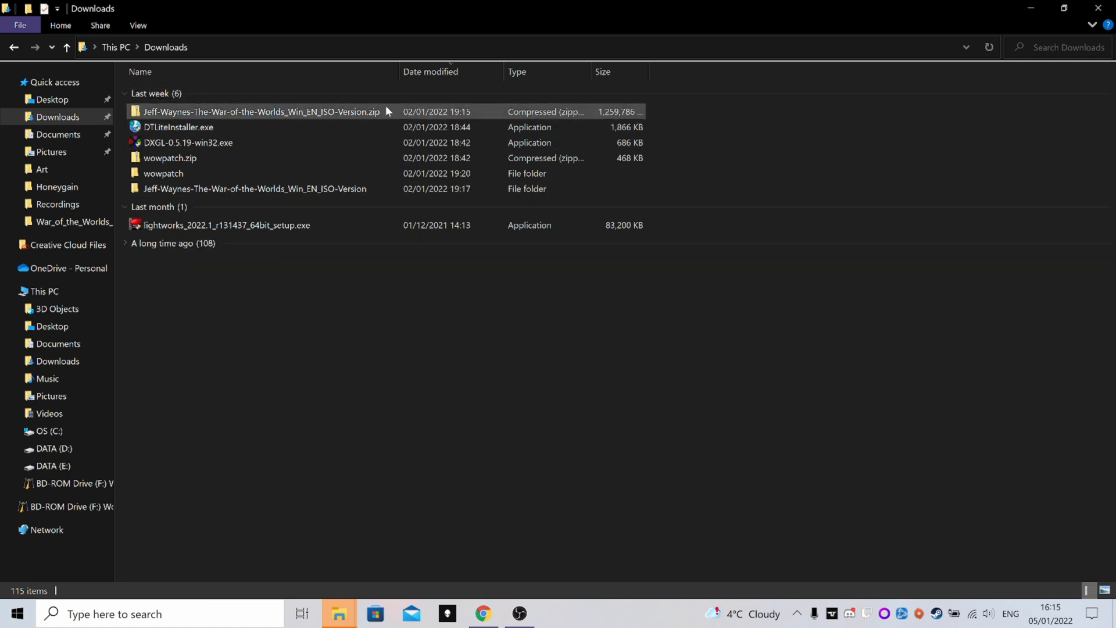
double_click(255, 188)
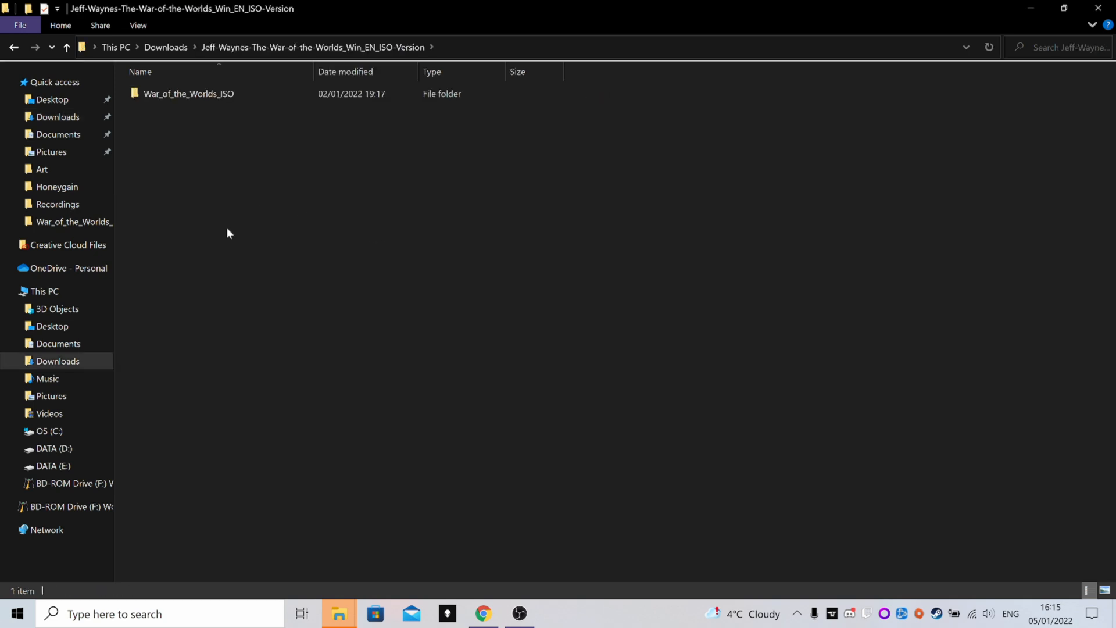
double_click(189, 93)
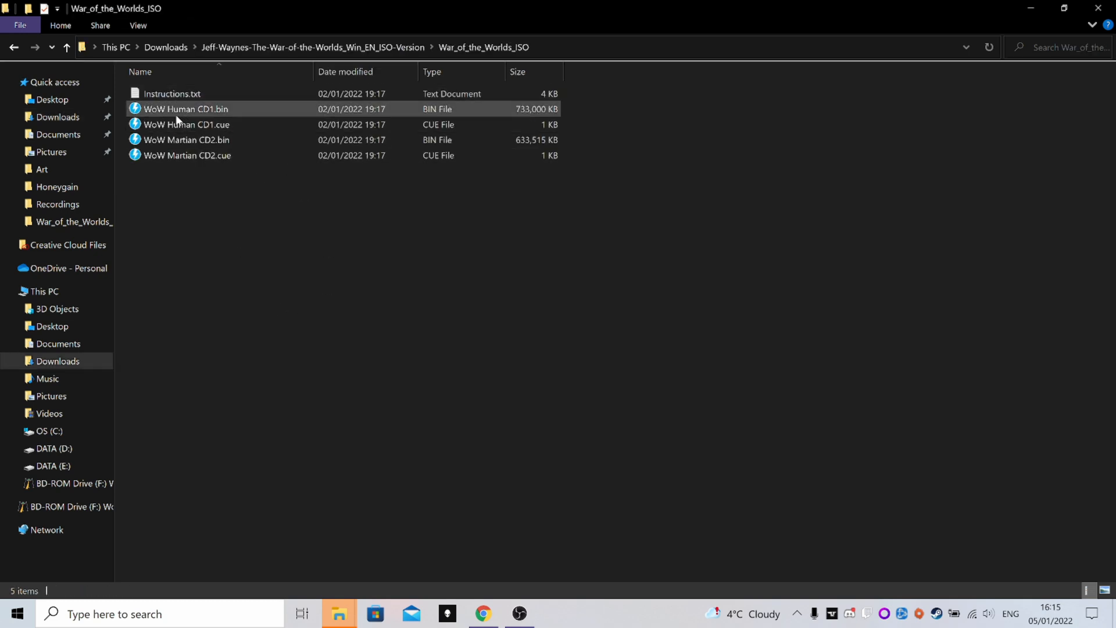
mouse_move(207, 188)
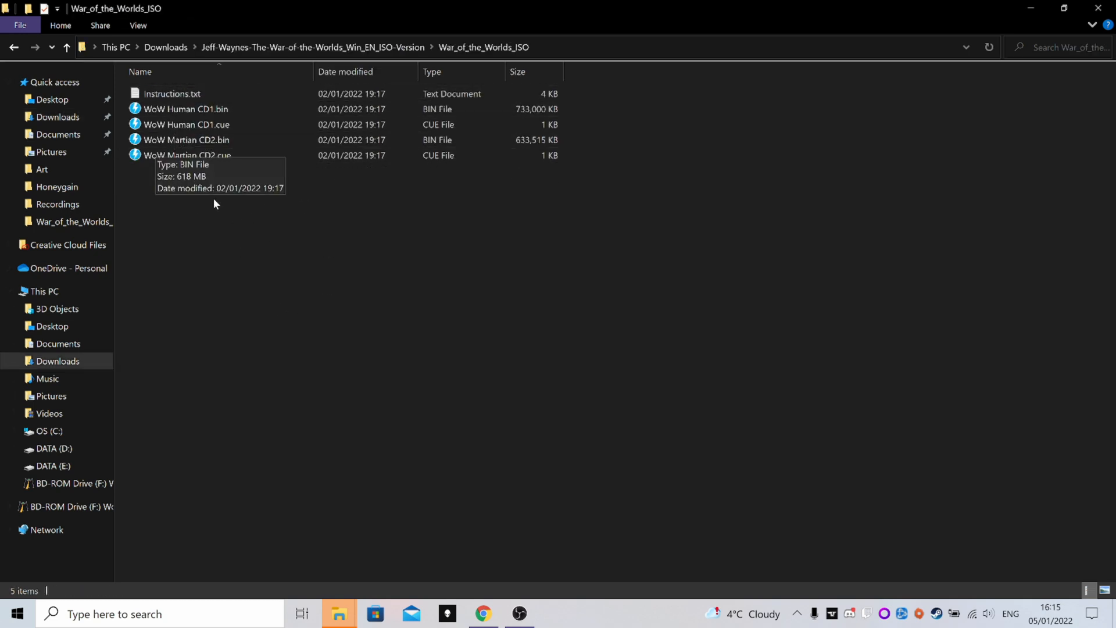
click(185, 124)
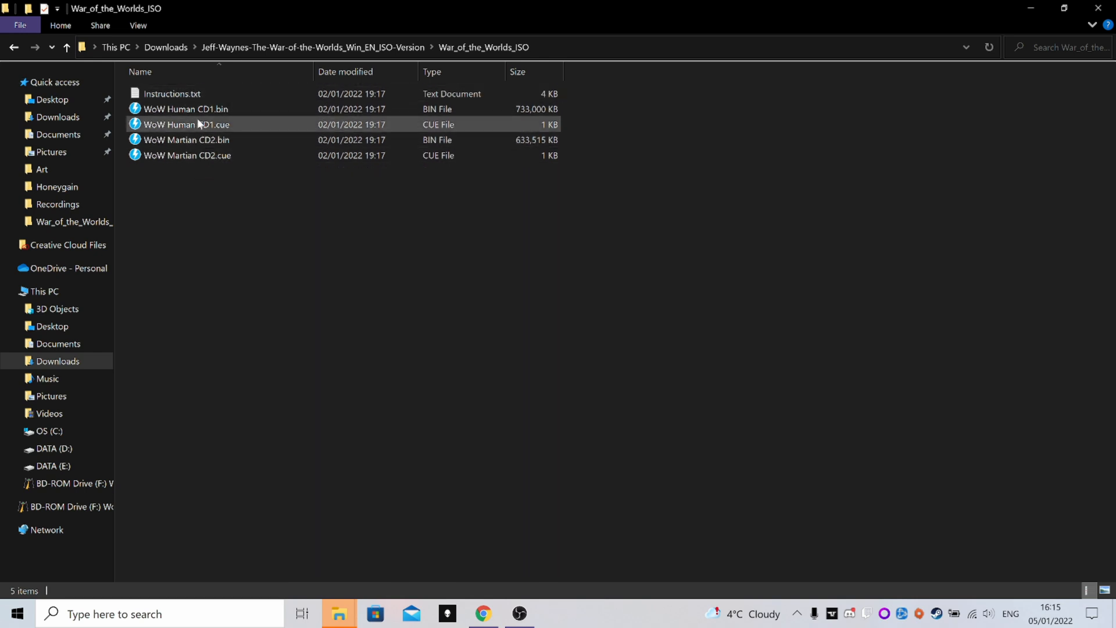
click(186, 172)
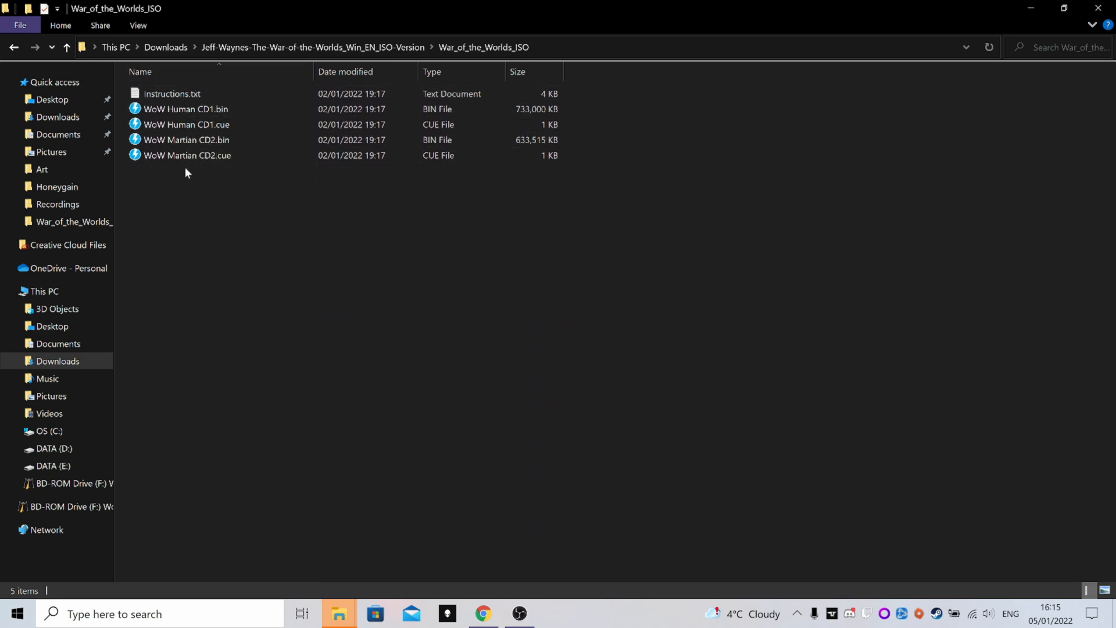
mouse_move(203, 87)
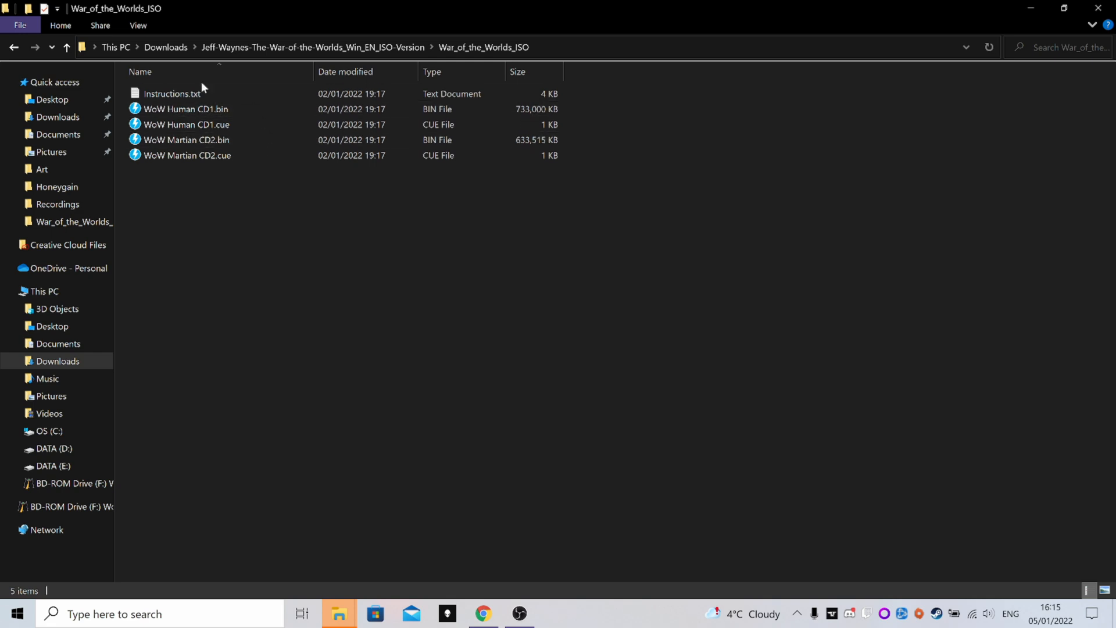
click(13, 47)
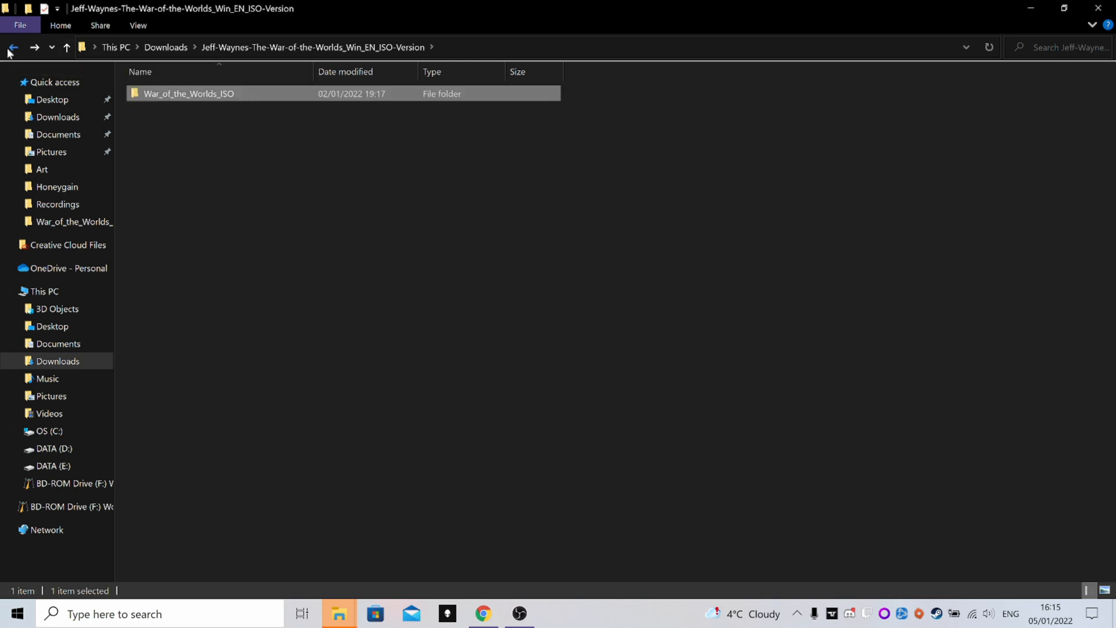
click(12, 46)
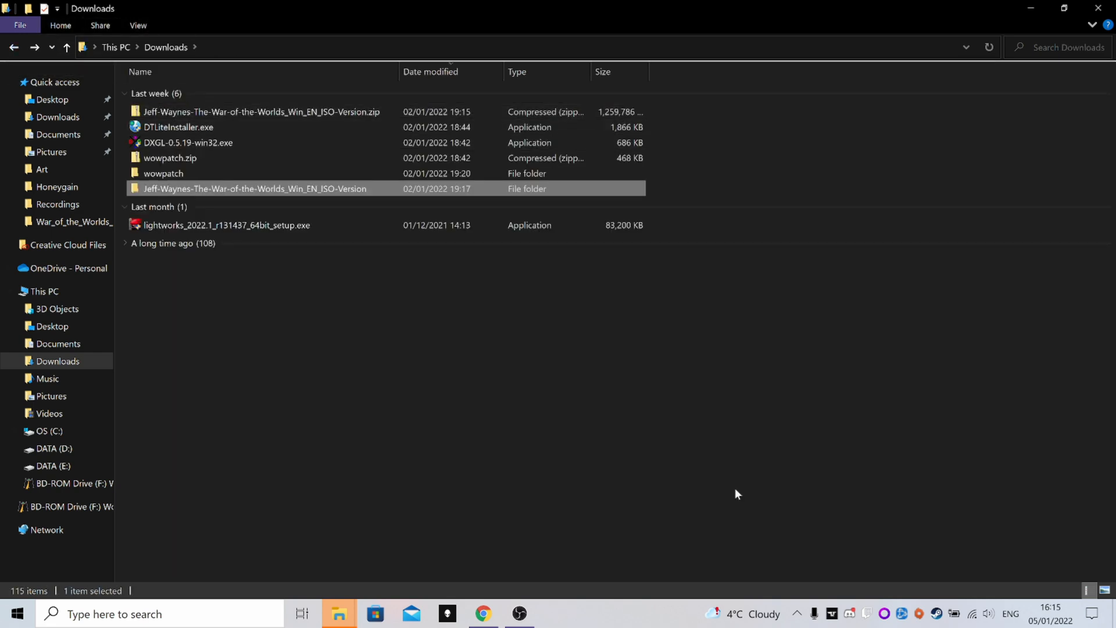
- Launch DAEMON Tools Lite from the tray and remove the empty F: virtual drive
click(795, 613)
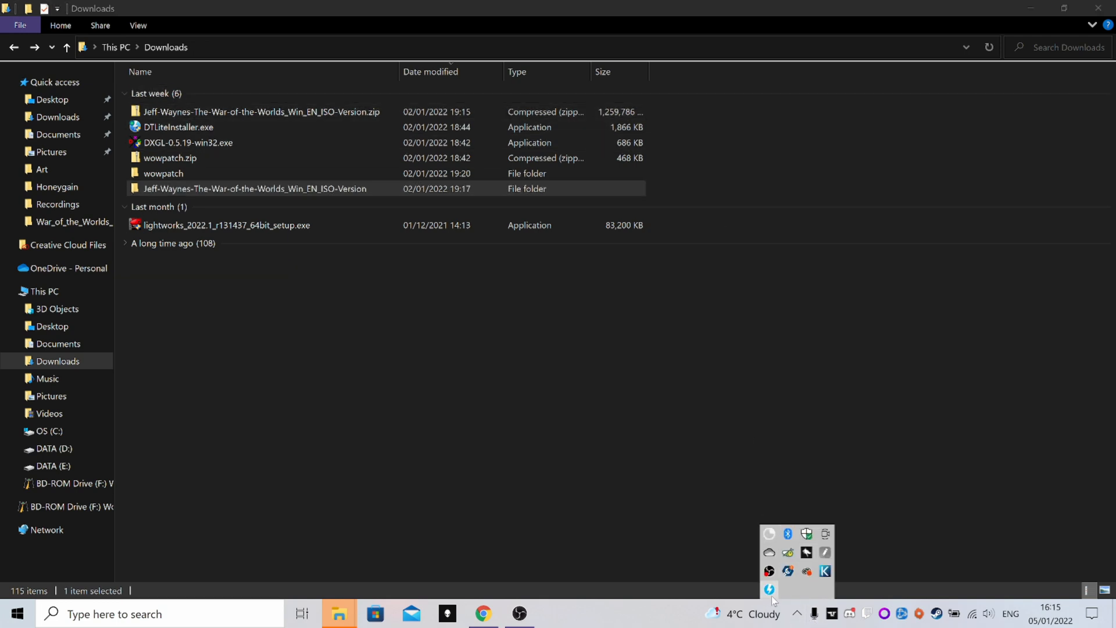
click(768, 588)
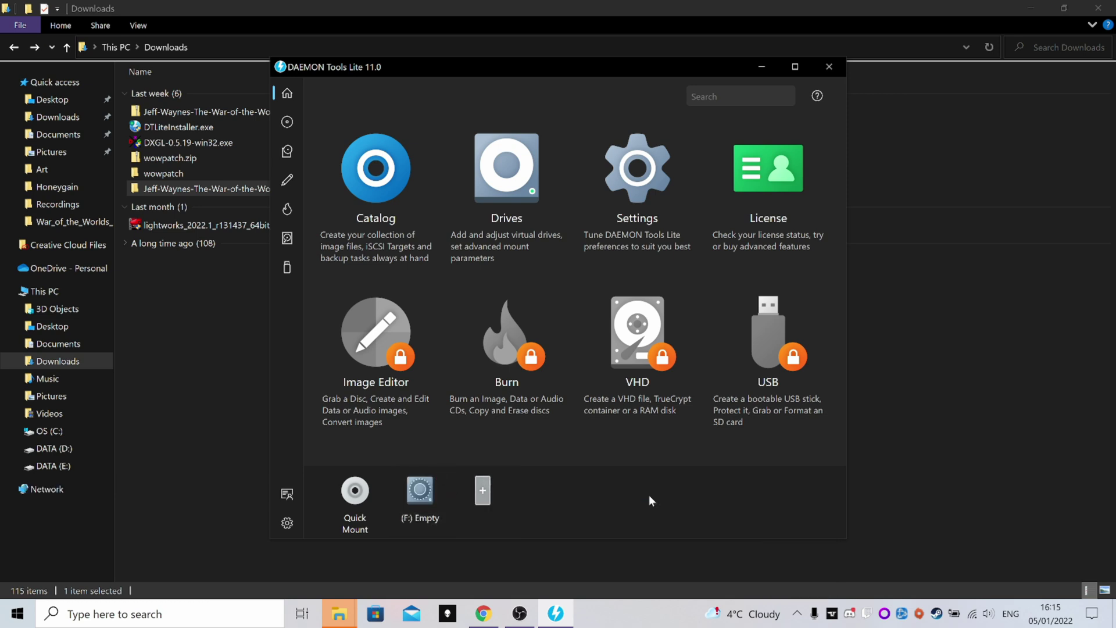
click(420, 489)
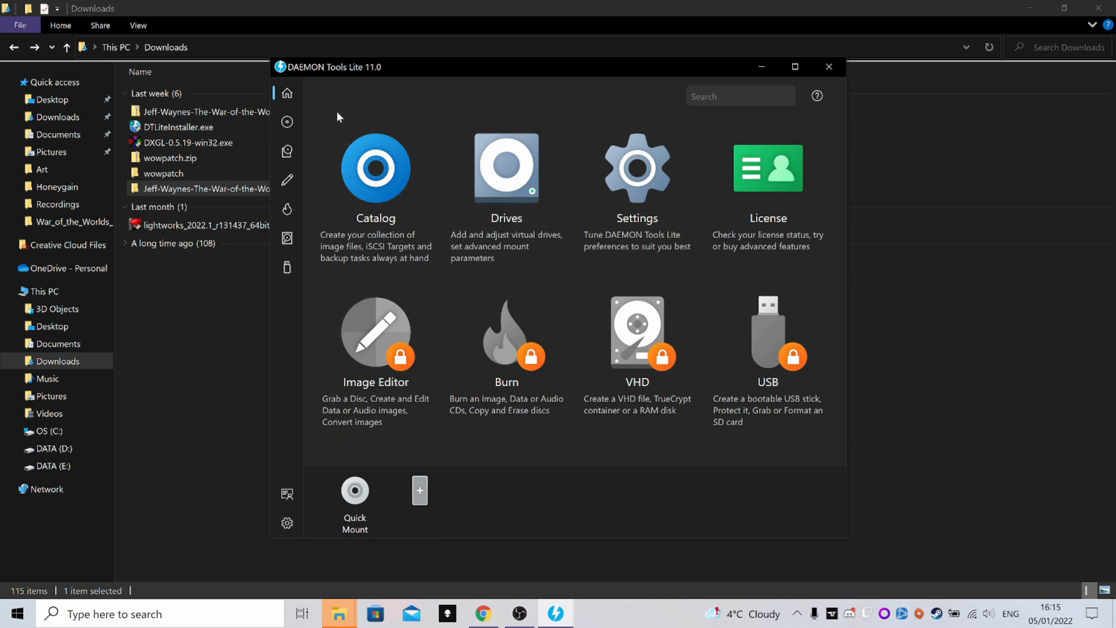
mouse_move(505, 335)
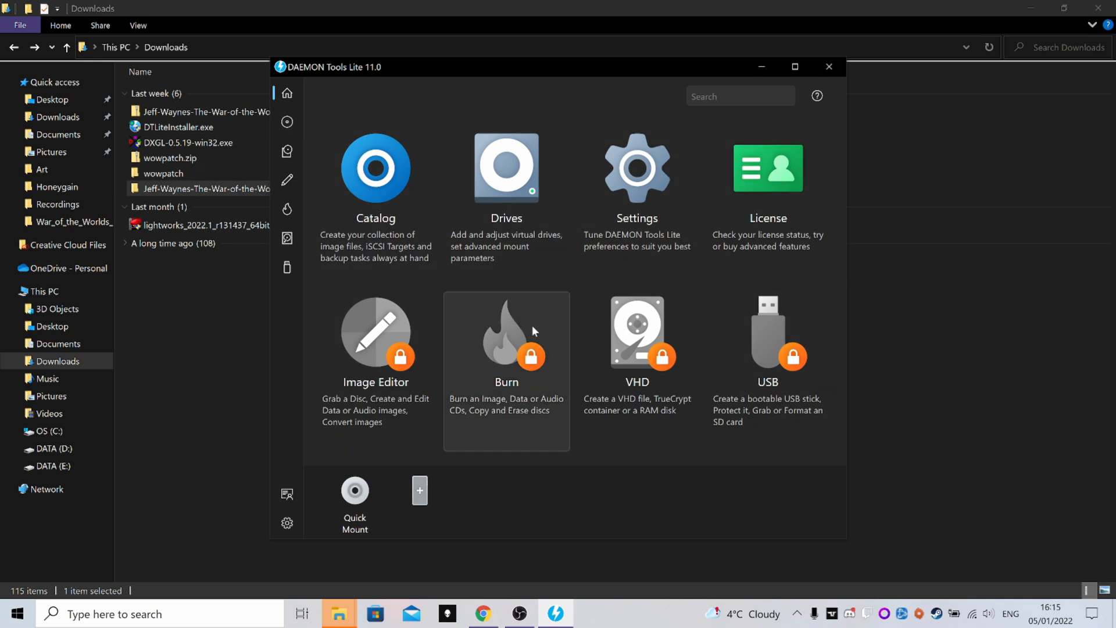
mouse_move(471, 495)
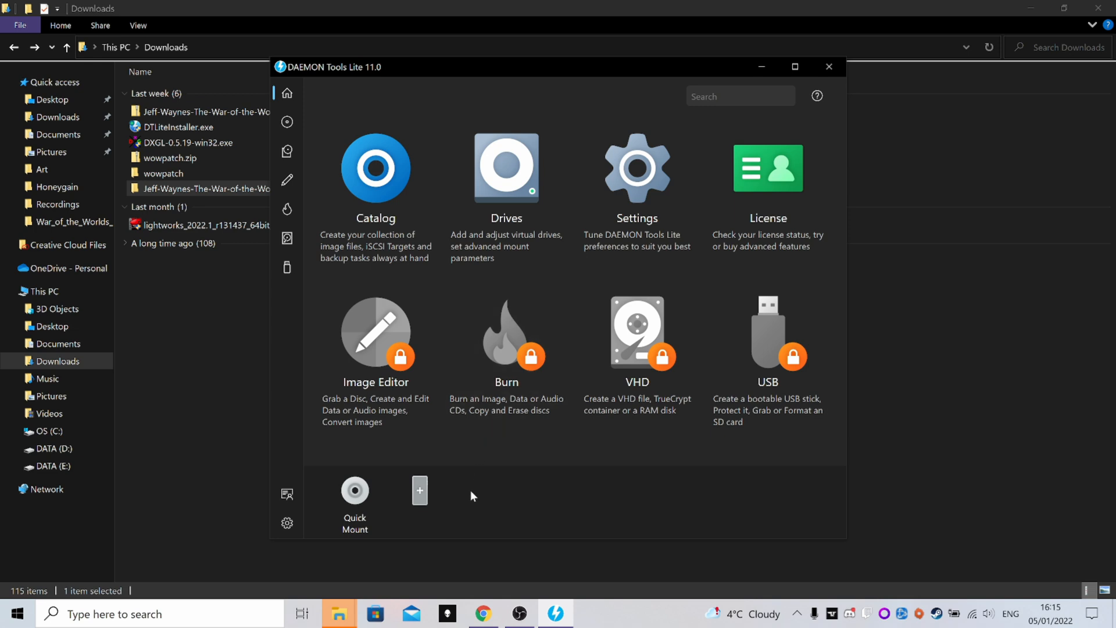
mouse_move(419, 502)
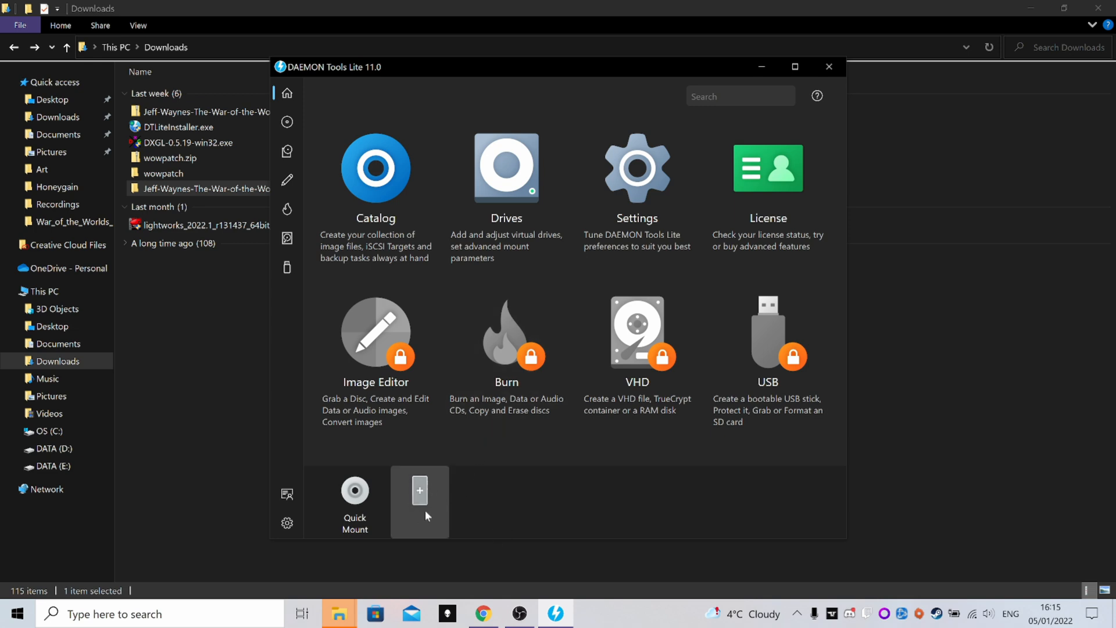
mouse_move(437, 525)
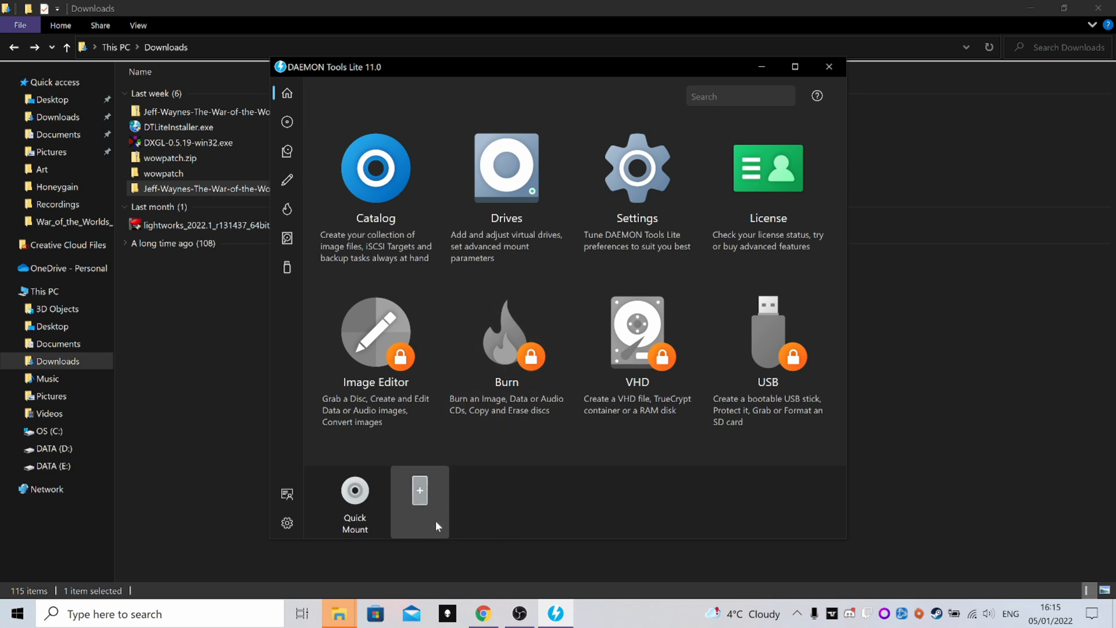
mouse_move(395, 487)
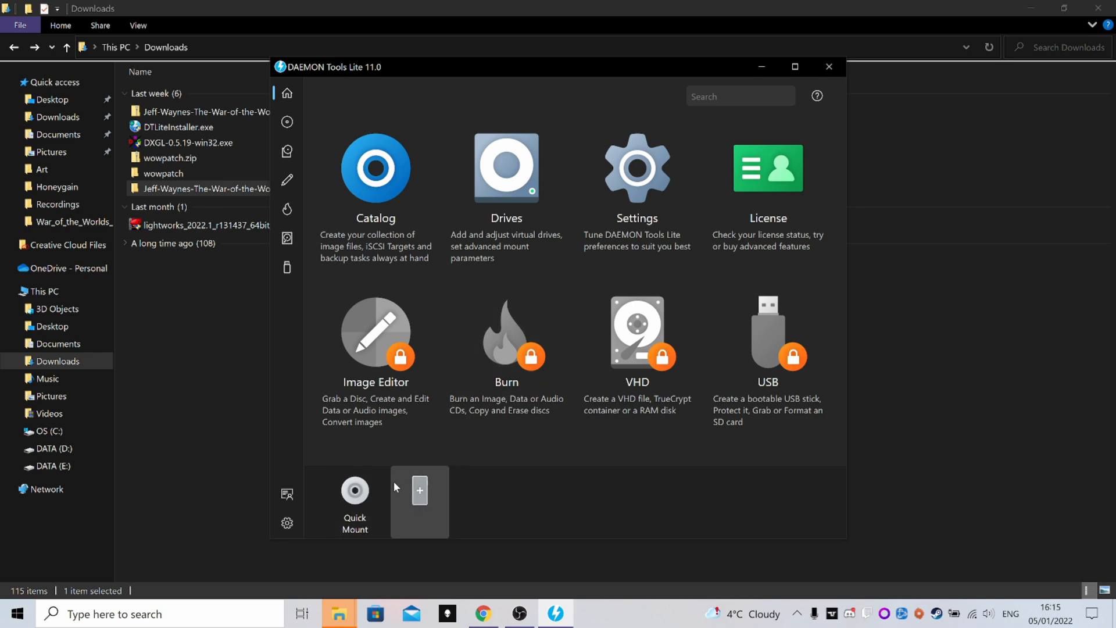
mouse_move(389, 233)
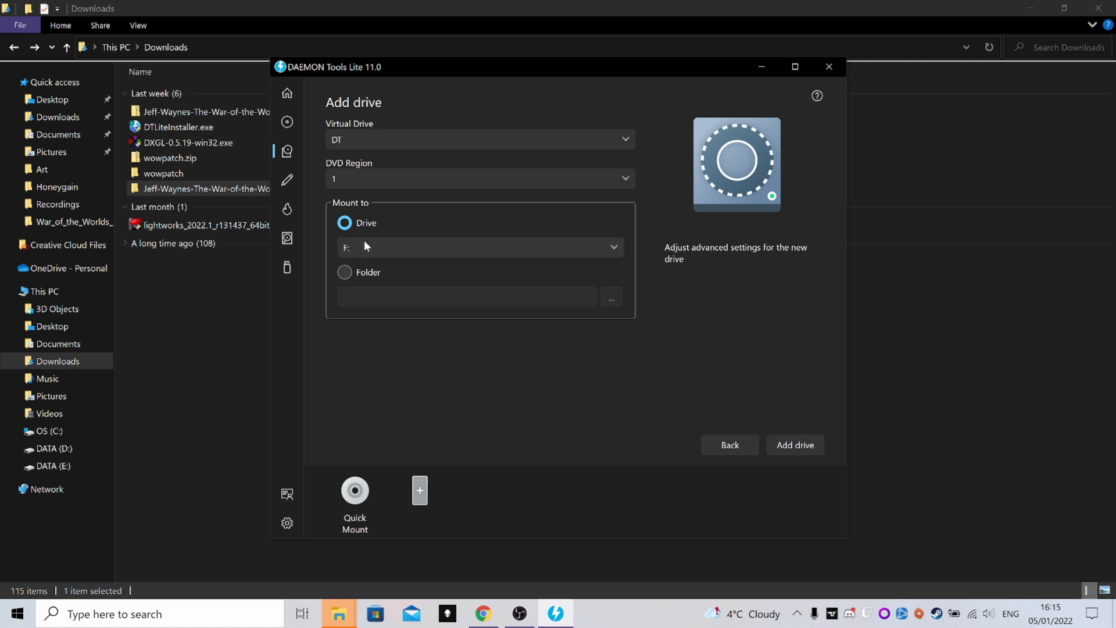
mouse_move(357, 246)
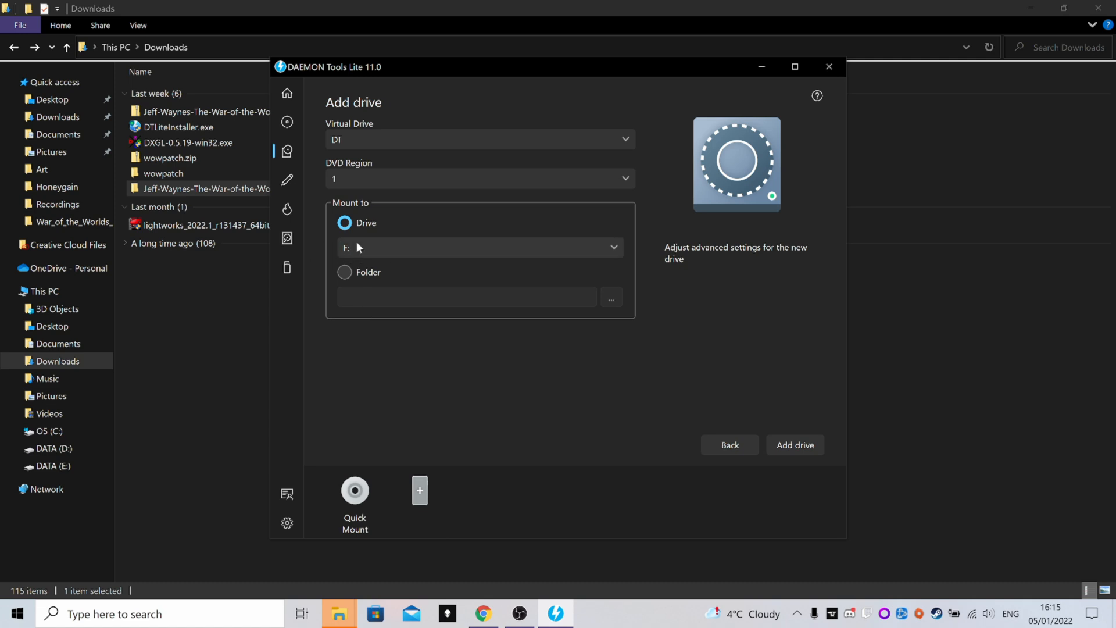
mouse_move(357, 251)
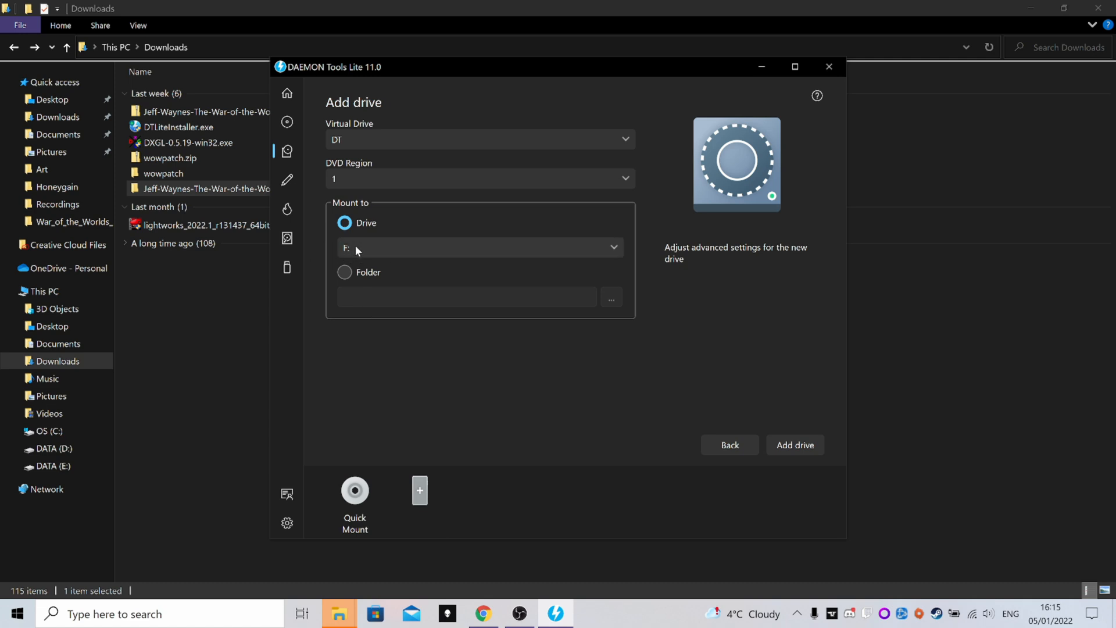
mouse_move(368, 246)
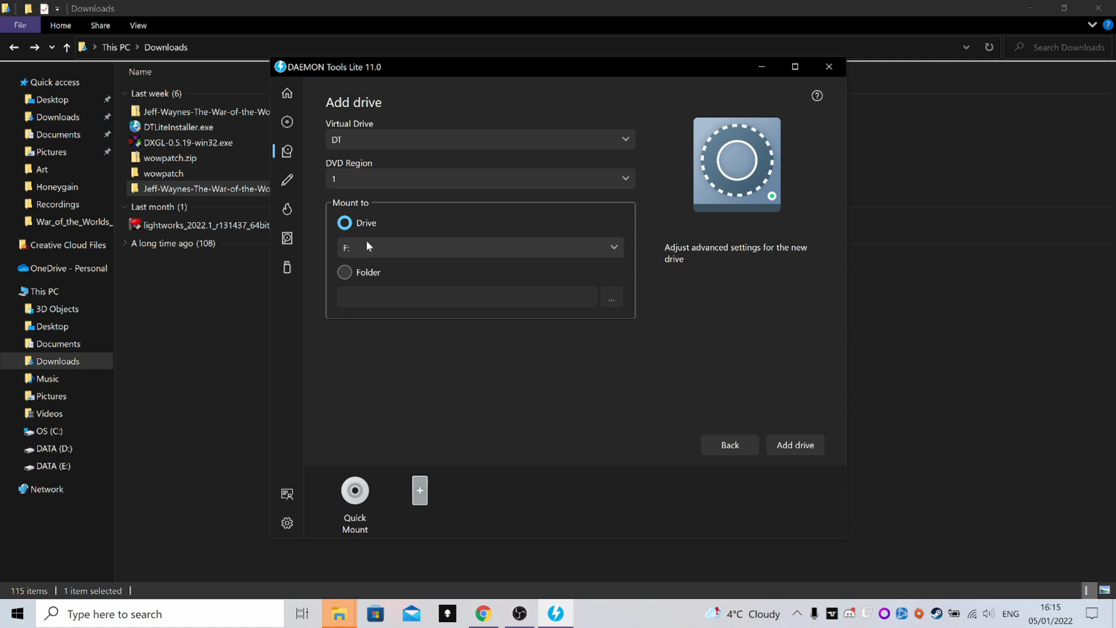
mouse_move(395, 251)
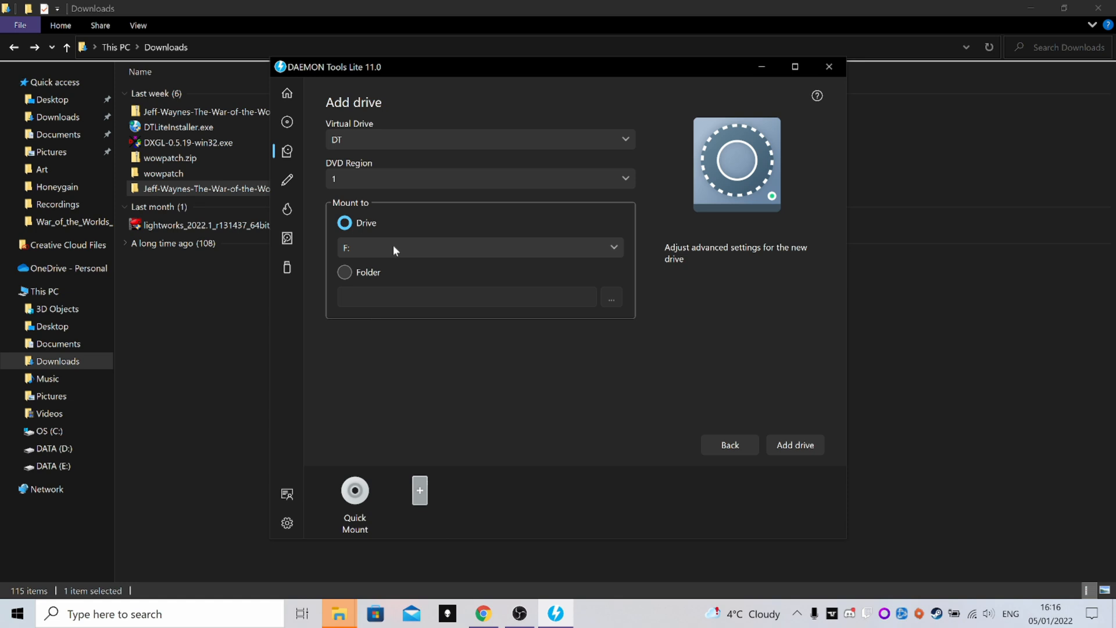
mouse_move(363, 259)
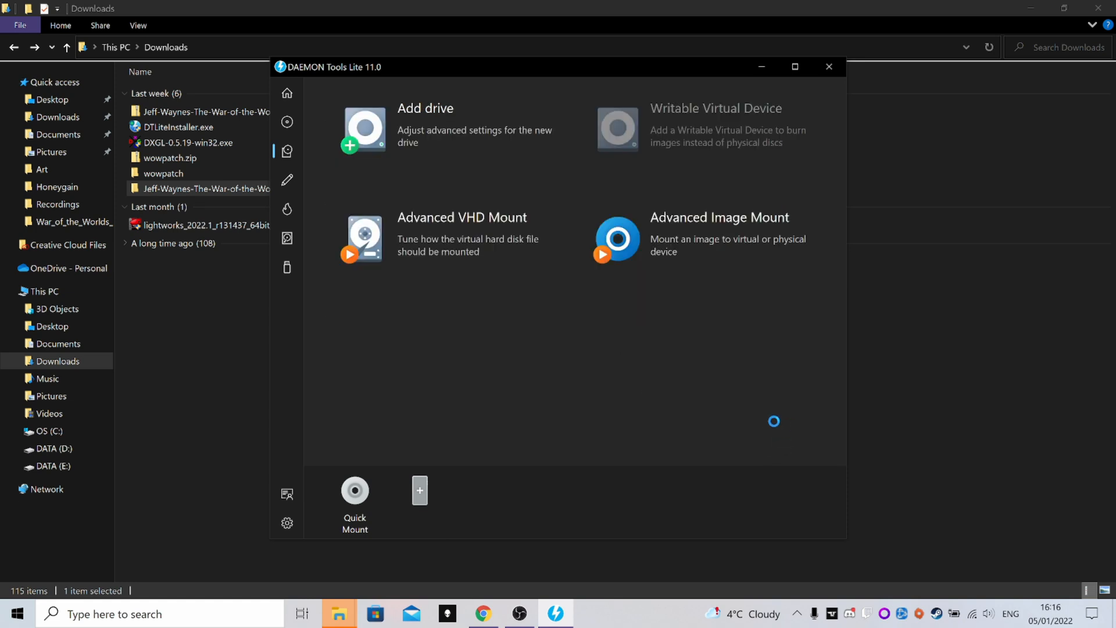
- Start Quick Mount and reopen the image picker on the War_of_the_Worlds_ISO folder
click(419, 490)
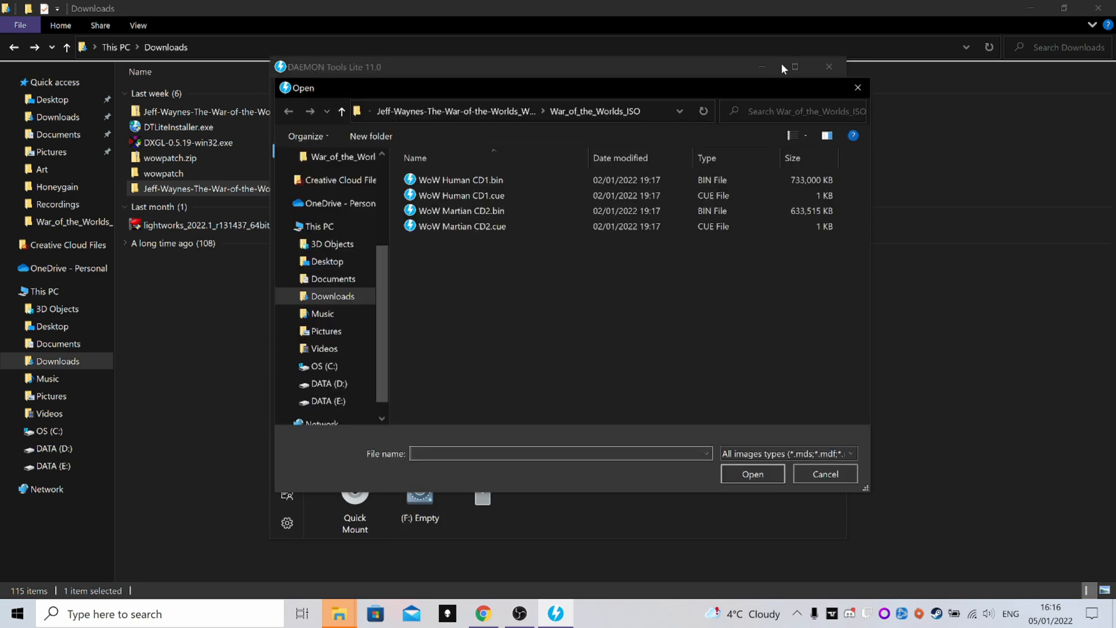
click(823, 473)
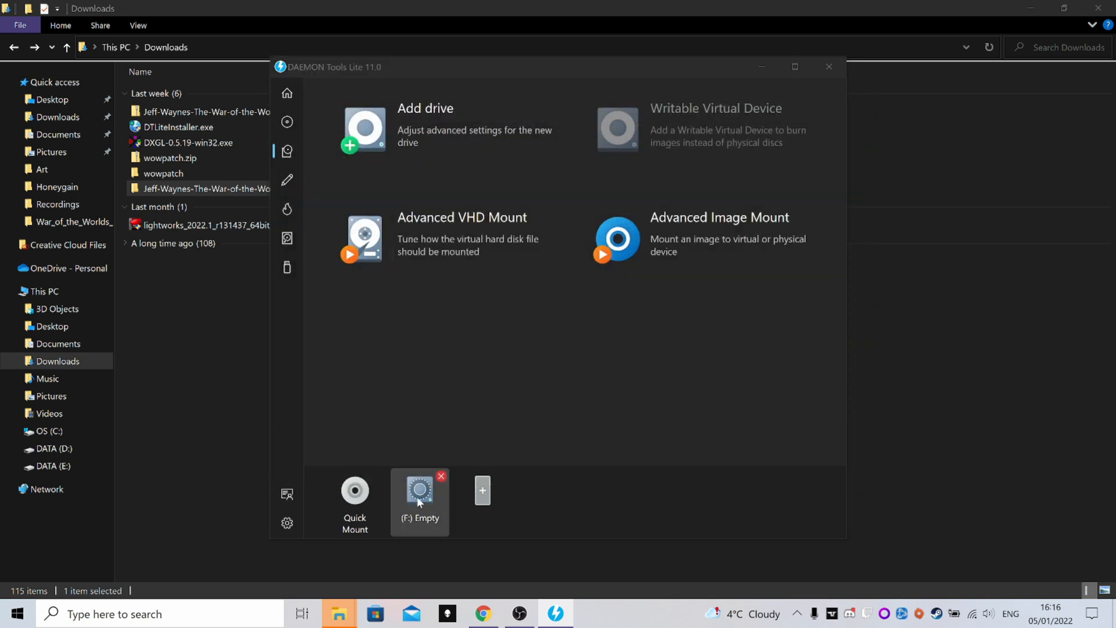
click(420, 489)
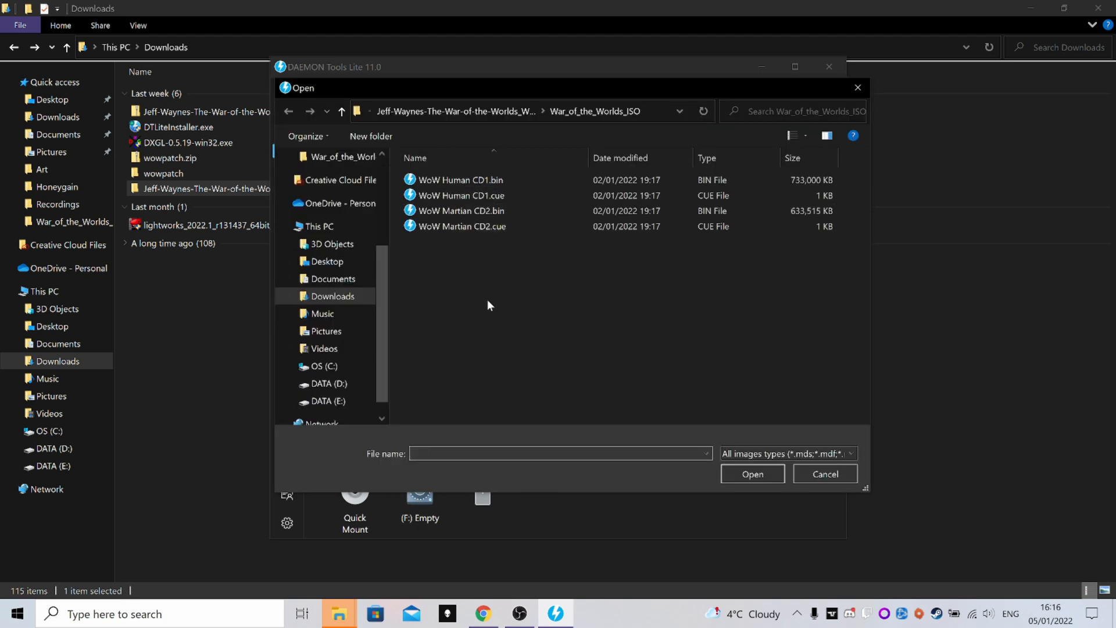
mouse_move(523, 210)
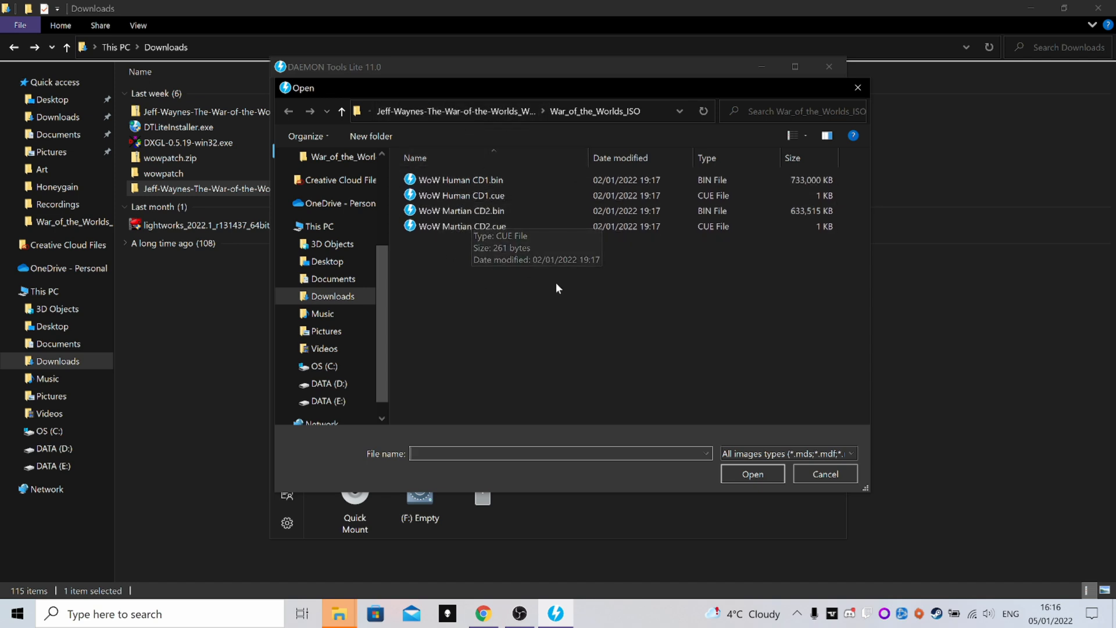
mouse_move(561, 304)
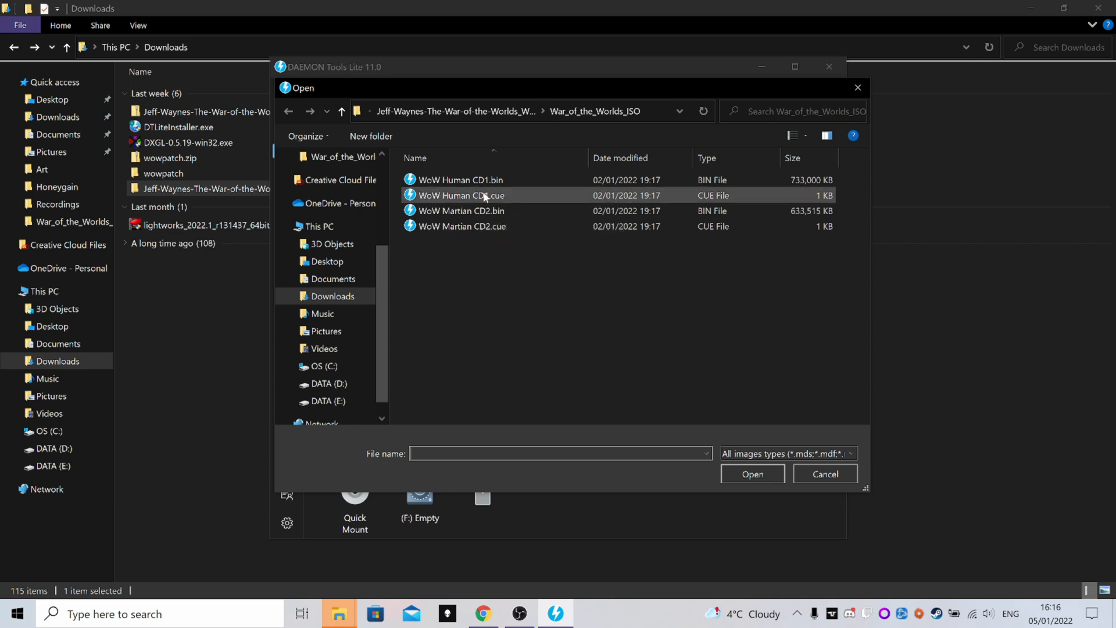
mouse_move(512, 199)
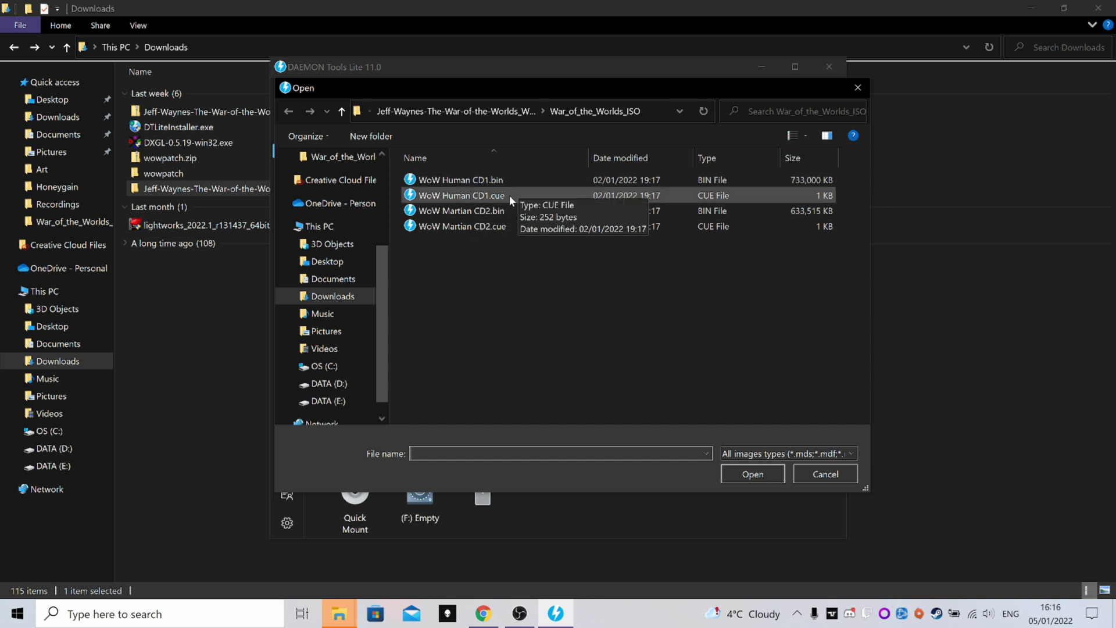
- Mount WoW Human CD1.cue as drive F:, bringing up the game's autorun launcher
click(752, 473)
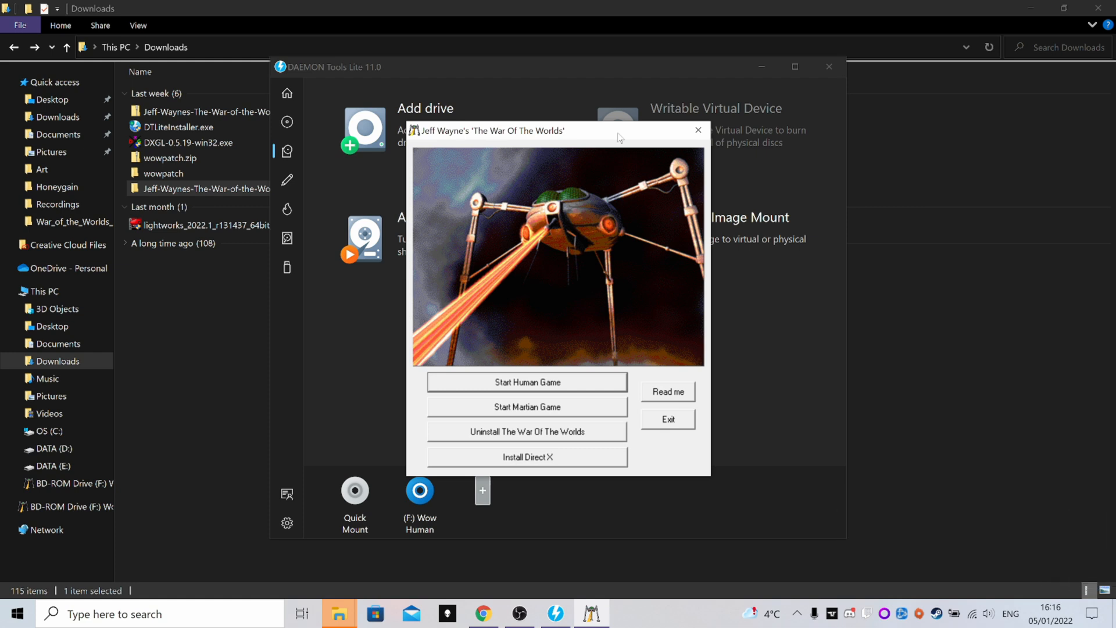
mouse_move(539, 306)
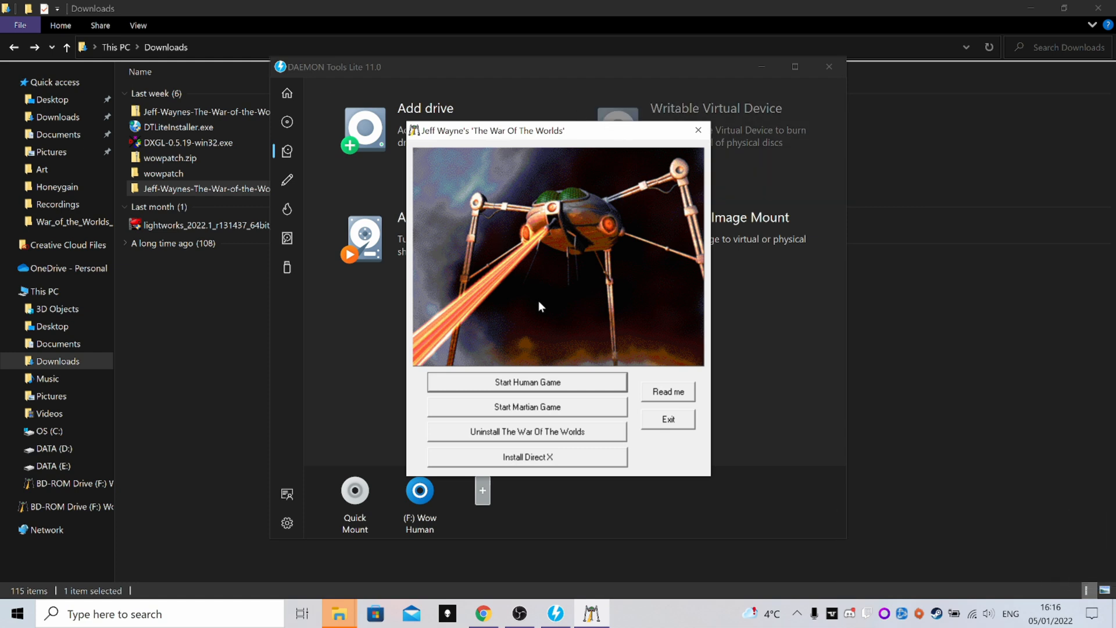
mouse_move(579, 325)
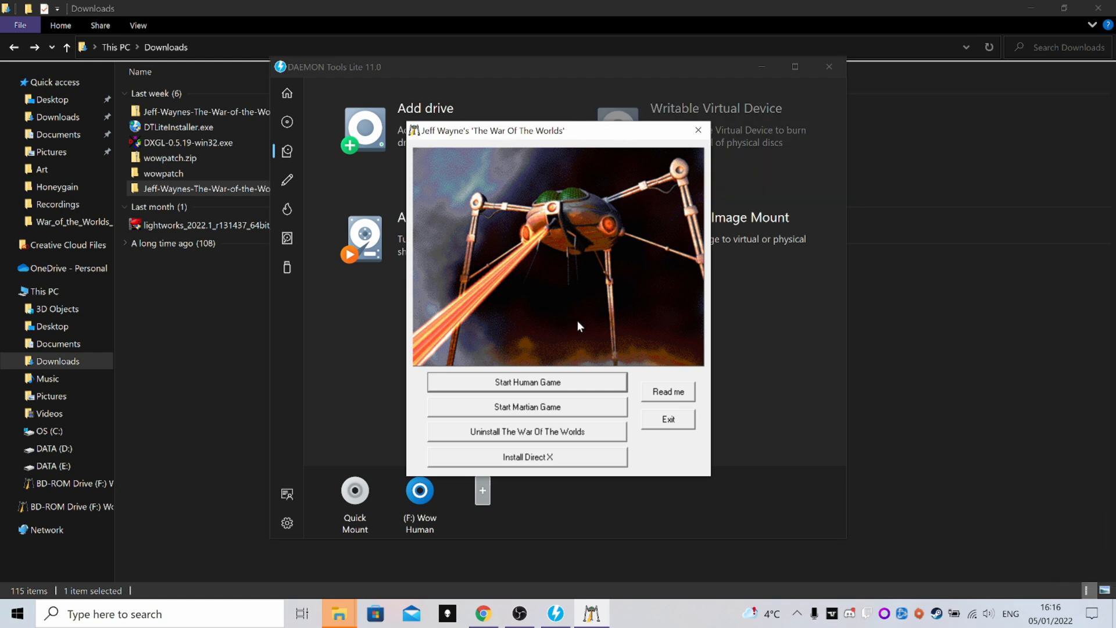
mouse_move(620, 414)
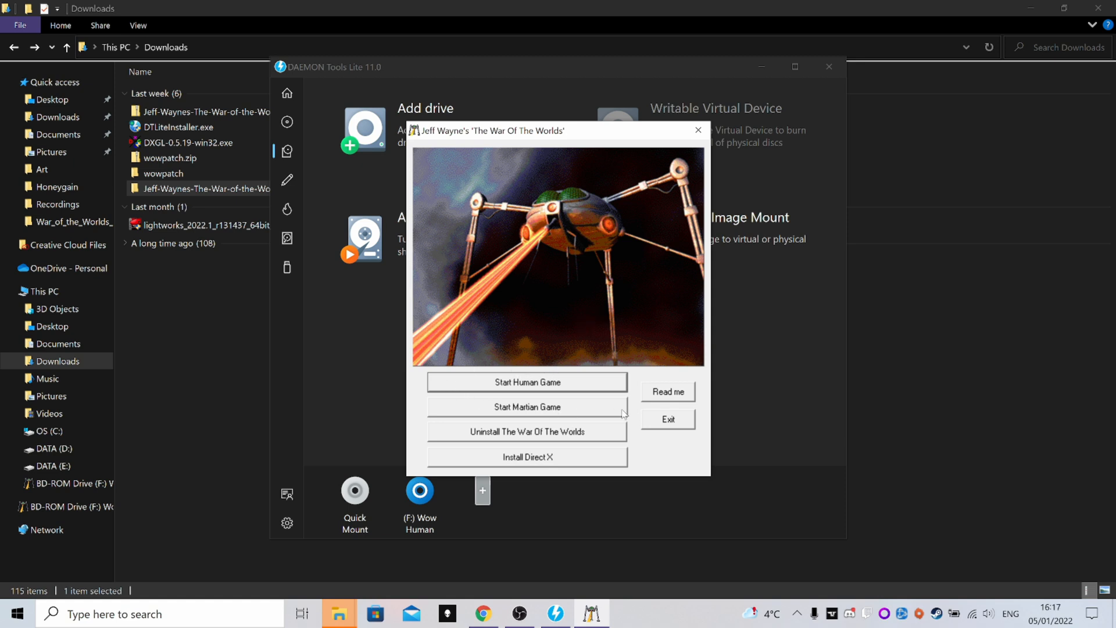
mouse_move(595, 416)
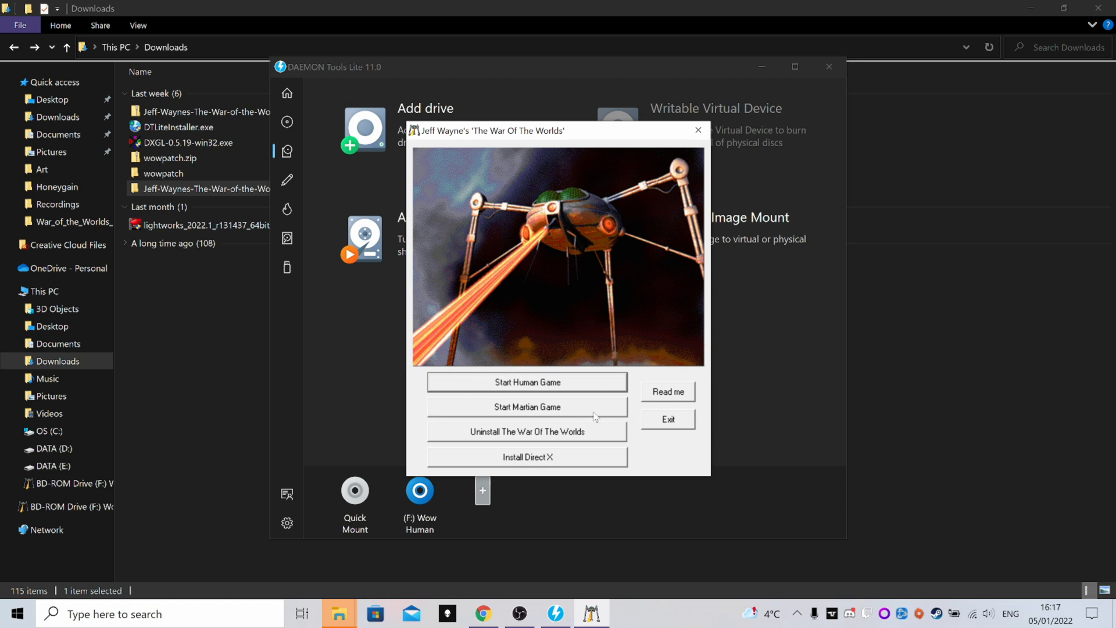
mouse_move(506, 442)
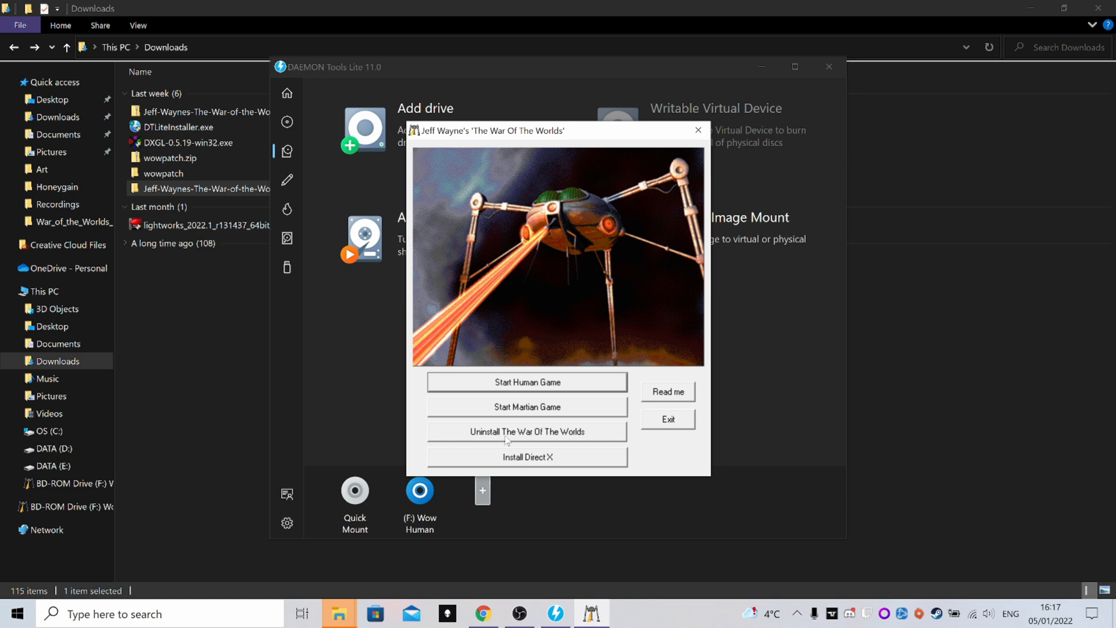
mouse_move(578, 299)
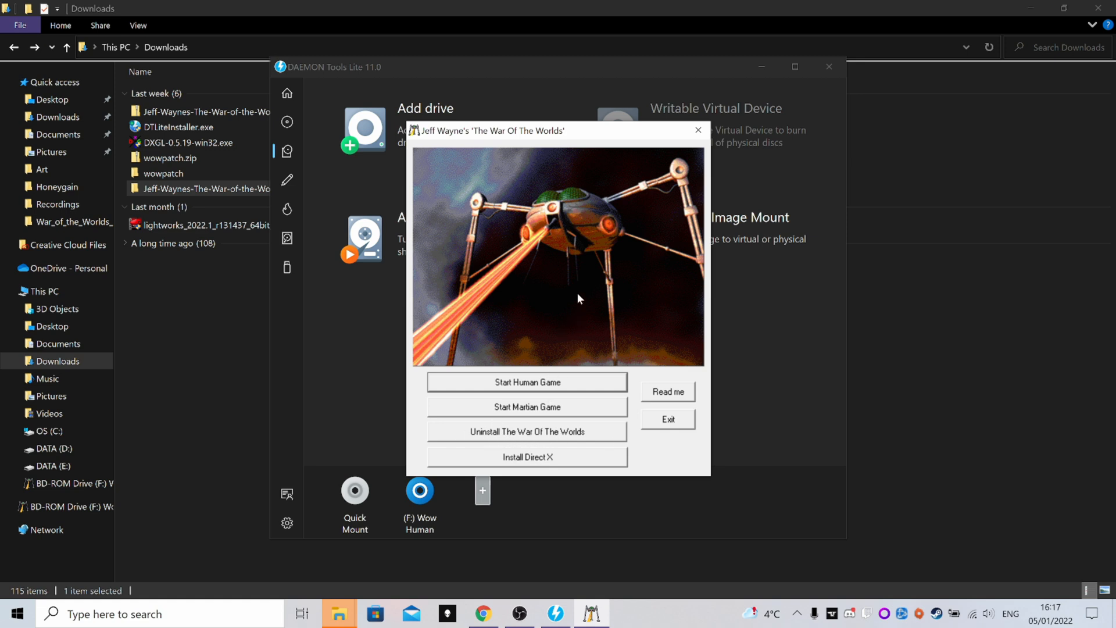
- Exit the game launcher and start Task Manager from the taskbar menu
click(696, 130)
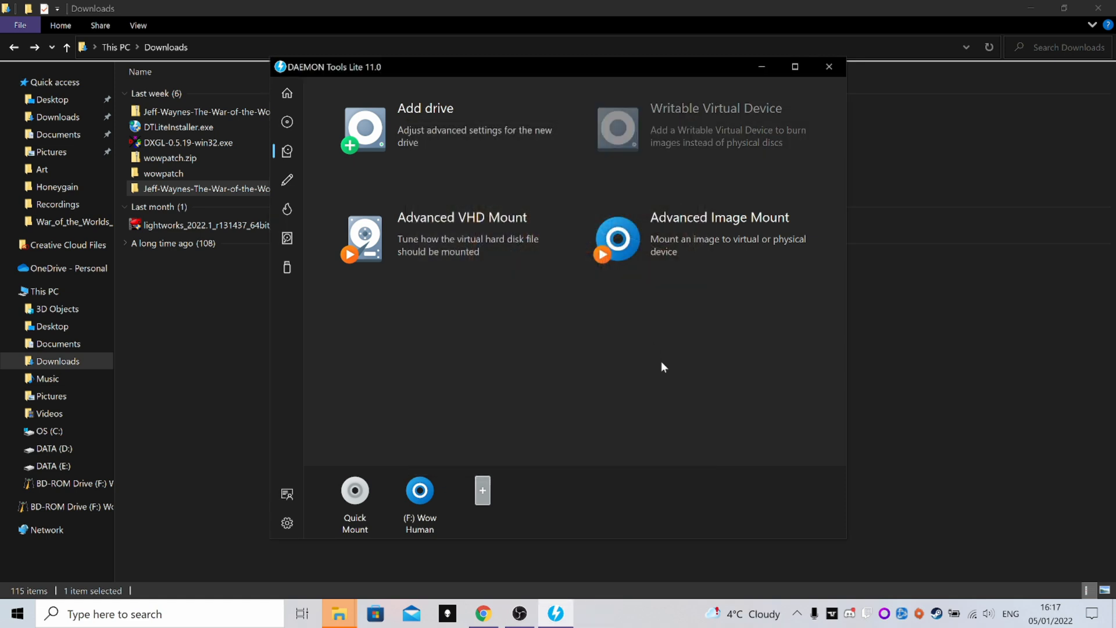
mouse_move(733, 457)
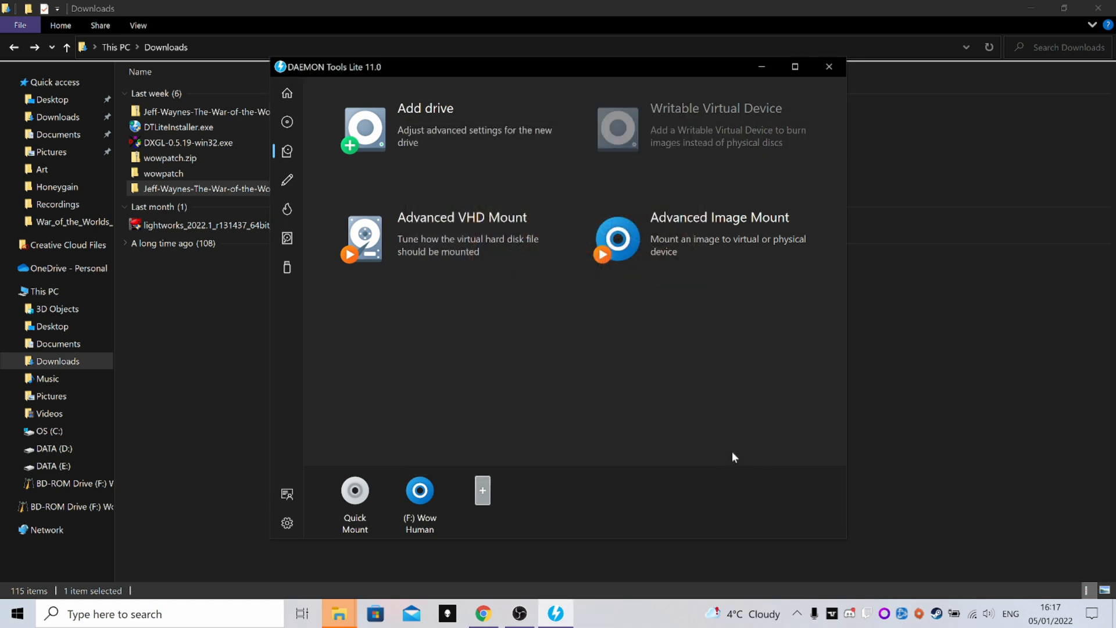
mouse_move(680, 541)
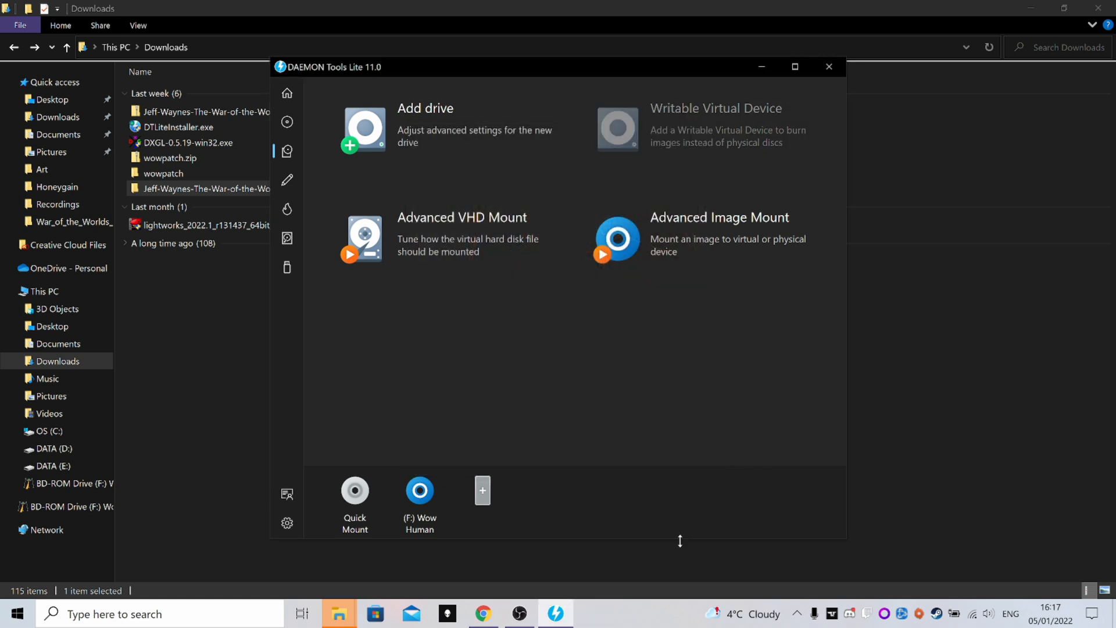
mouse_move(566, 468)
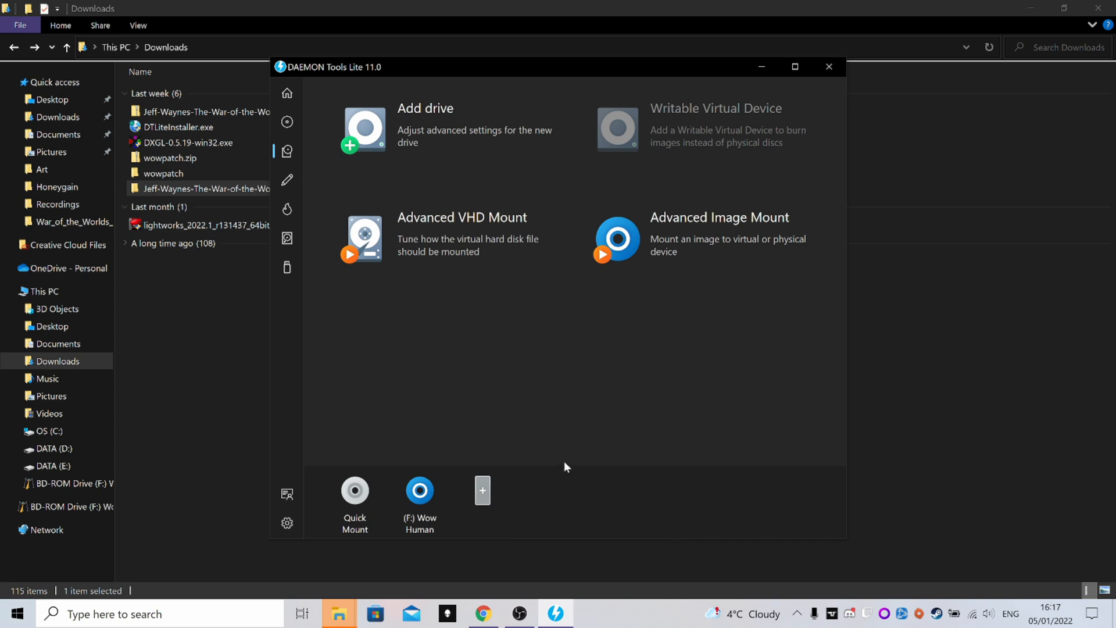
mouse_move(722, 489)
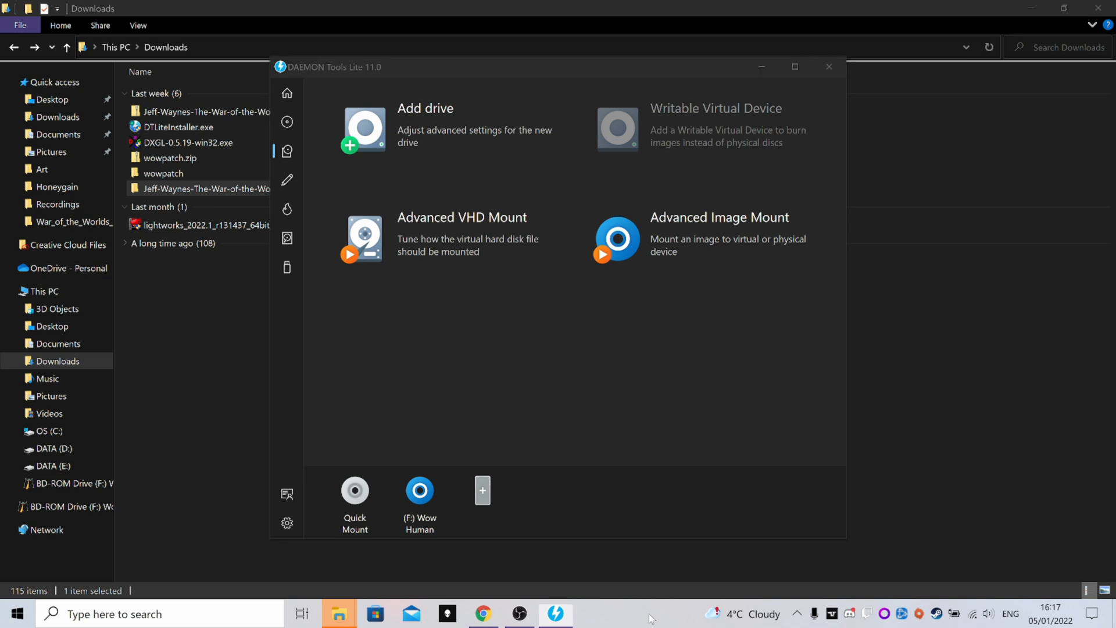
right_click(647, 616)
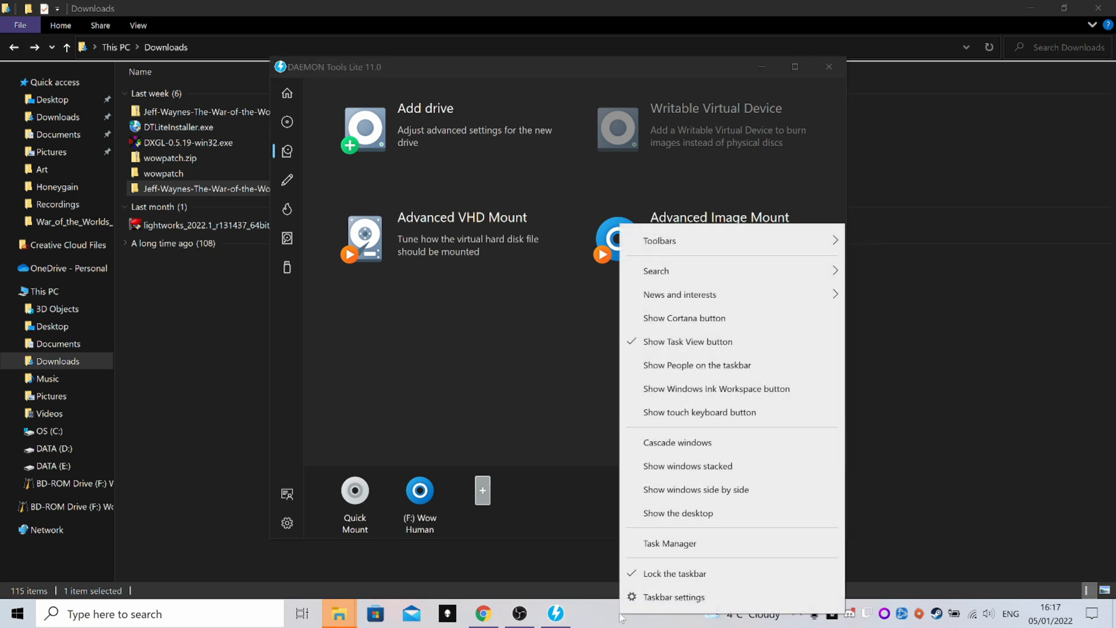
mouse_move(673, 600)
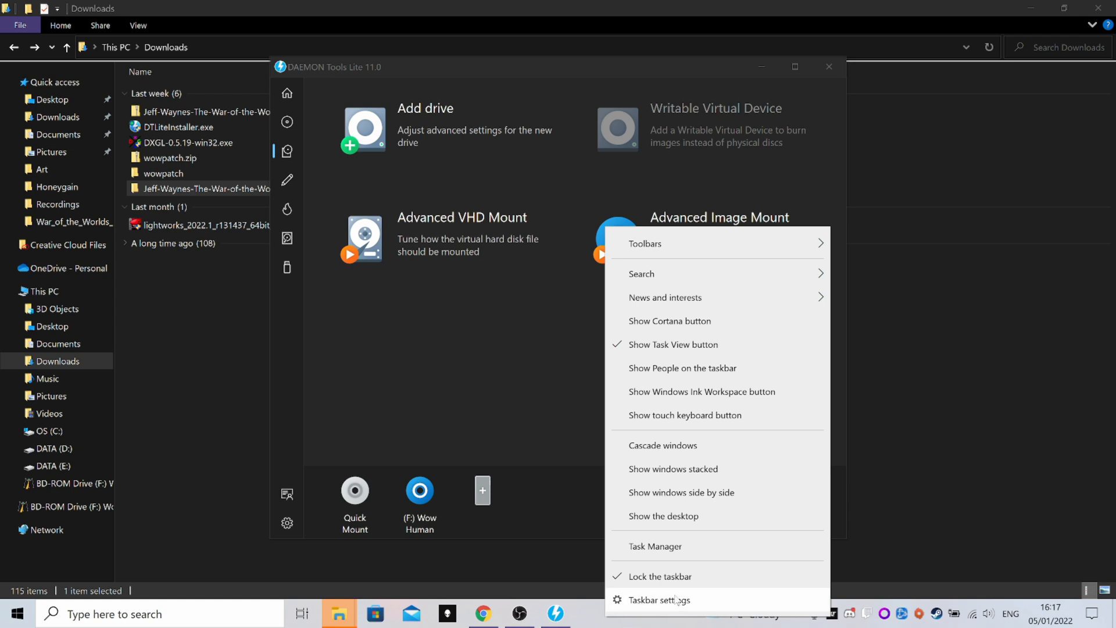
click(654, 547)
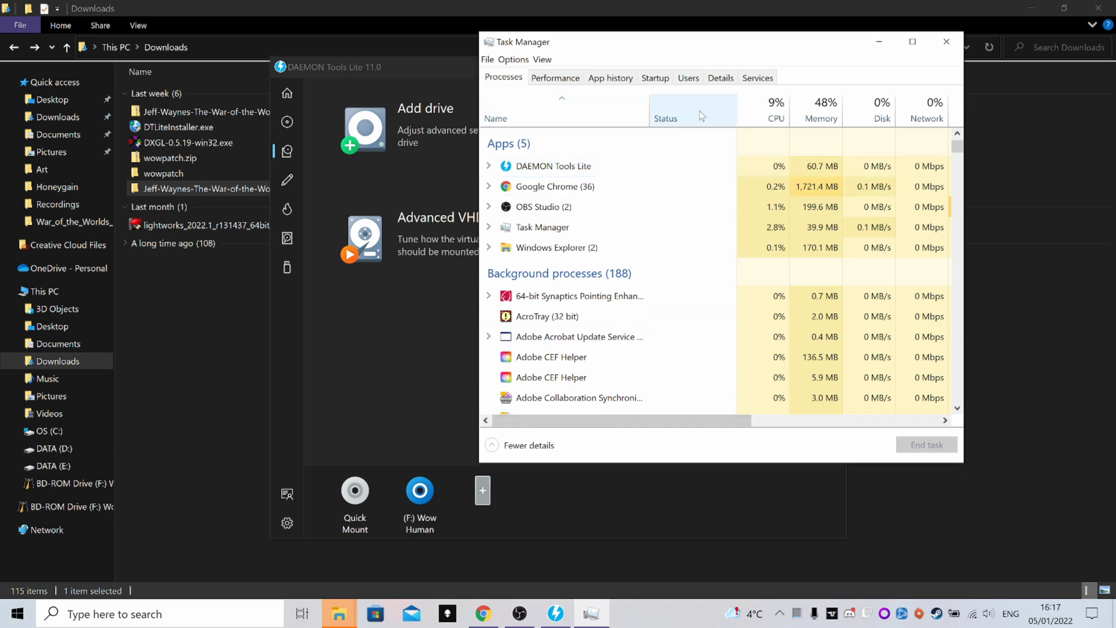
- Switch to the Details process list and select services.exe
click(720, 78)
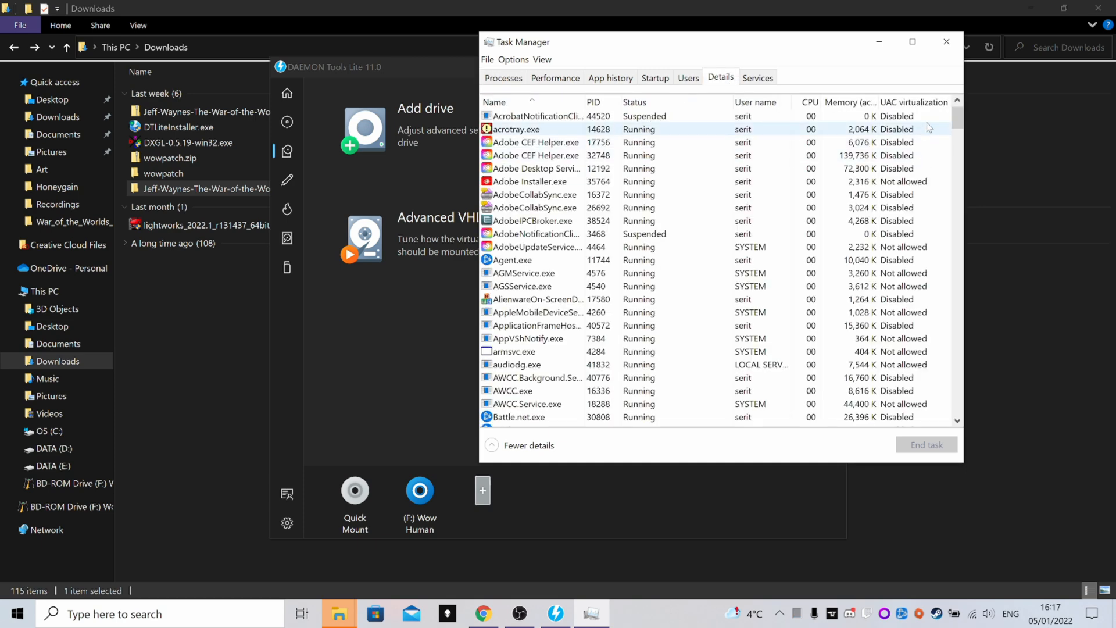
scroll(down, 3)
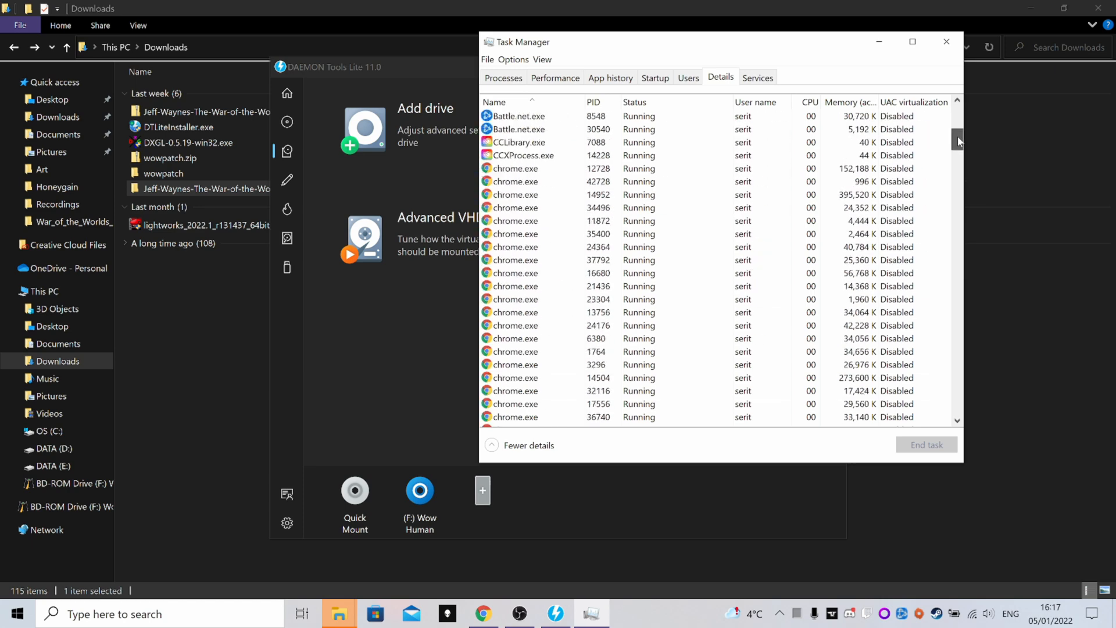
scroll(down, 3)
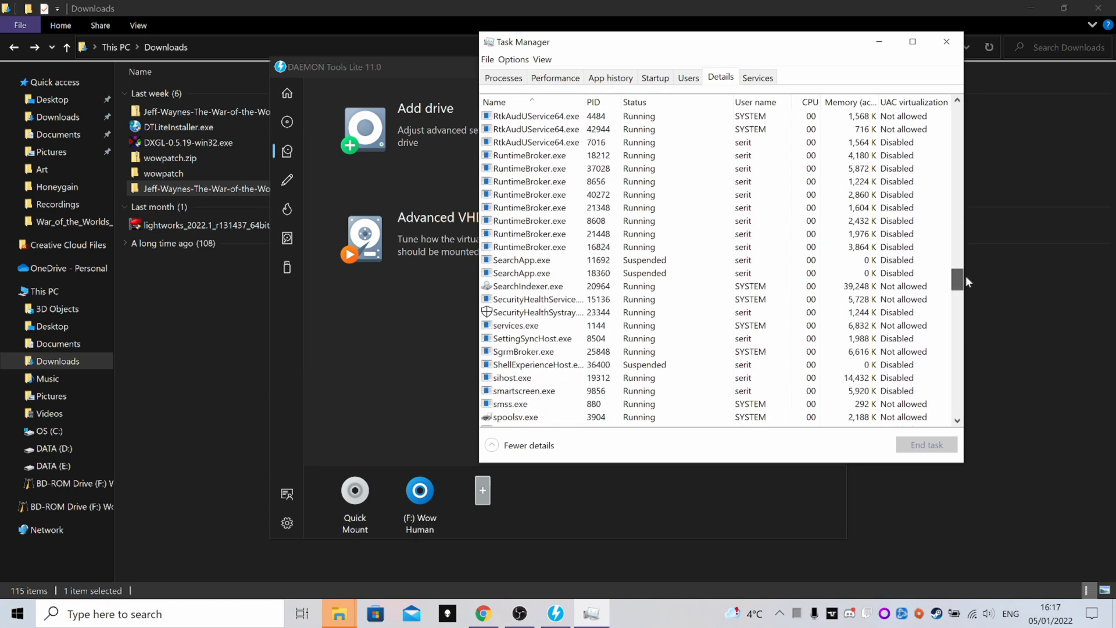
scroll(down, 3)
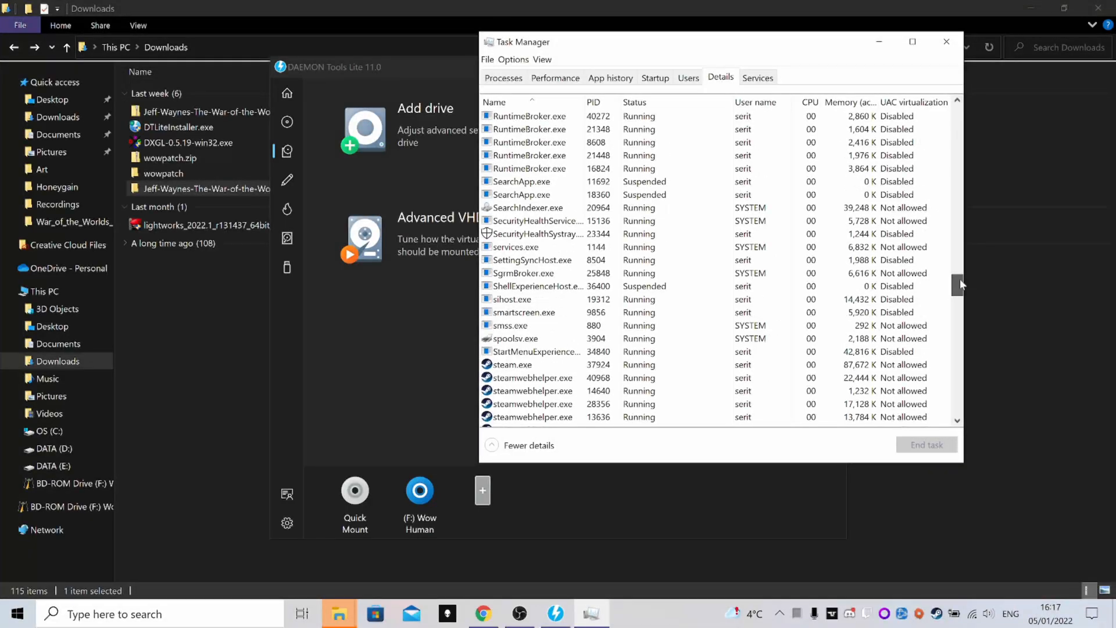
click(533, 246)
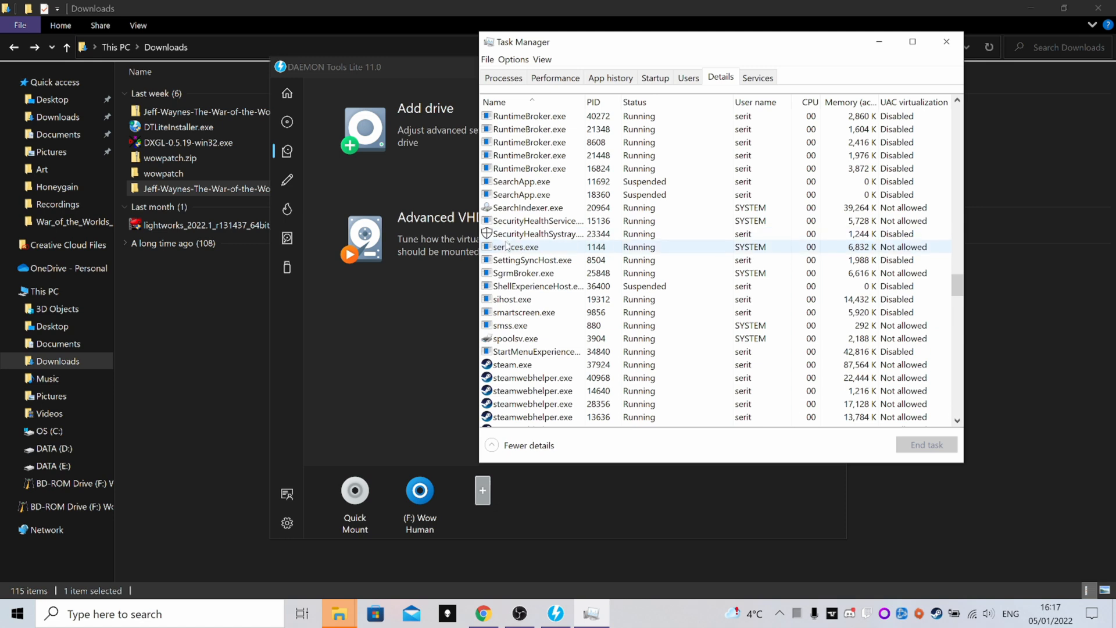
mouse_move(525, 255)
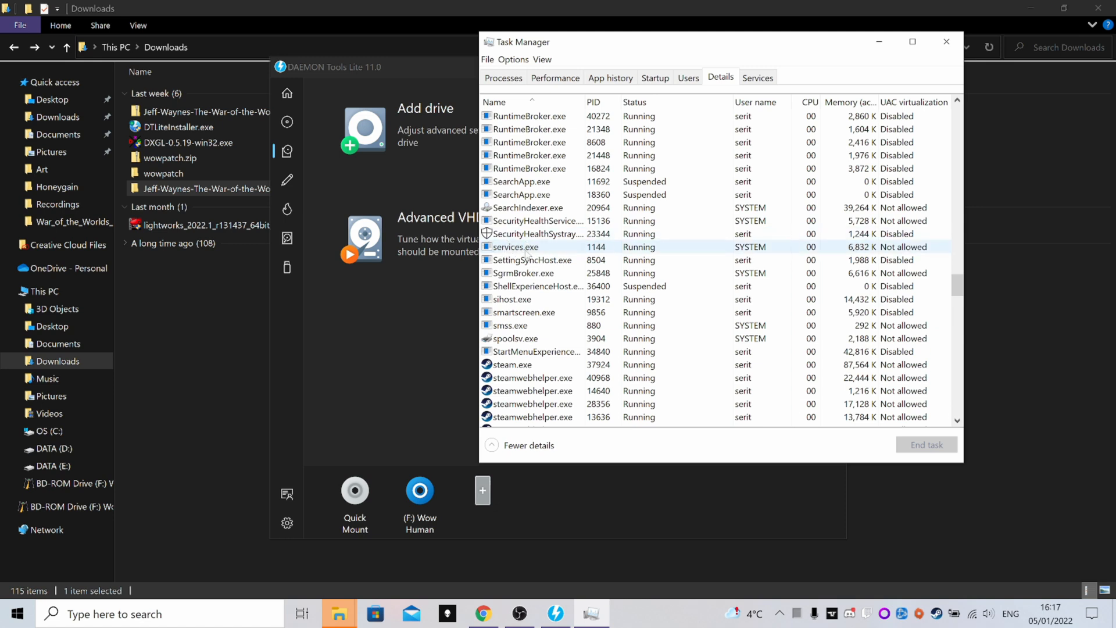
- Run Analyze wait chain on services.exe and cancel without ending the process
right_click(513, 246)
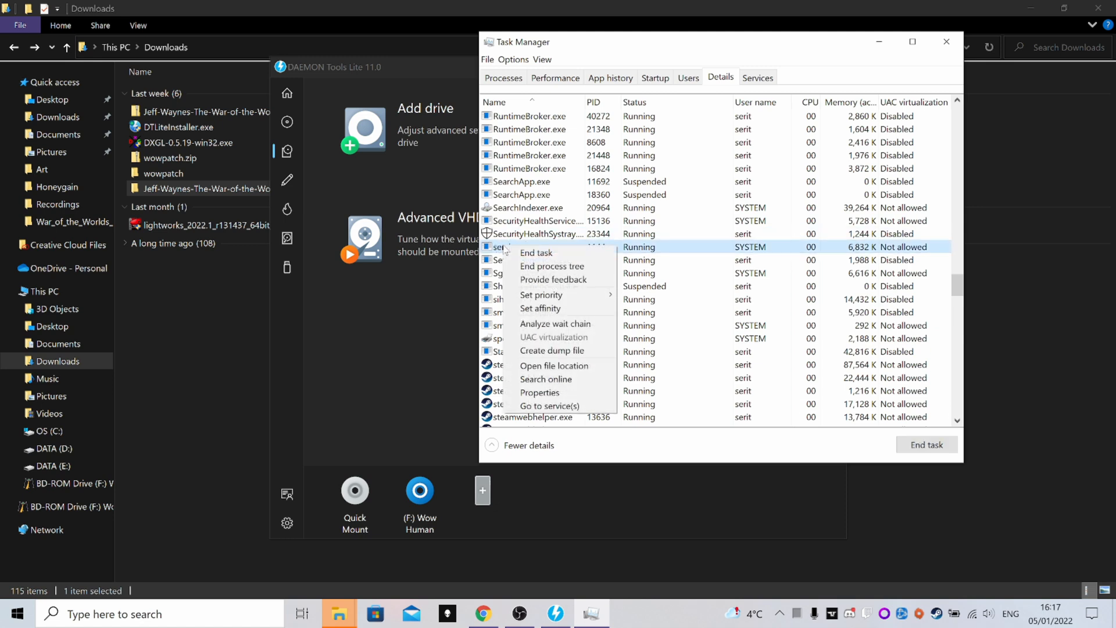
click(556, 324)
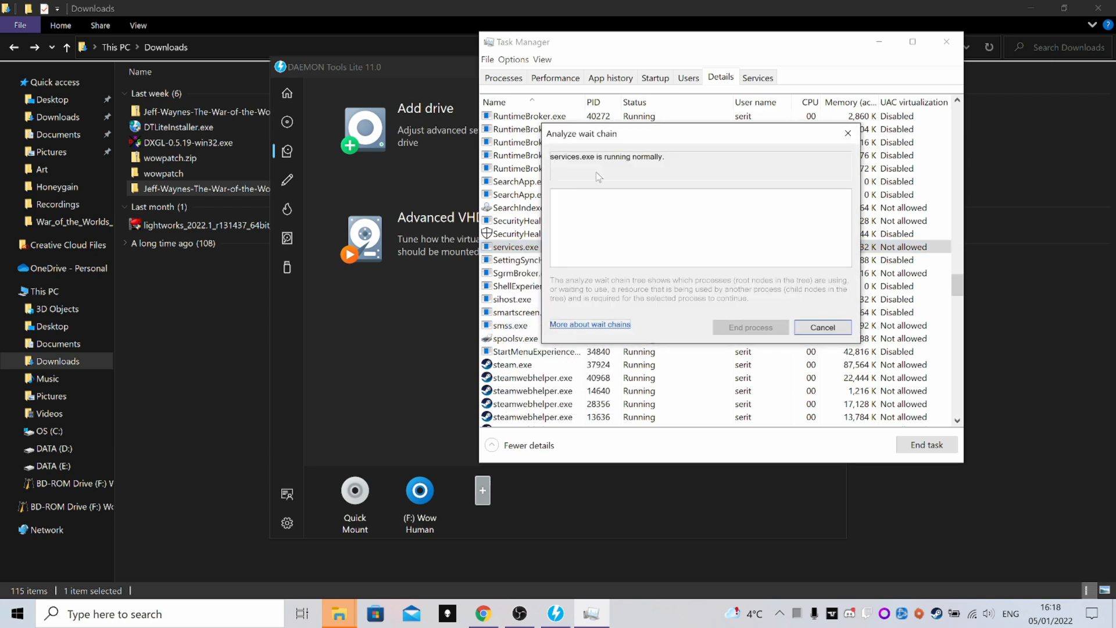
mouse_move(592, 223)
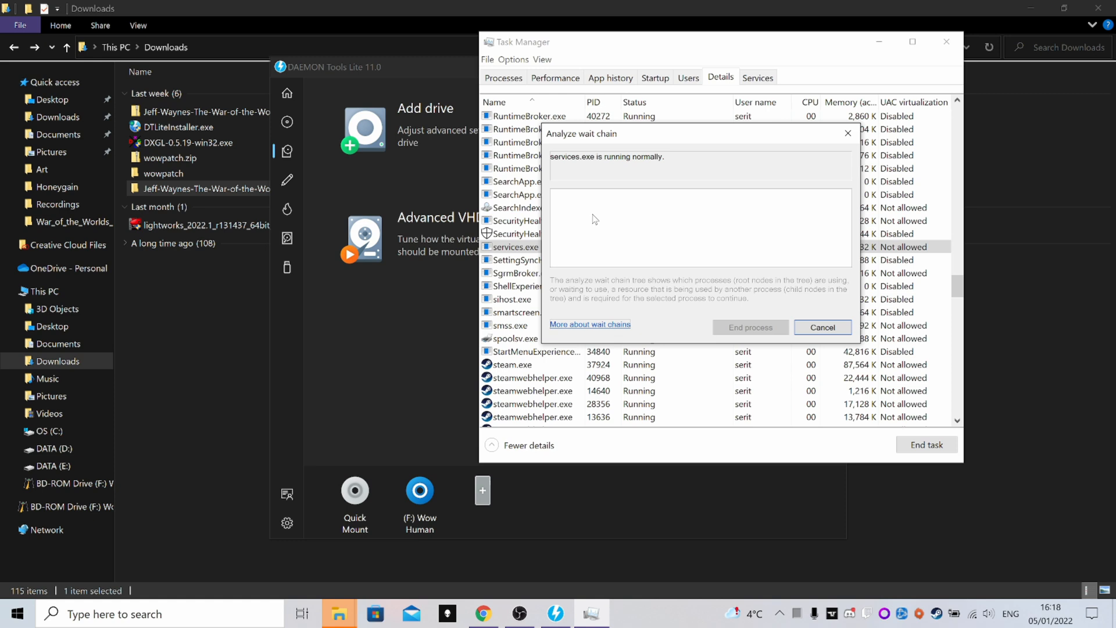
mouse_move(649, 200)
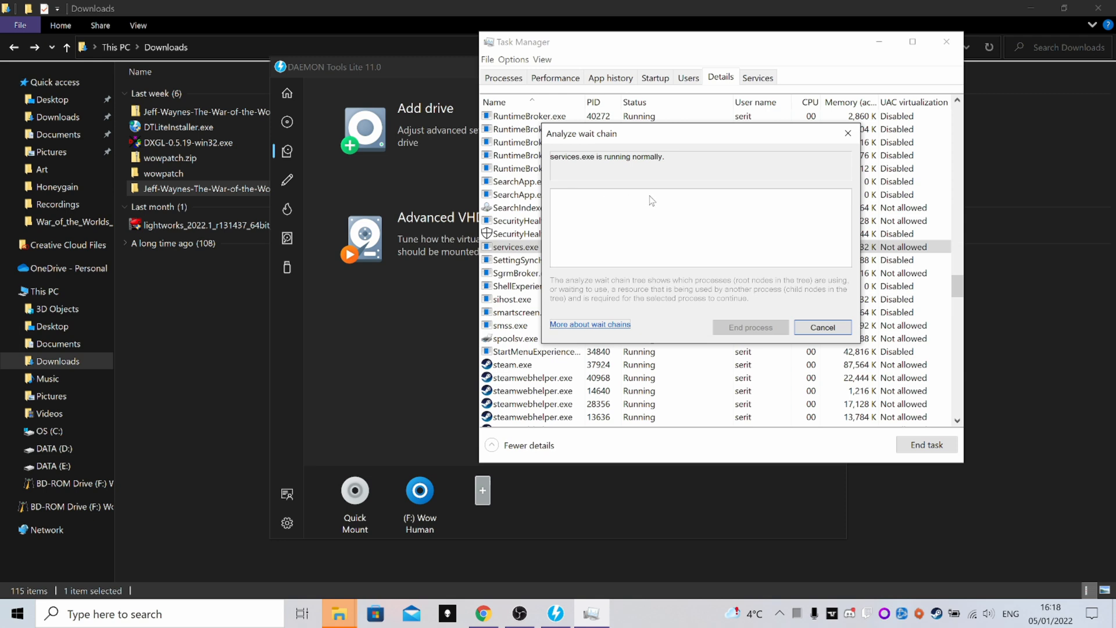
mouse_move(586, 227)
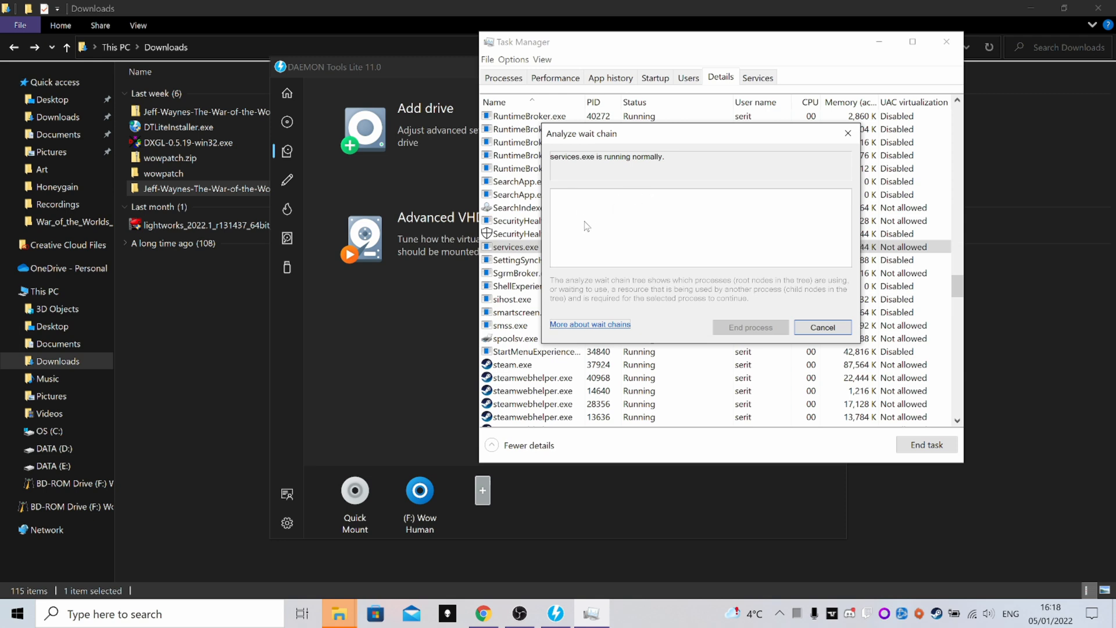
mouse_move(620, 232)
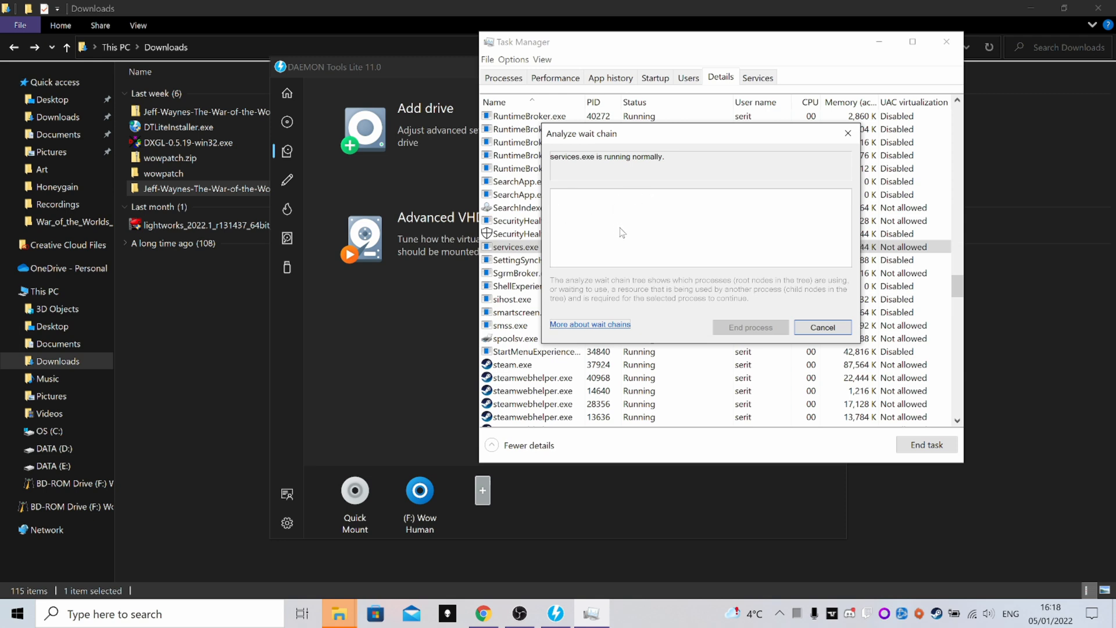
mouse_move(568, 216)
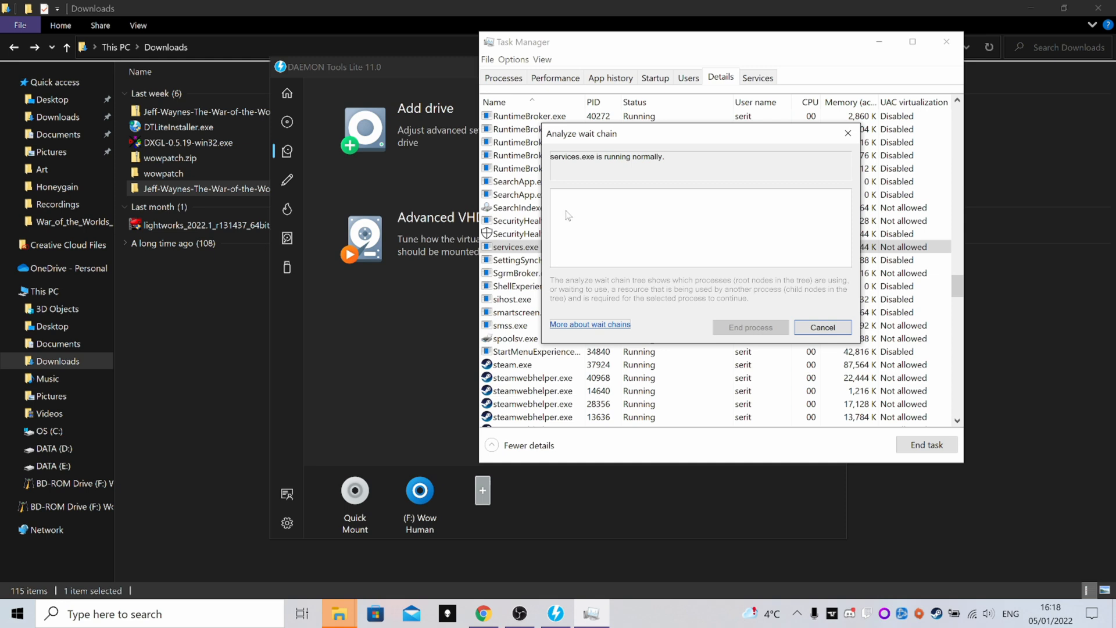
mouse_move(584, 223)
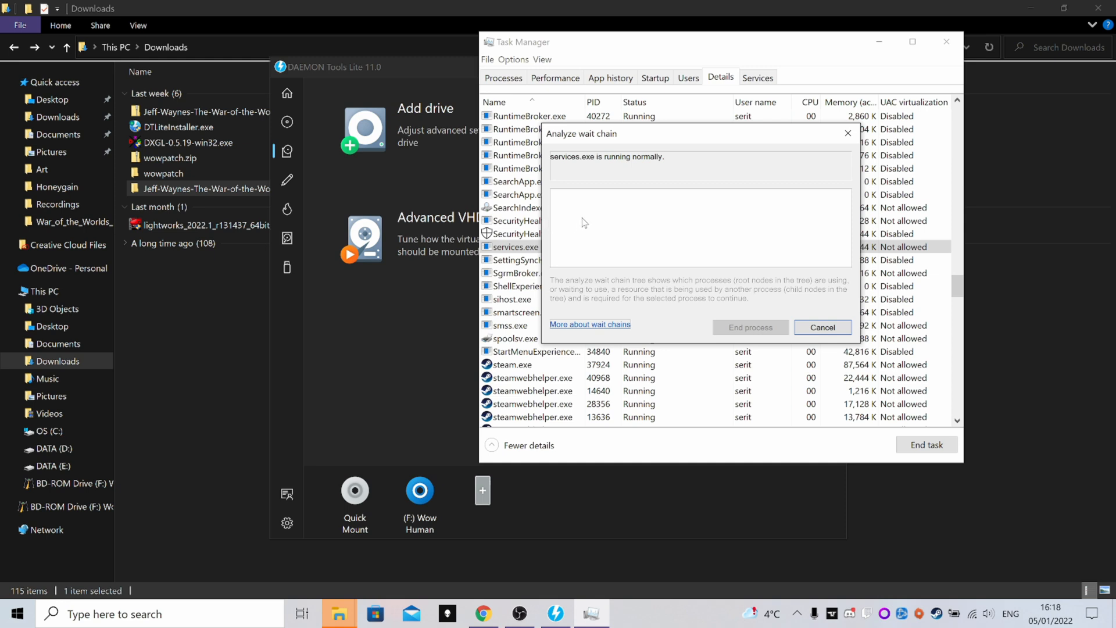
mouse_move(575, 220)
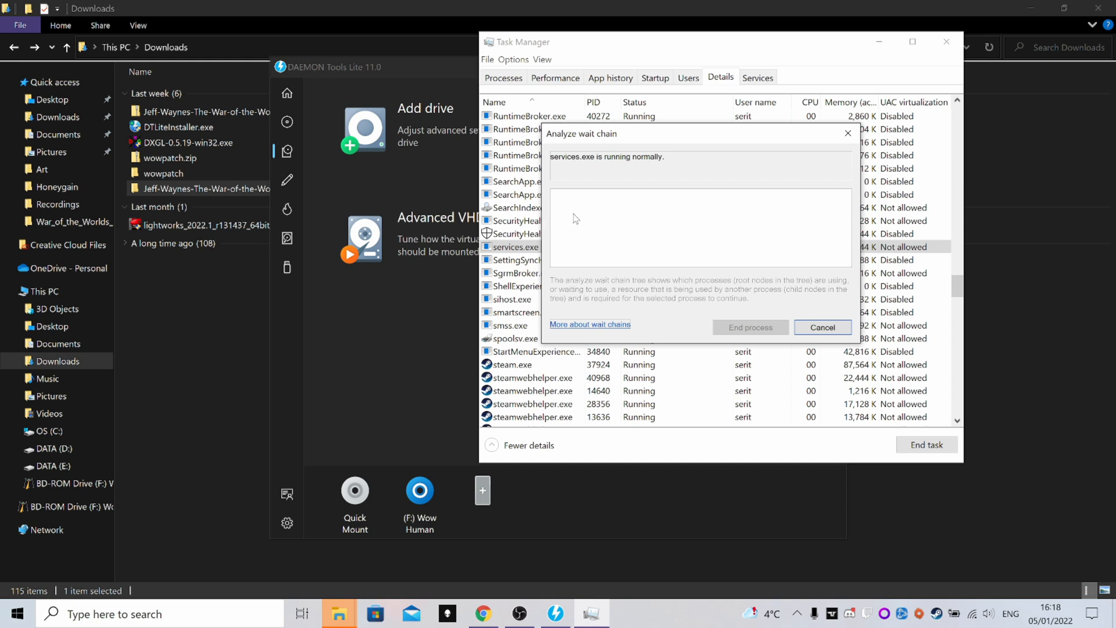
mouse_move(575, 223)
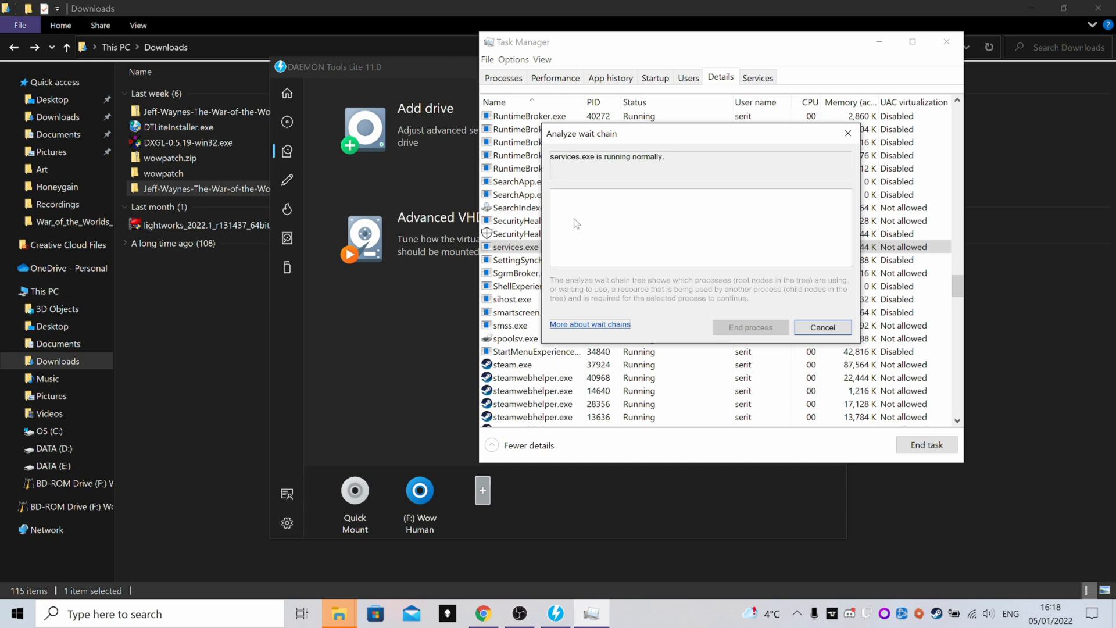
mouse_move(751, 331)
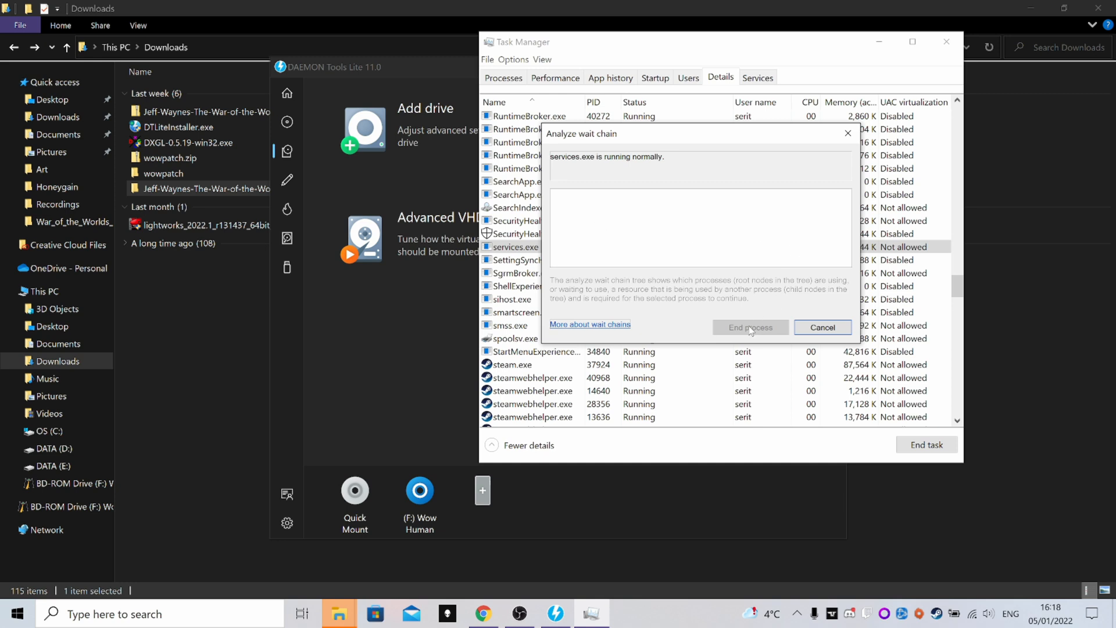
click(822, 327)
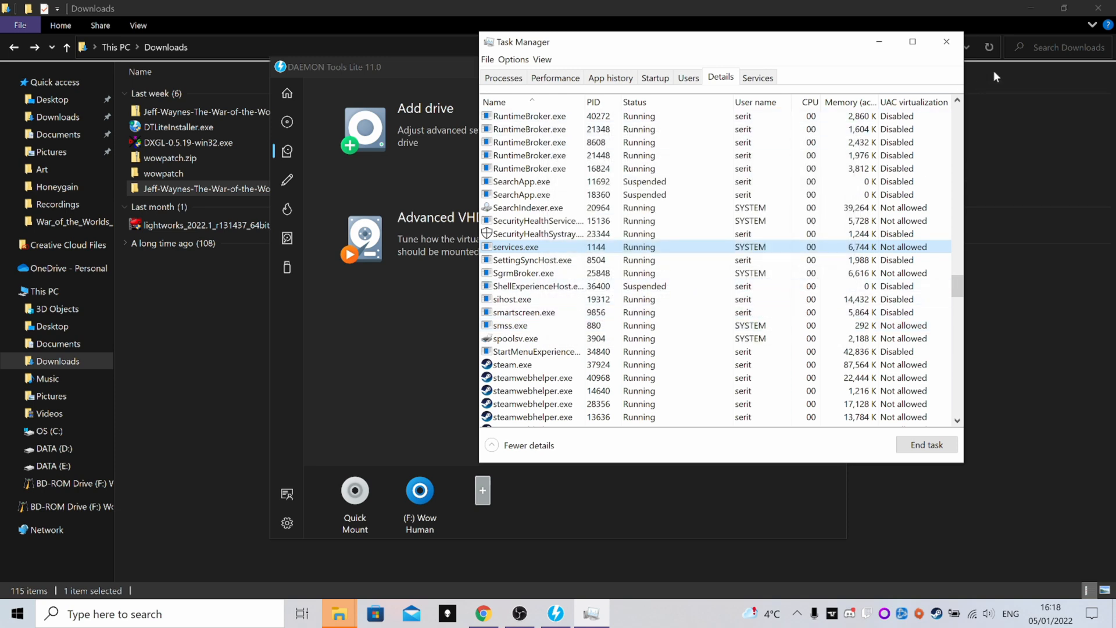
mouse_move(946, 42)
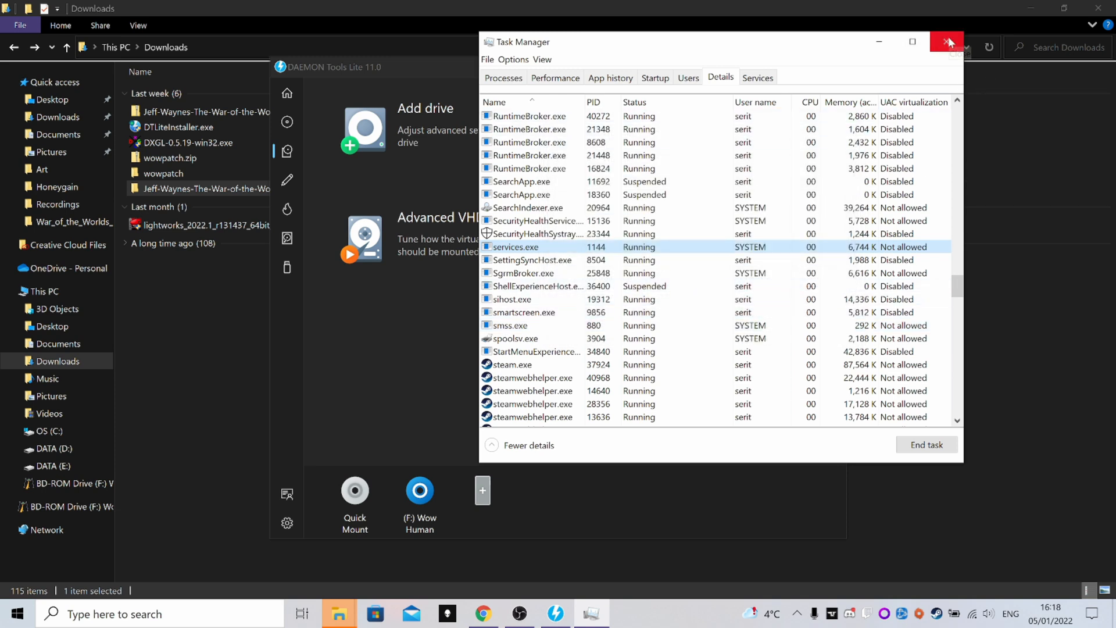
mouse_move(949, 43)
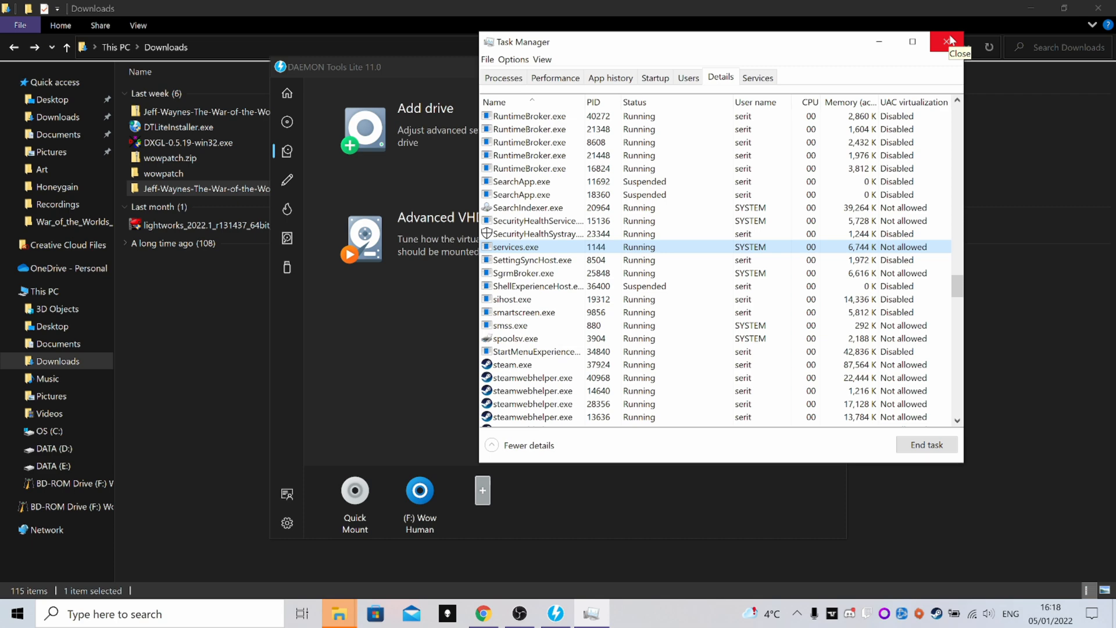
mouse_move(953, 44)
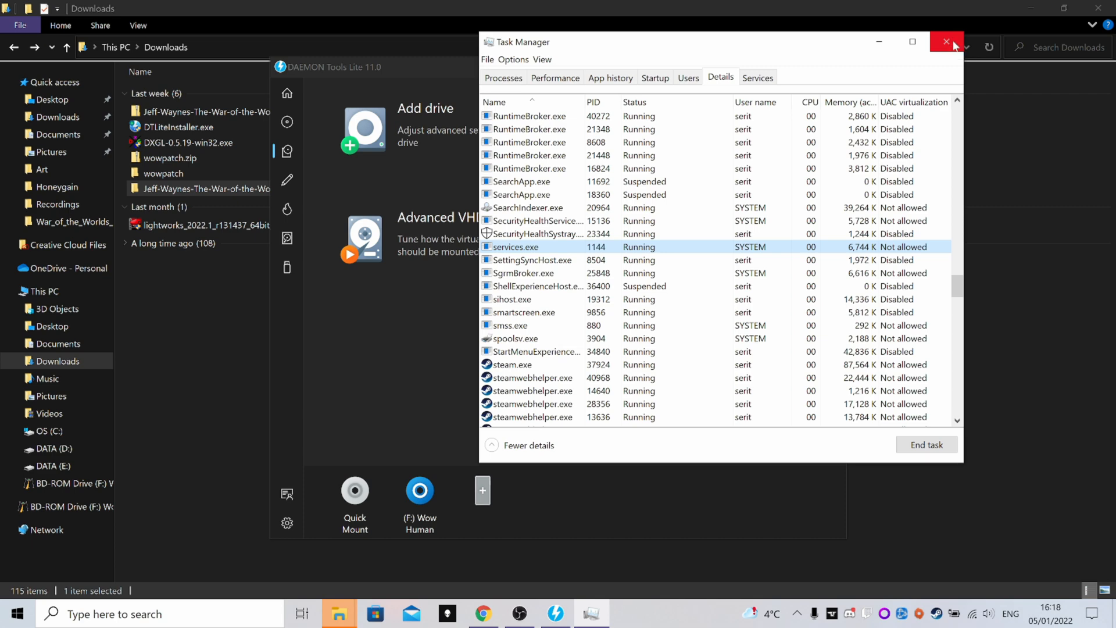
- Close Task Manager and show the game's install folder with WoW.exe and WoW_patched.exe
click(946, 41)
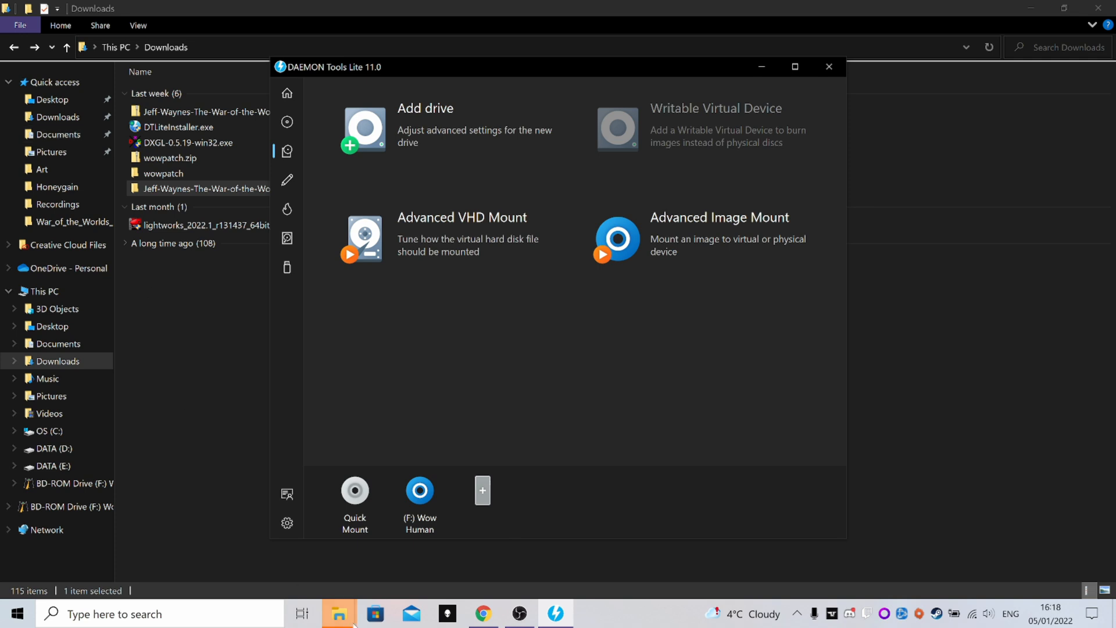
mouse_move(339, 614)
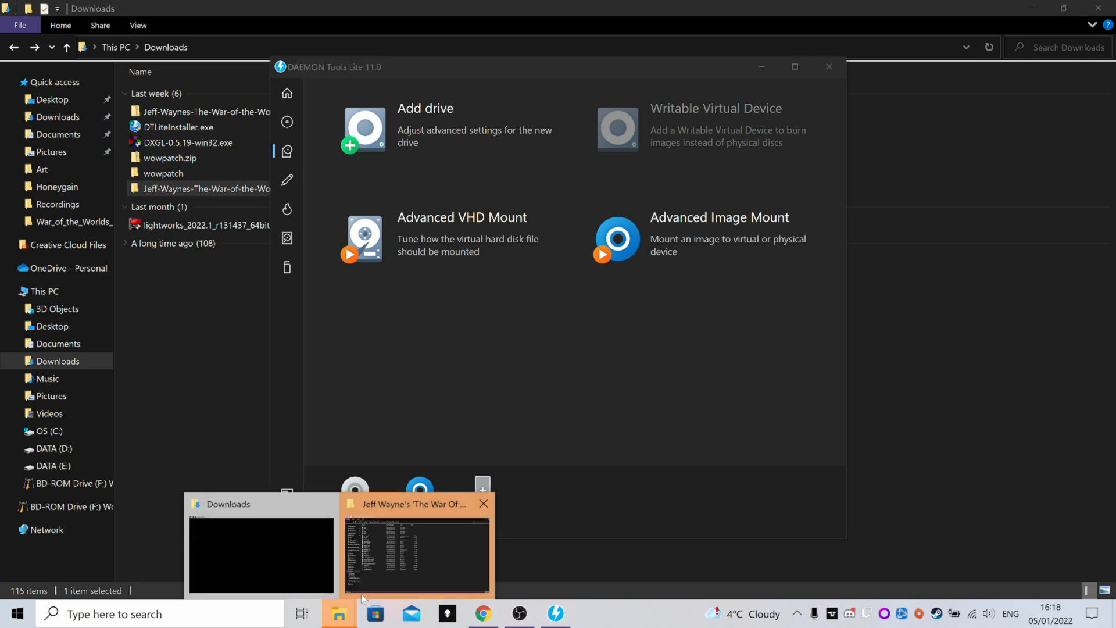
click(417, 548)
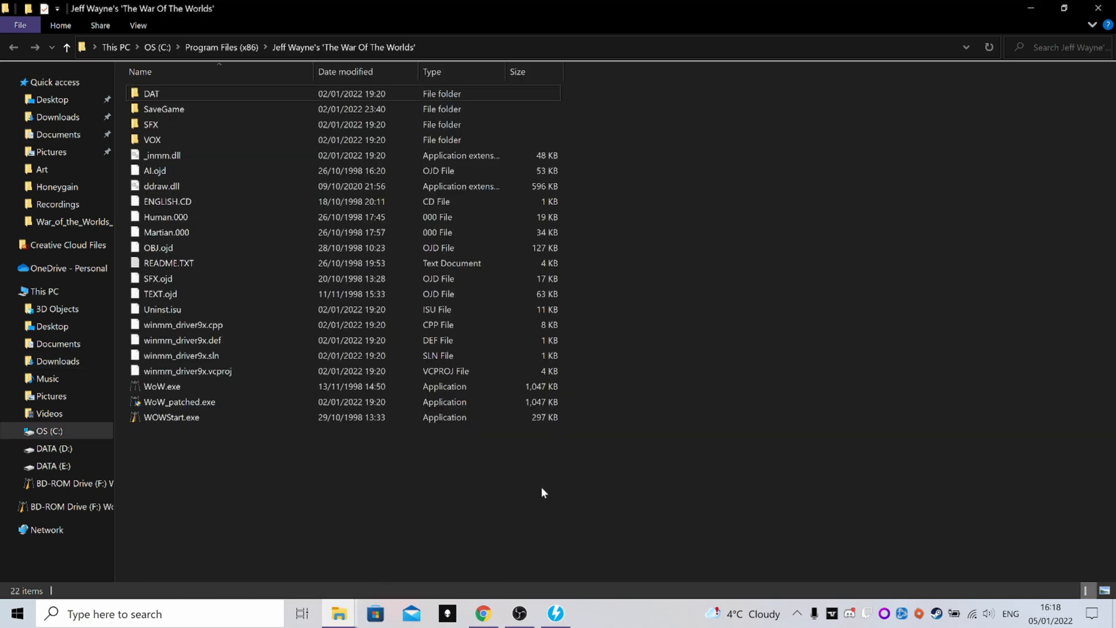
click(158, 246)
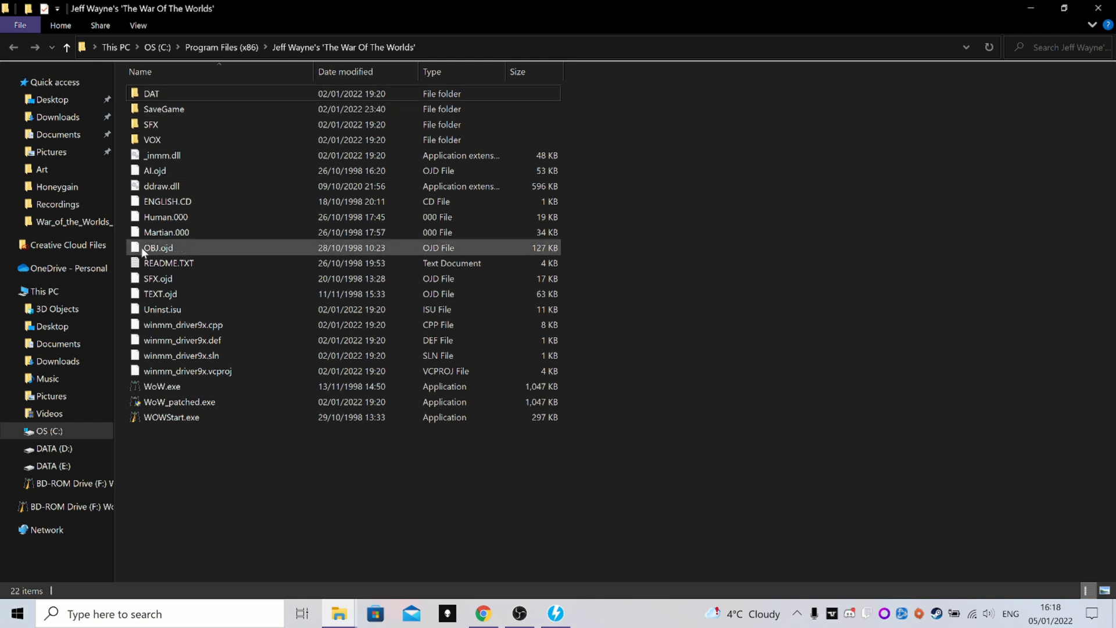
mouse_move(246, 161)
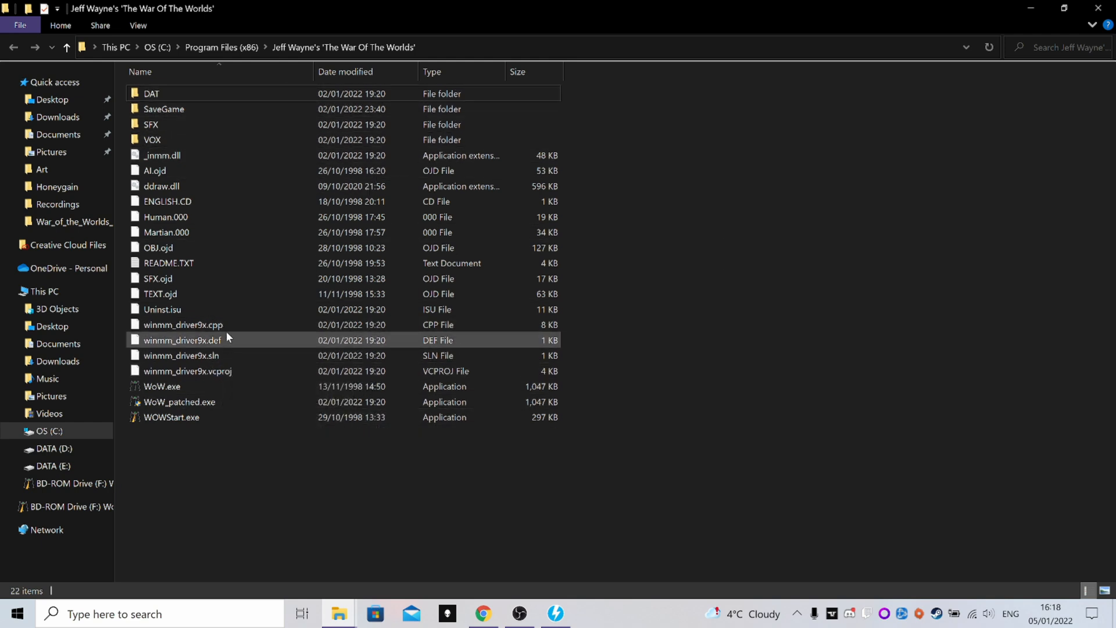
click(181, 356)
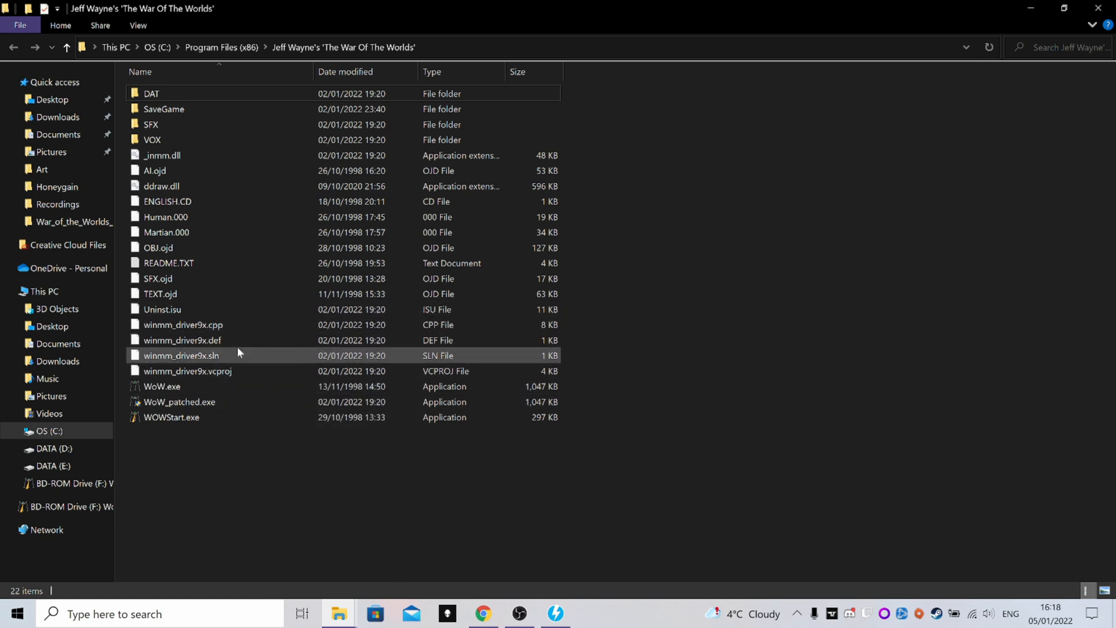
click(183, 325)
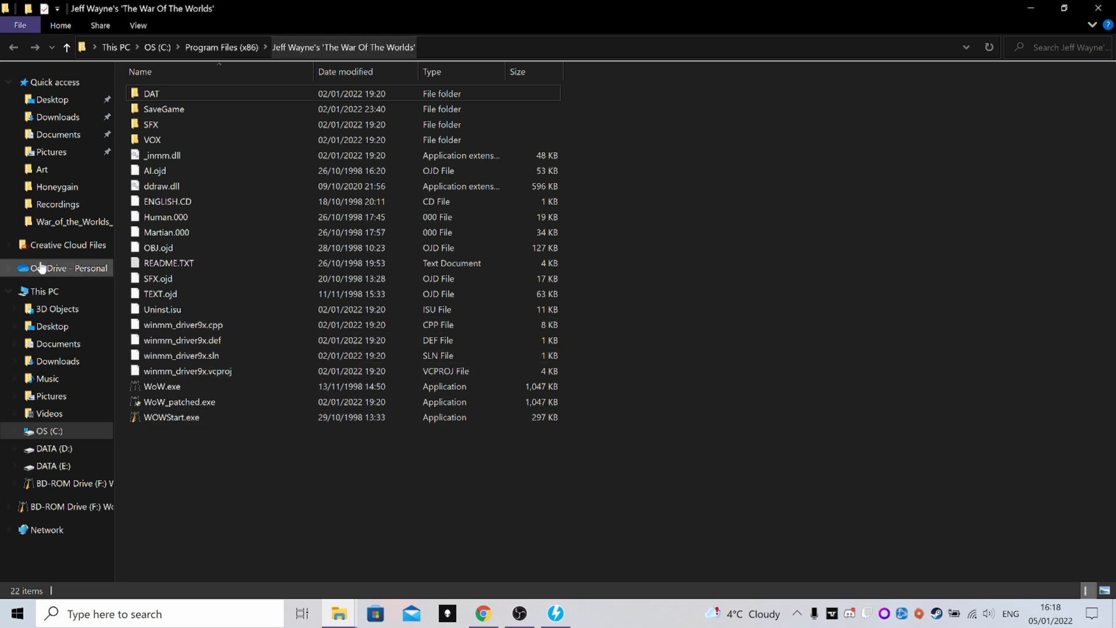
click(58, 116)
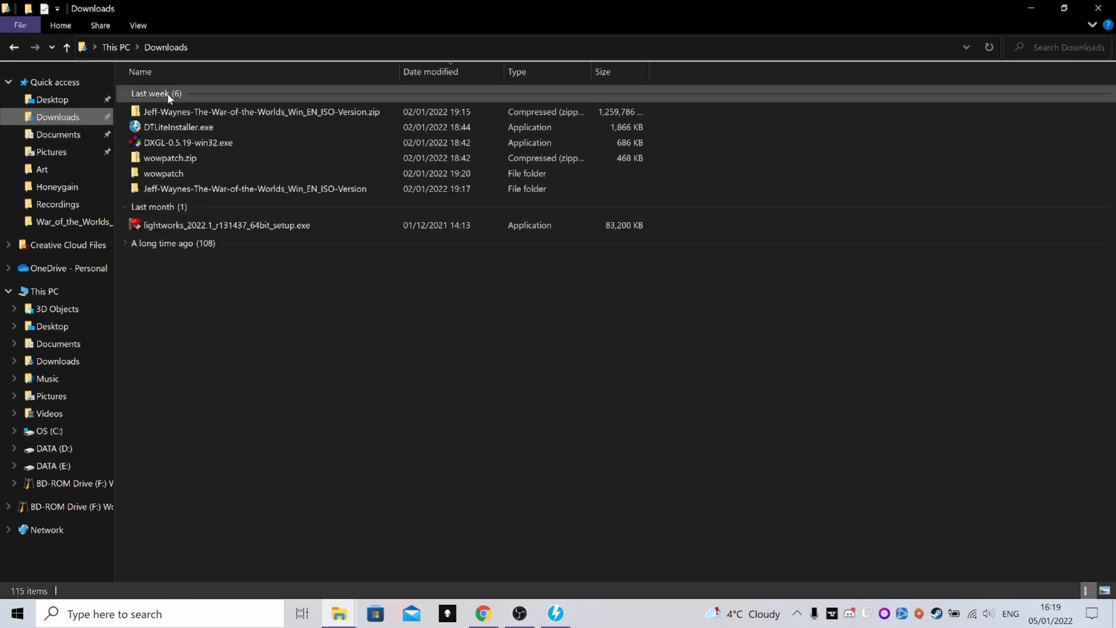
click(170, 157)
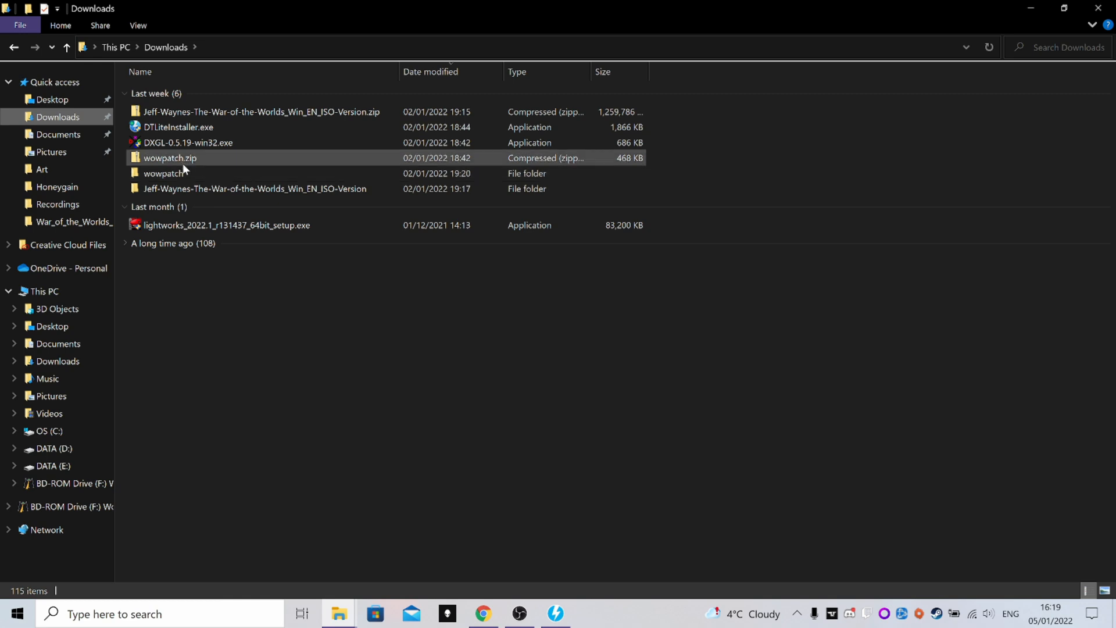
double_click(168, 173)
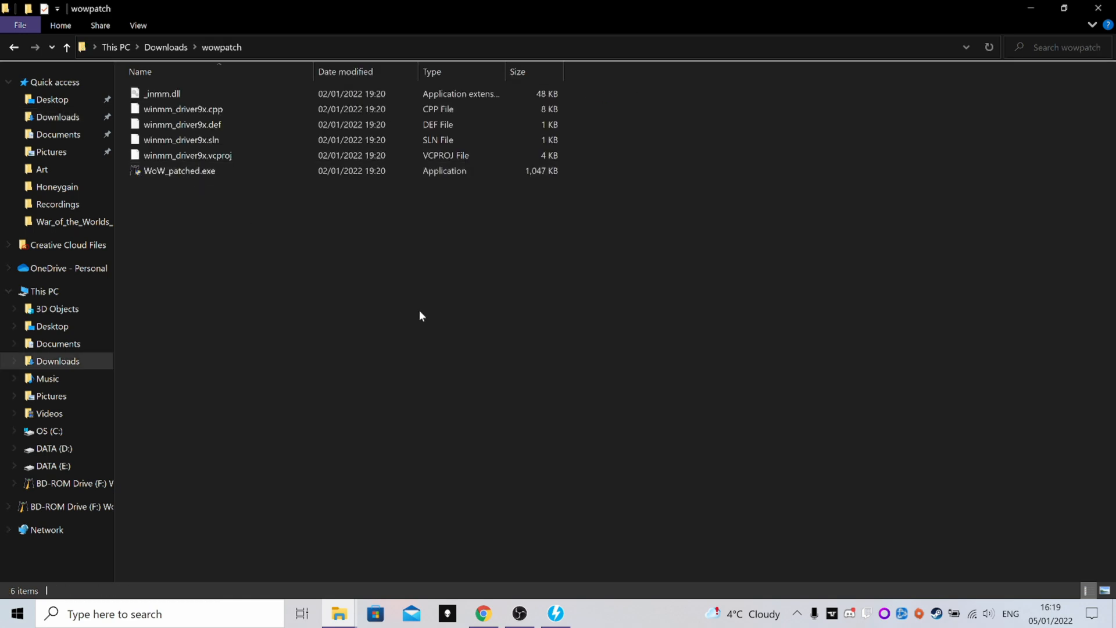
mouse_move(608, 427)
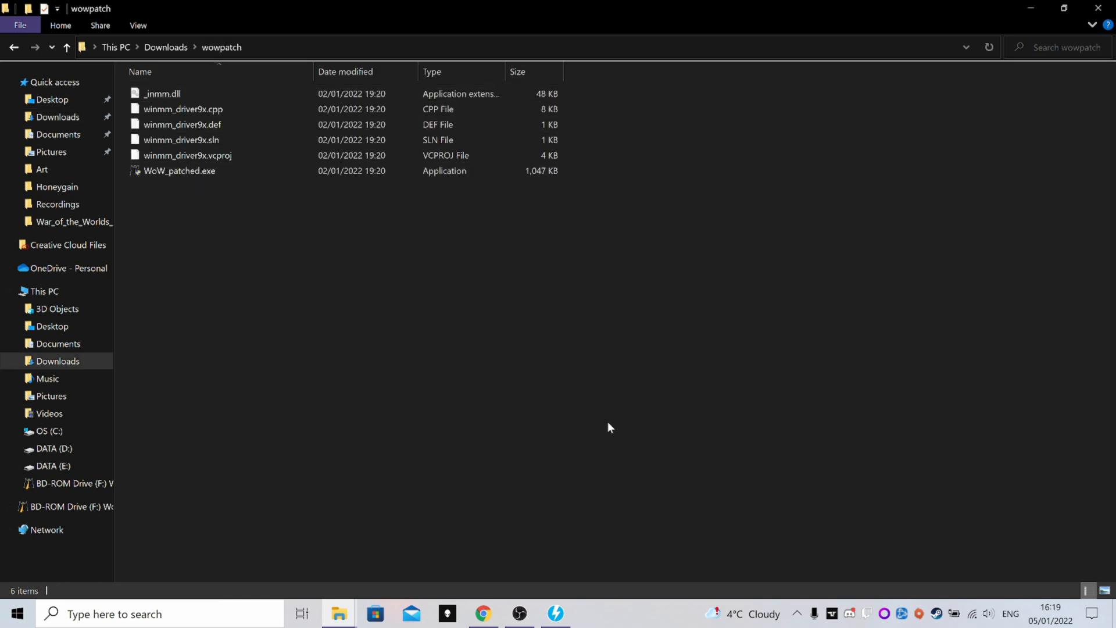
mouse_move(37, 47)
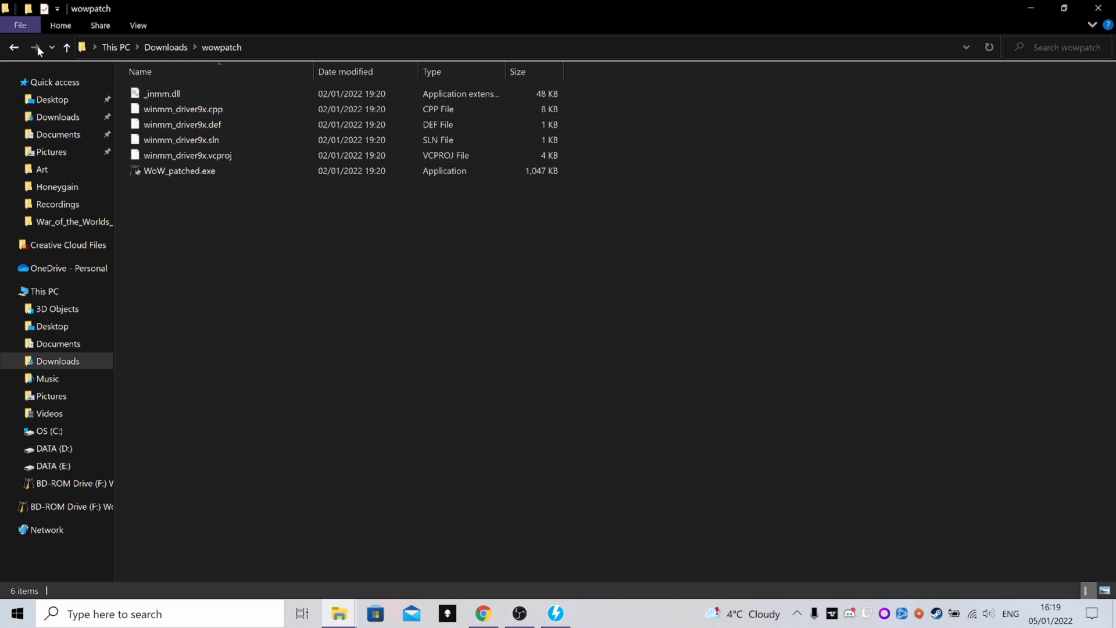
click(37, 46)
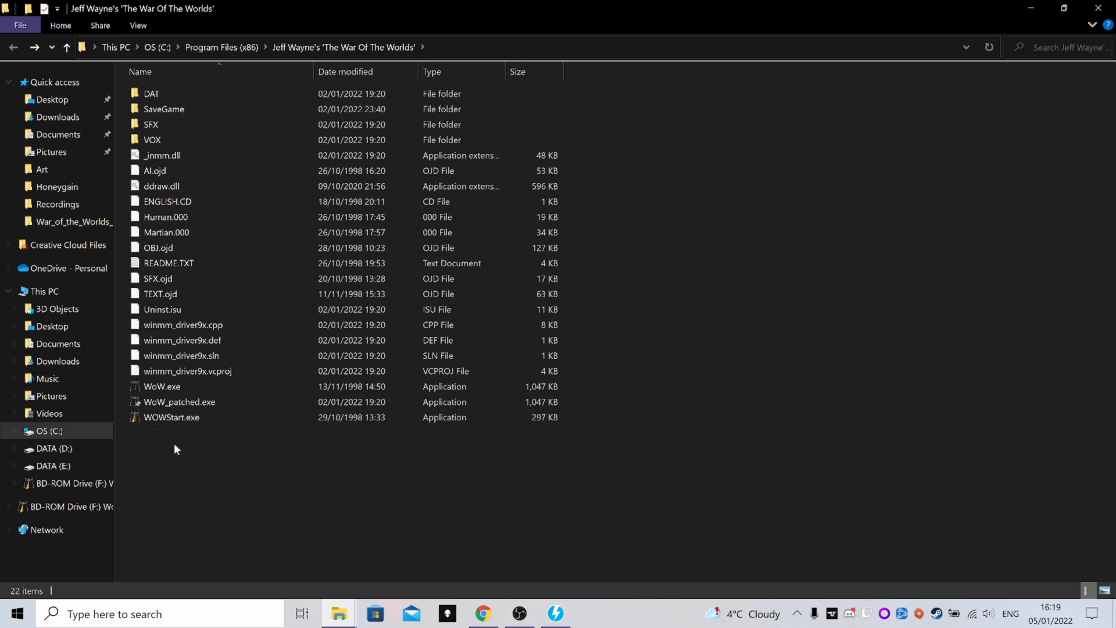
mouse_move(329, 489)
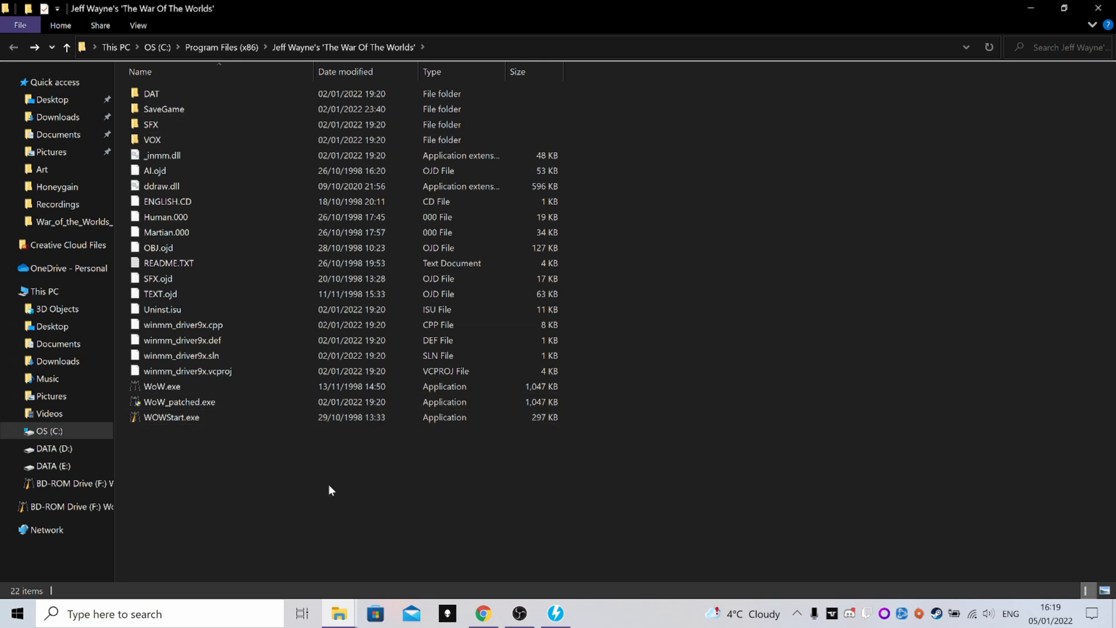
click(161, 386)
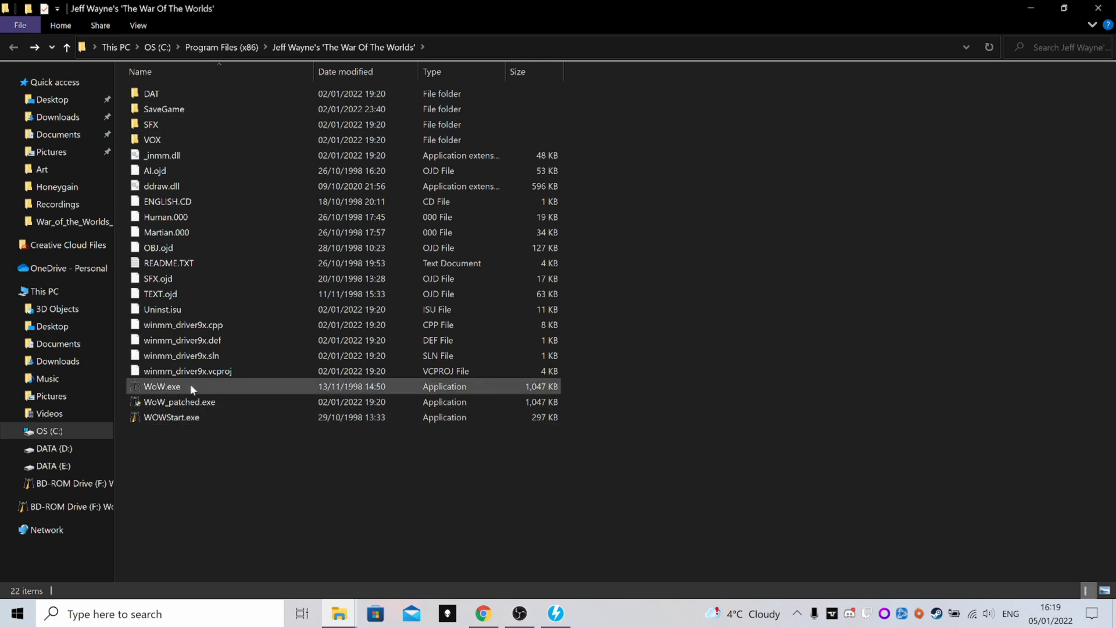
mouse_move(235, 385)
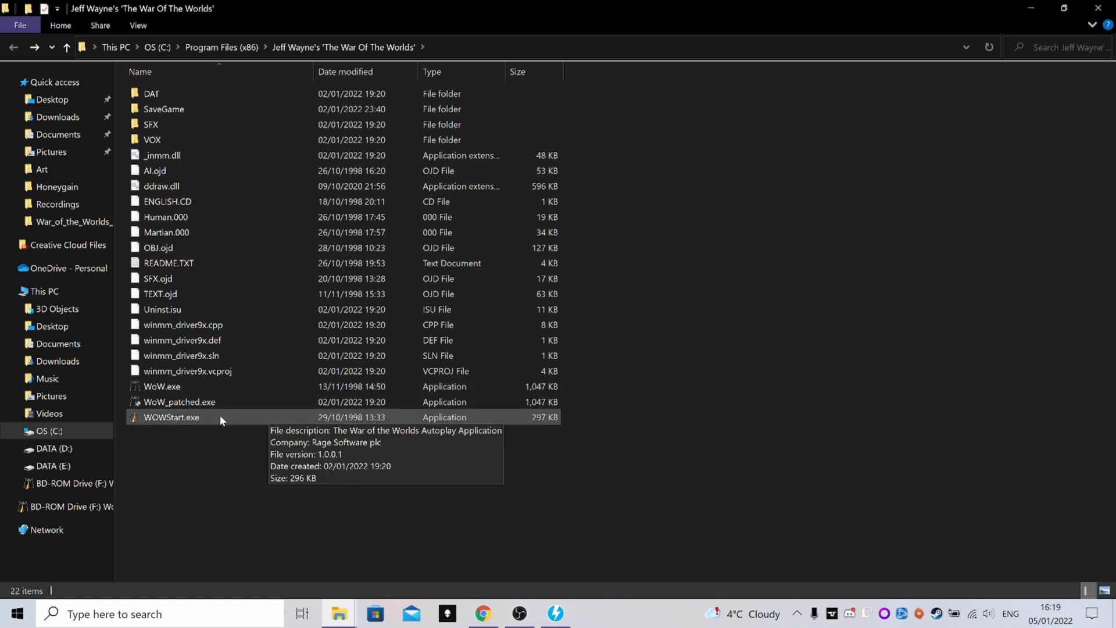
mouse_move(58, 135)
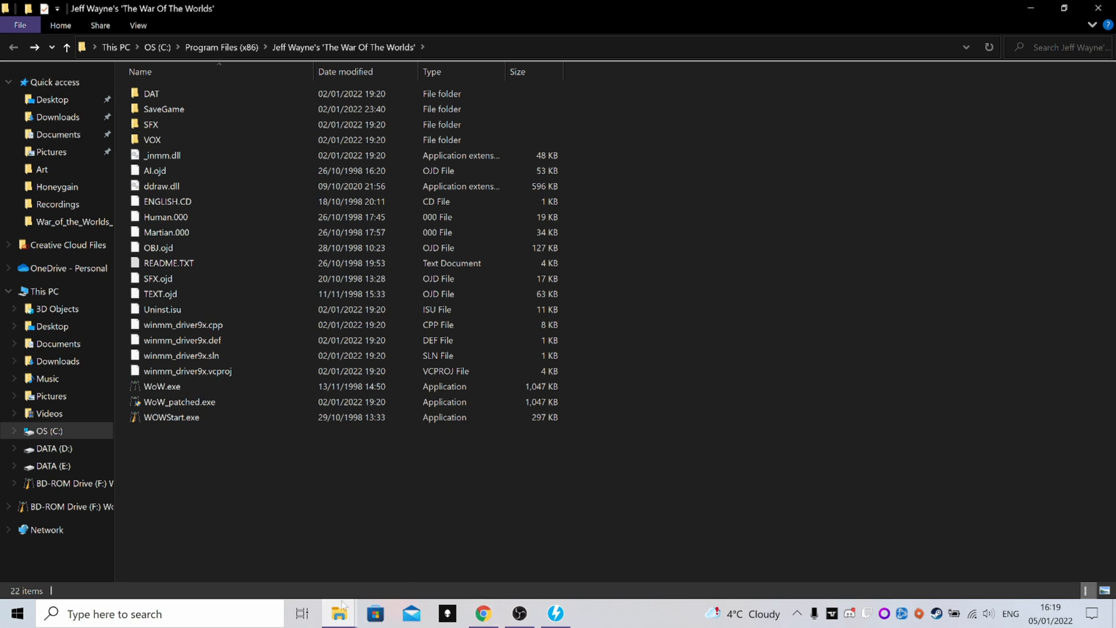
- Bring the Downloads window with the game ISO, patch and DXGL files to the front
click(57, 116)
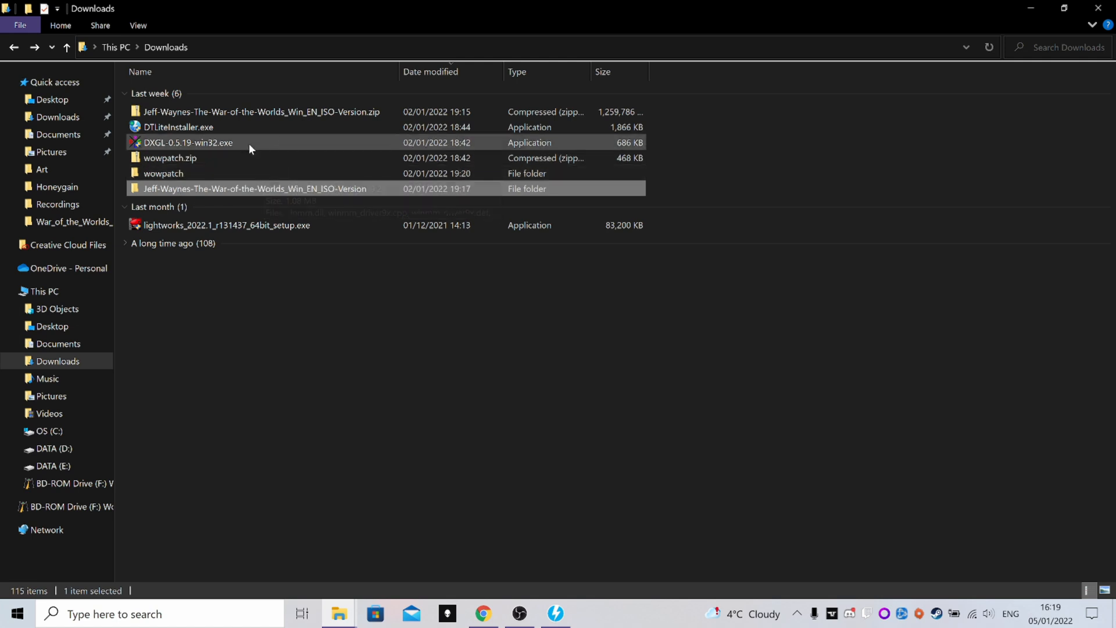
mouse_move(290, 358)
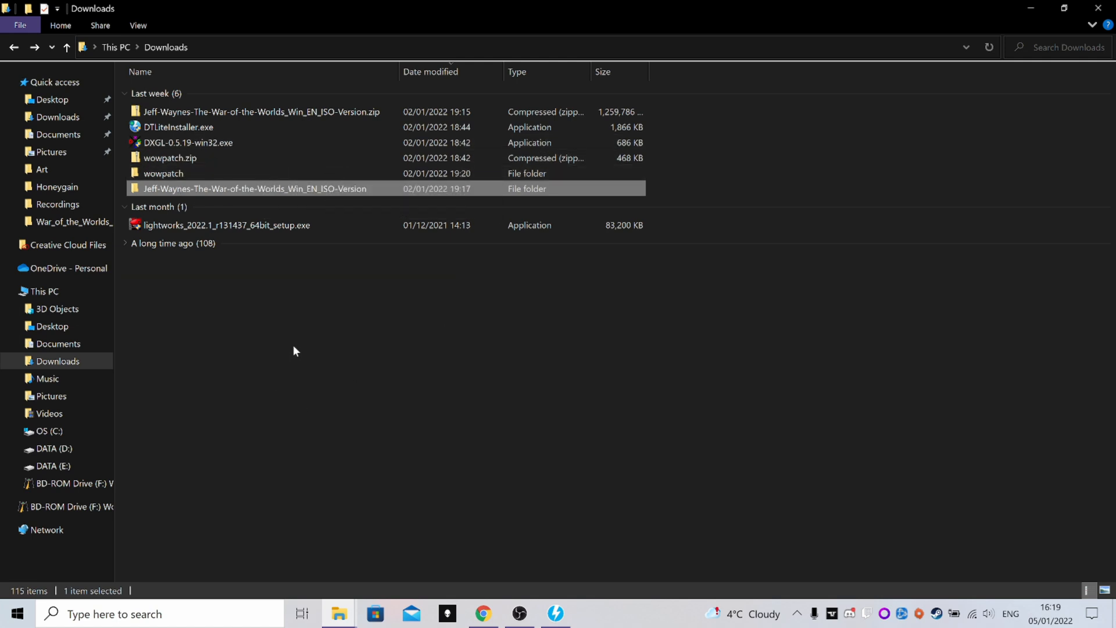
mouse_move(268, 282)
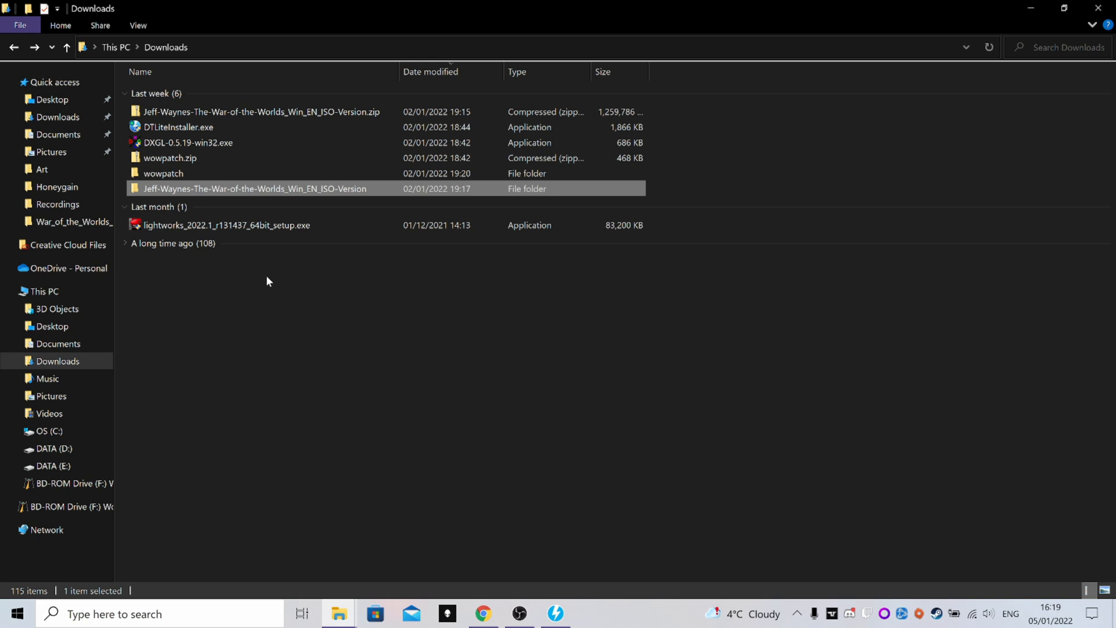
- Launch Configure DXGL from the Start menu's Recently added list
click(16, 613)
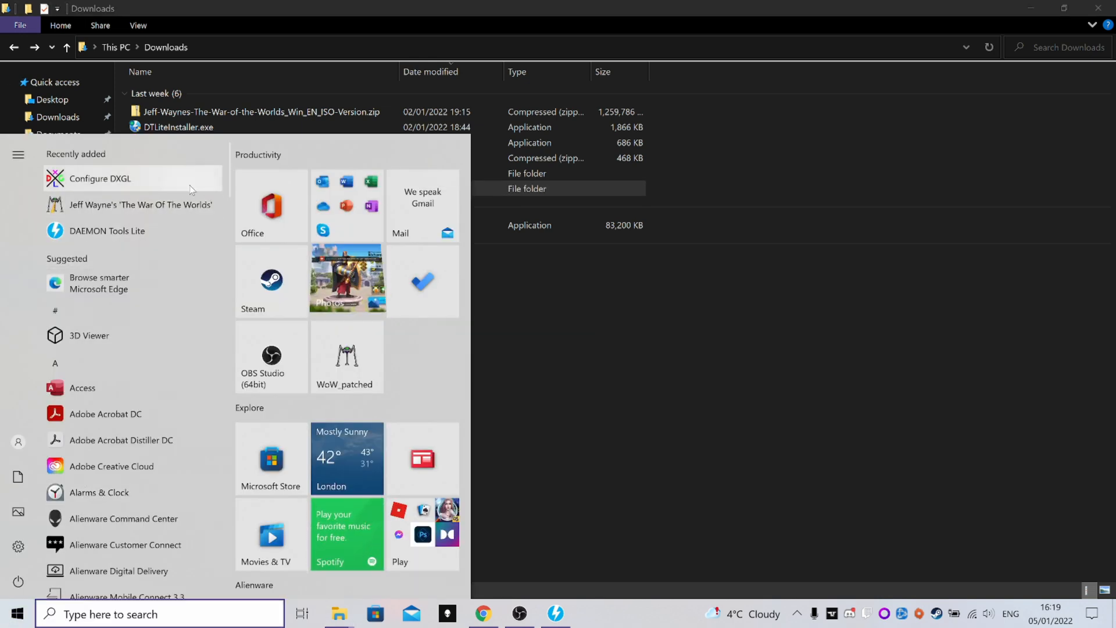
click(99, 178)
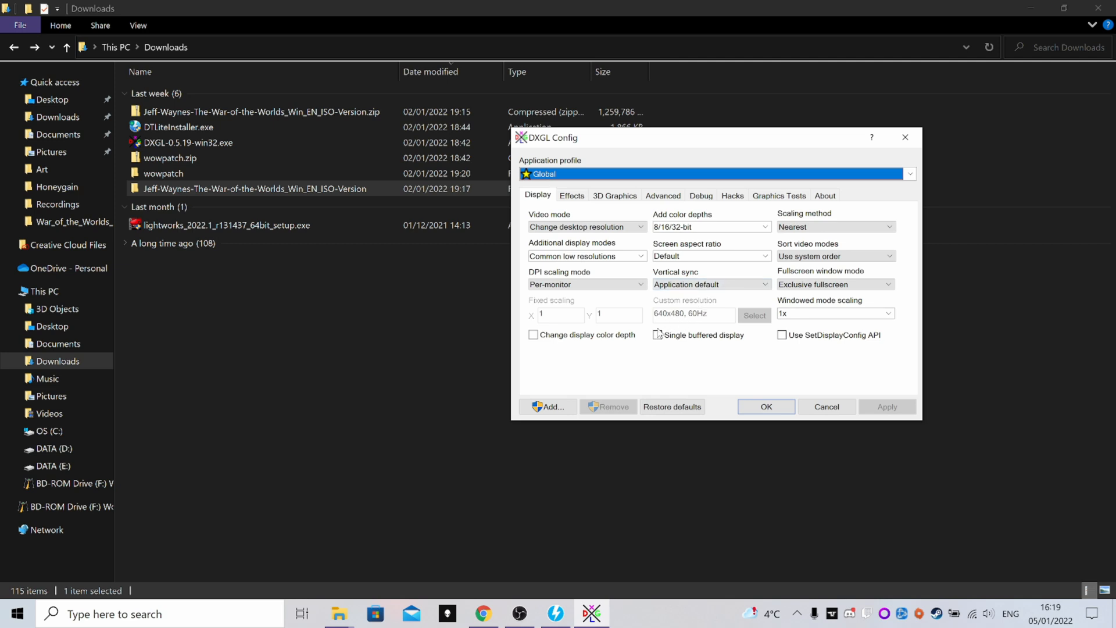
mouse_move(609, 361)
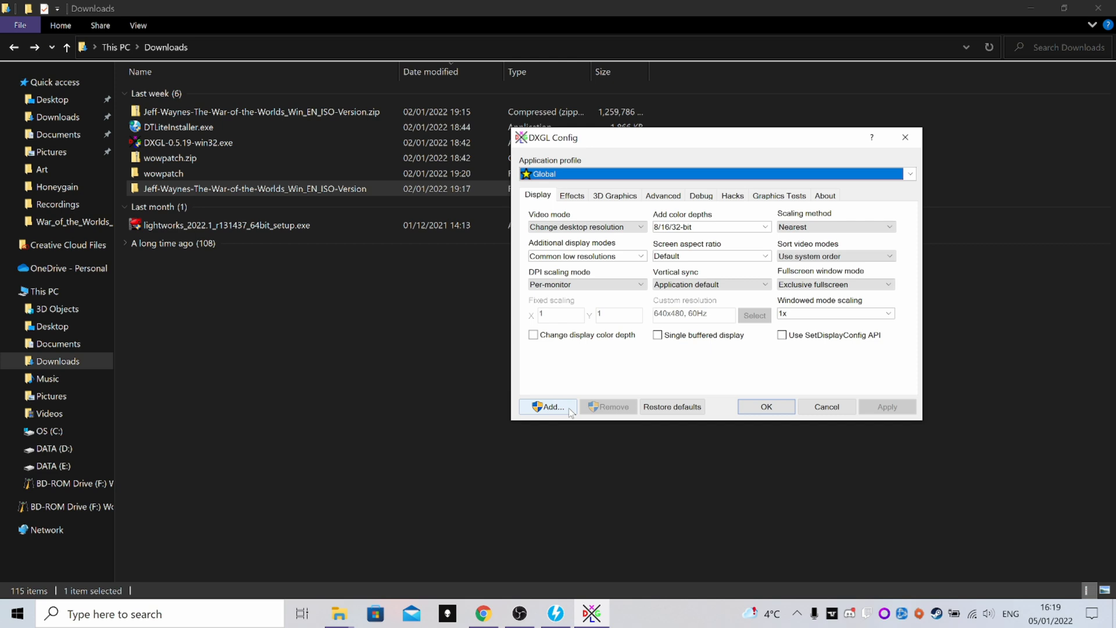
click(548, 407)
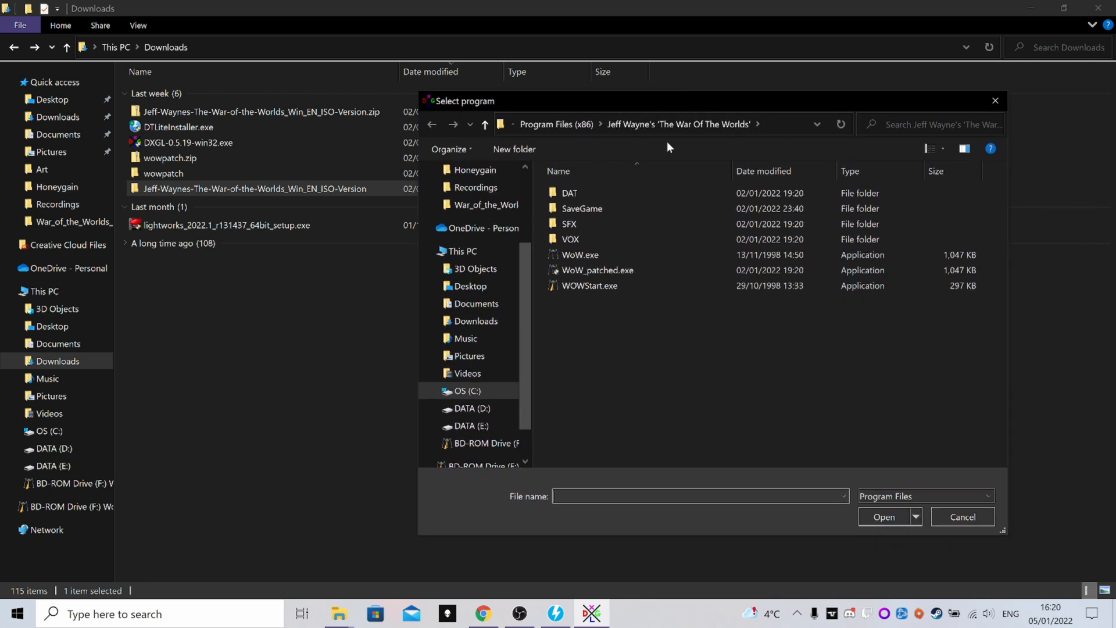
mouse_move(588, 322)
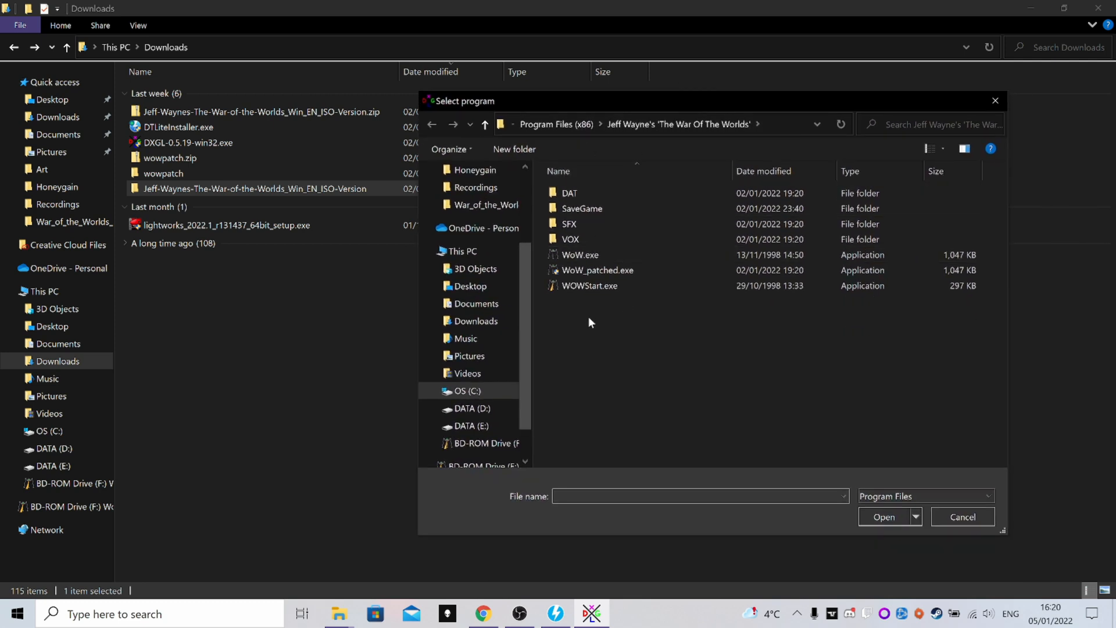
mouse_move(608, 386)
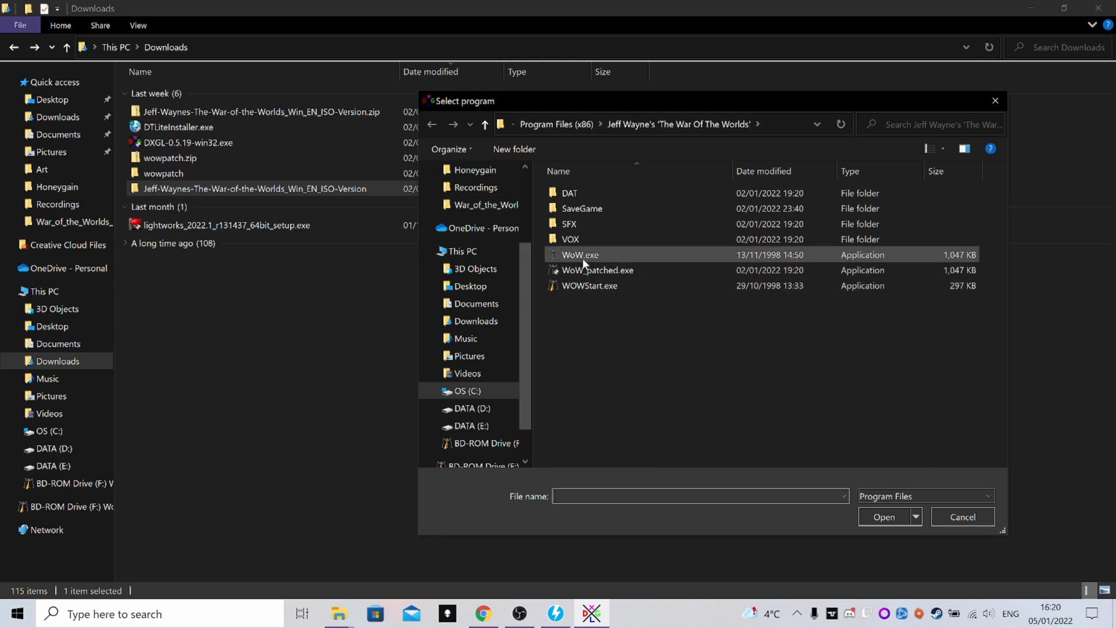
click(580, 254)
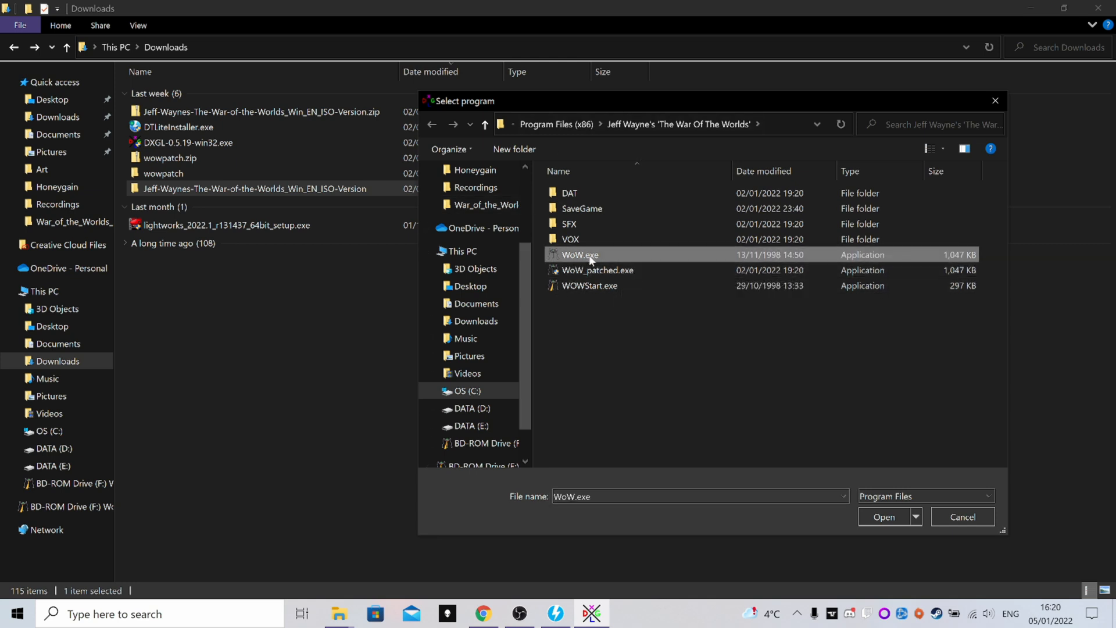
click(884, 517)
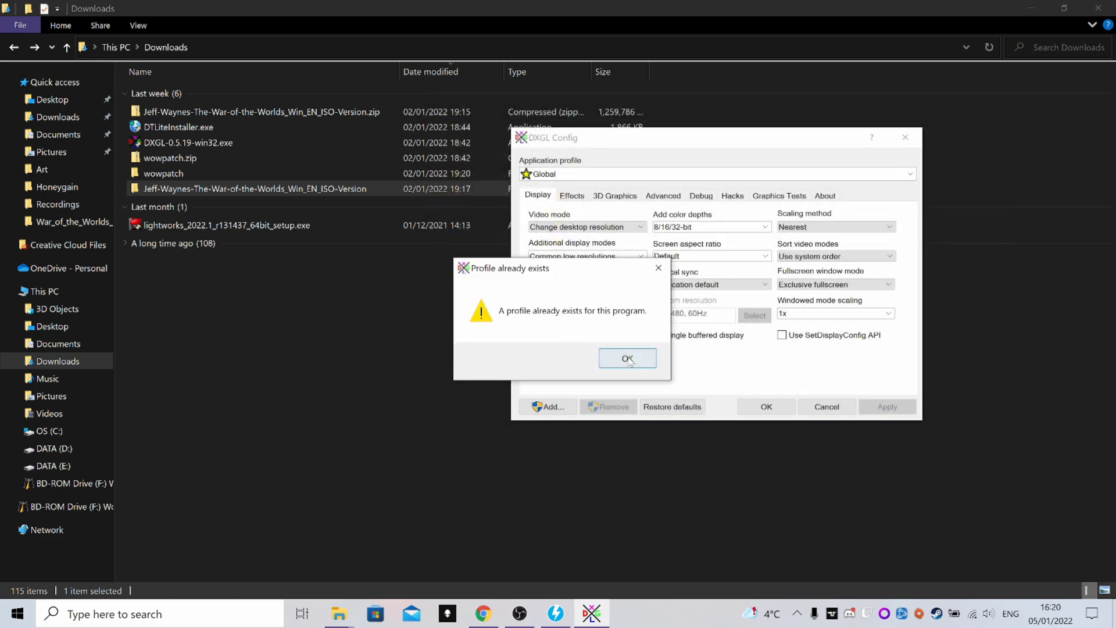
click(627, 358)
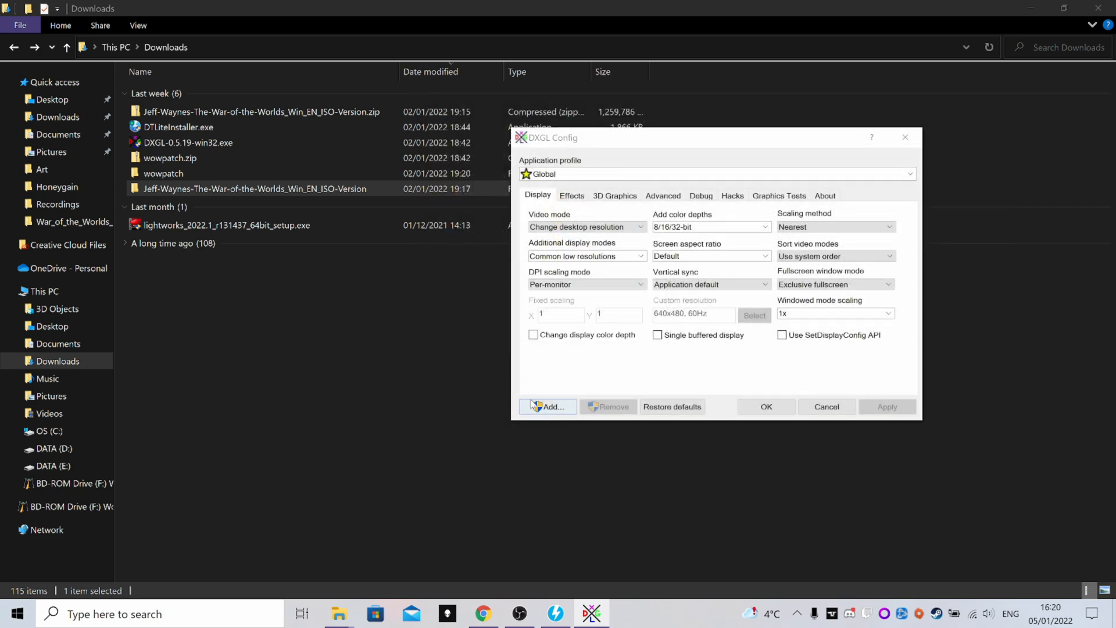
click(546, 407)
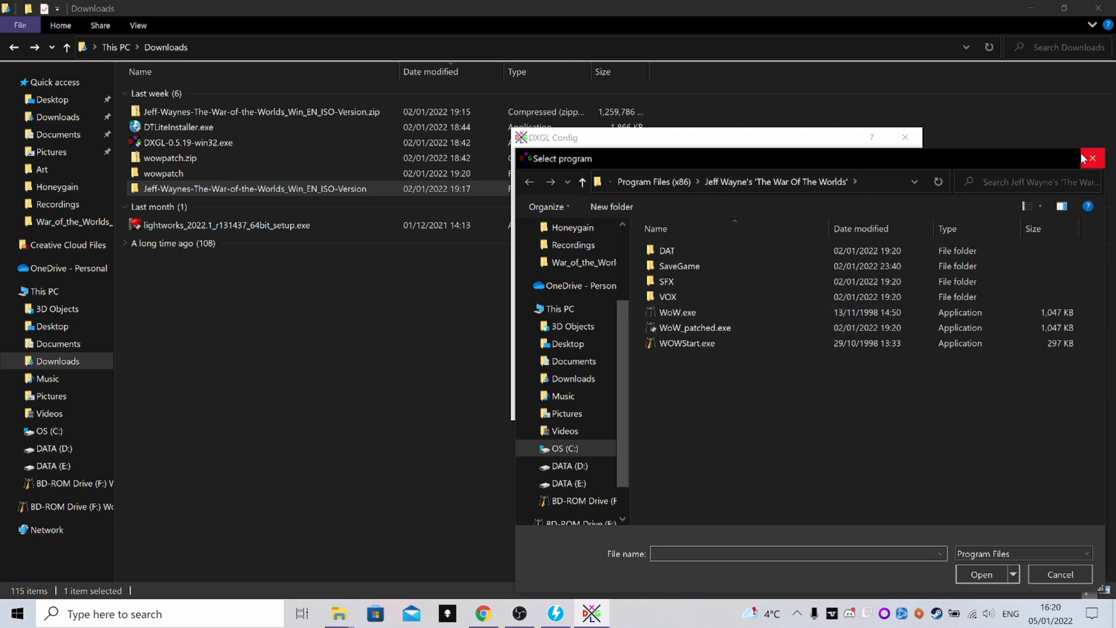
click(1059, 573)
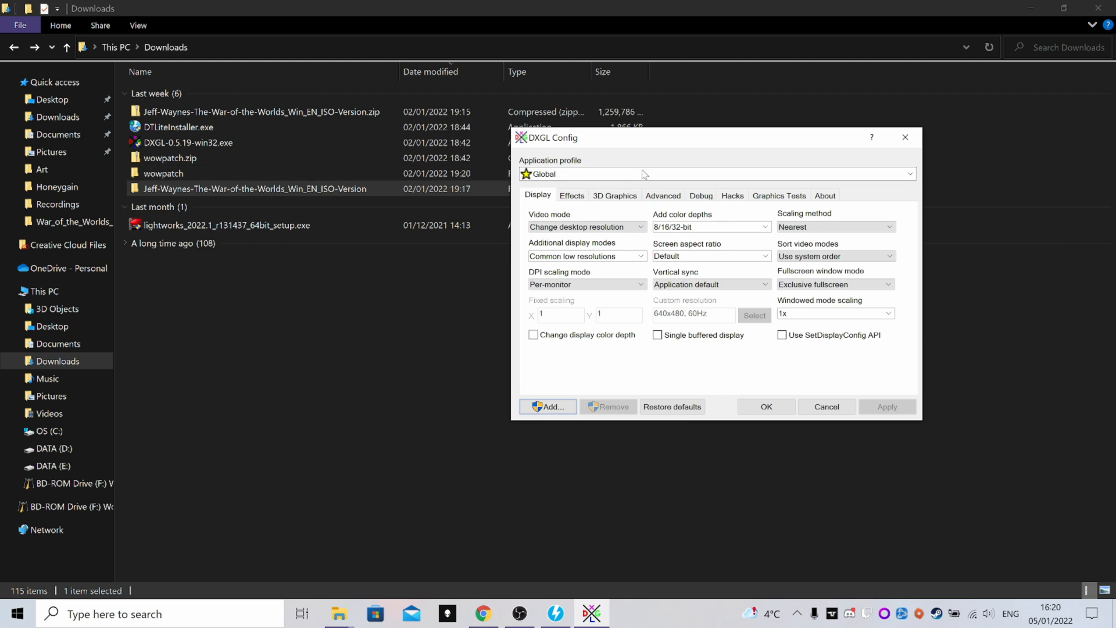
mouse_move(913, 401)
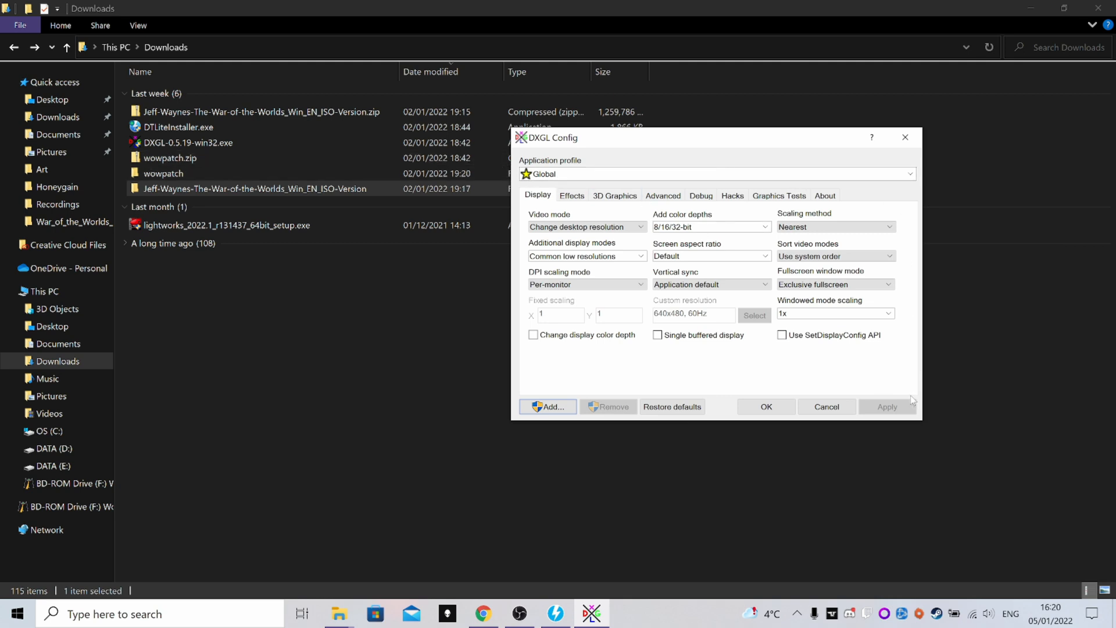
mouse_move(584, 352)
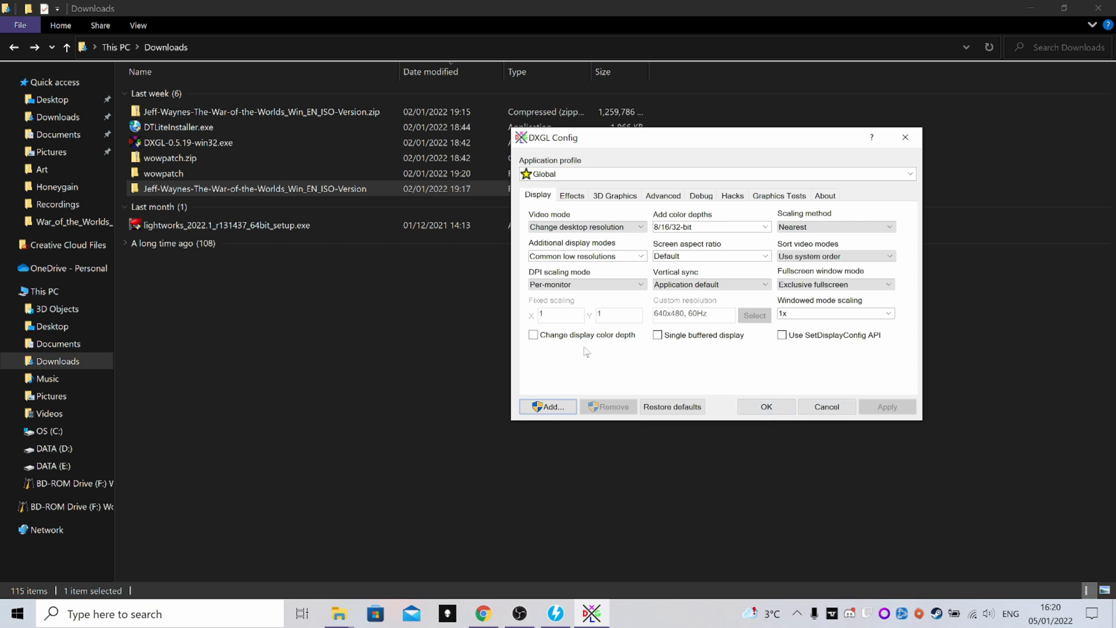
click(170, 157)
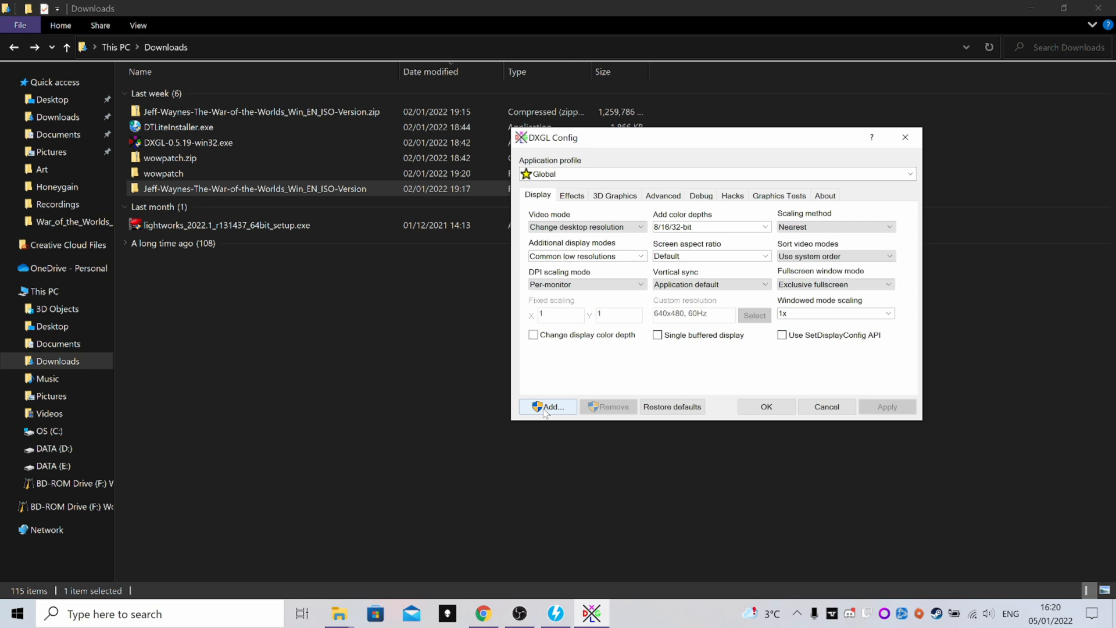
click(547, 407)
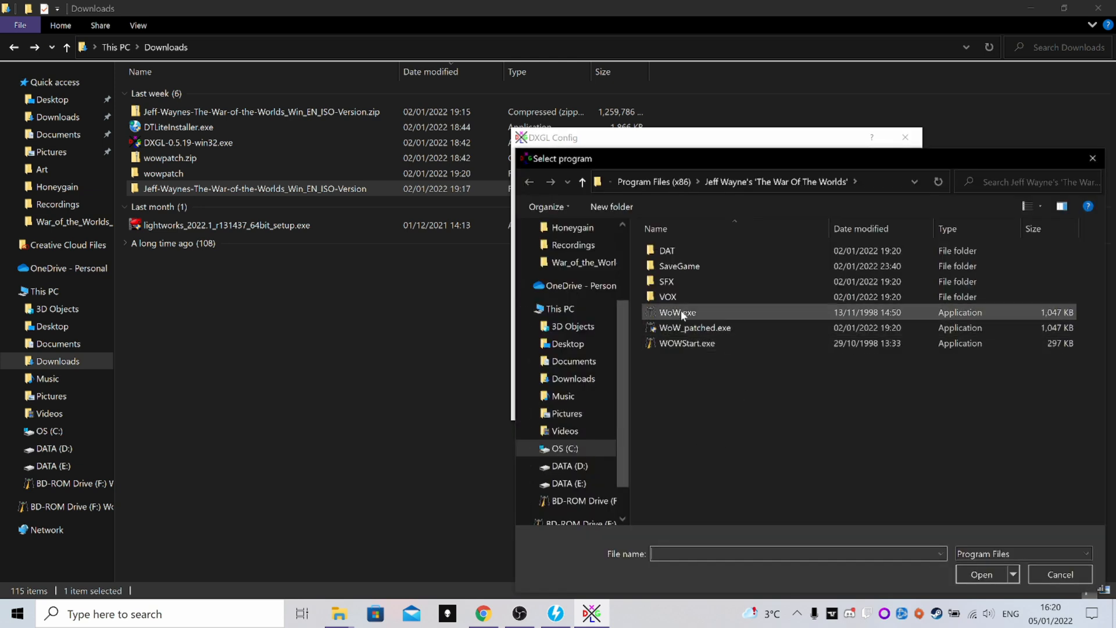
click(694, 328)
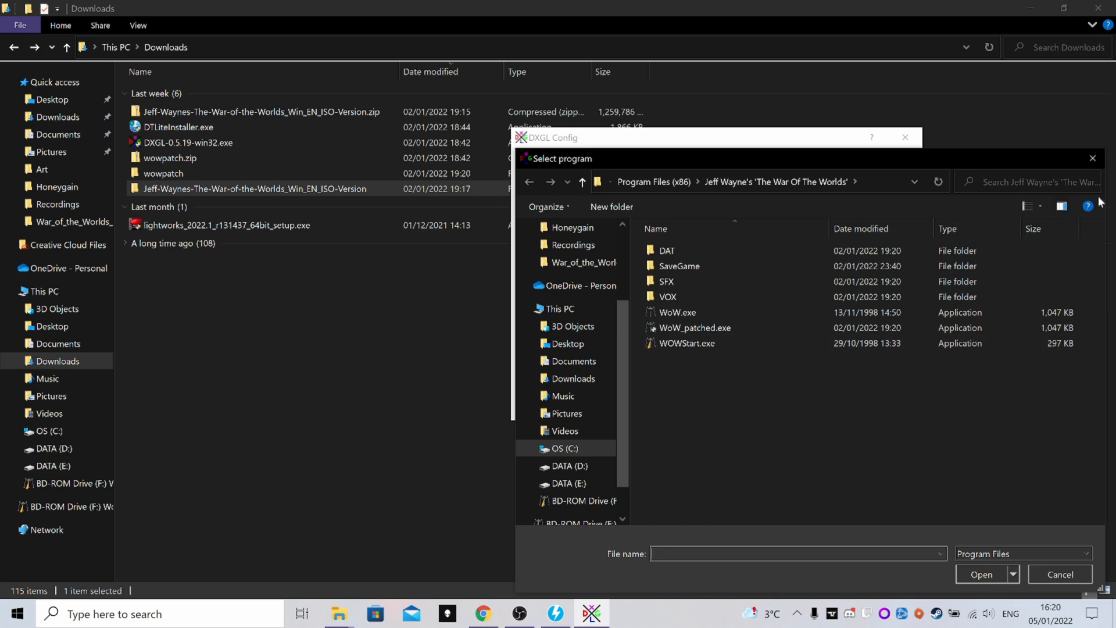
click(1058, 574)
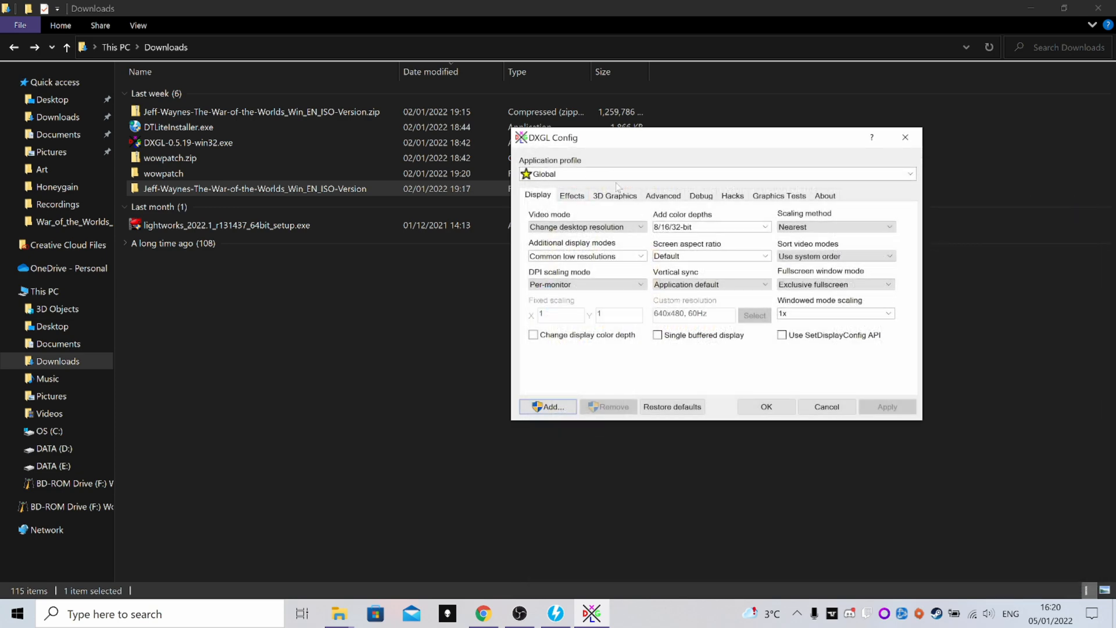
mouse_move(564, 189)
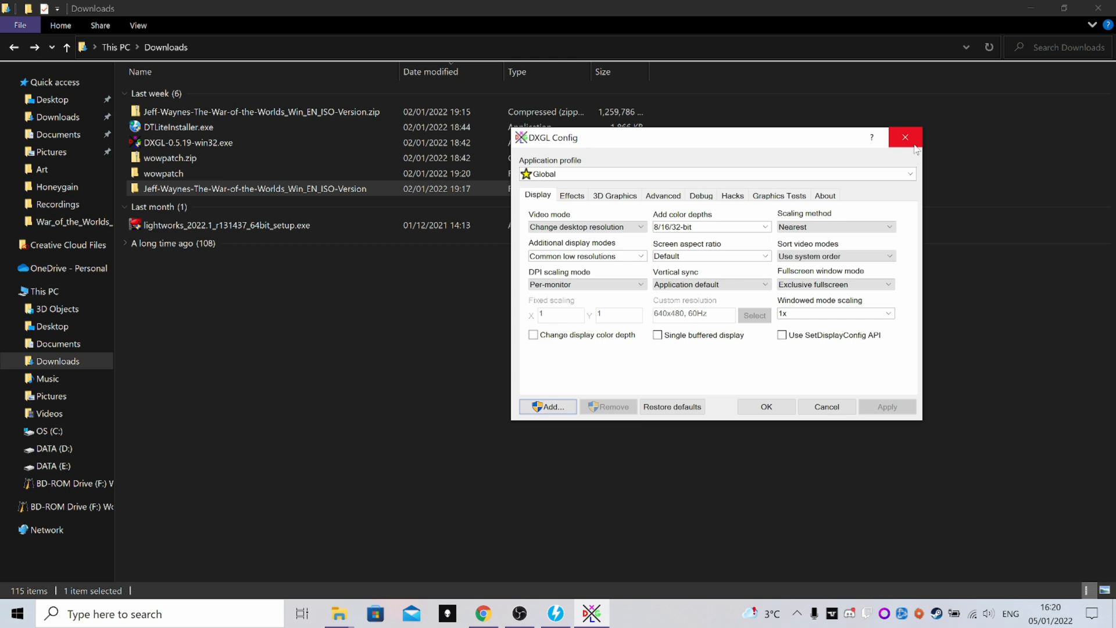
- Close DXGL Config, return to the War Of The Worlds folder and show the Start app list
click(905, 137)
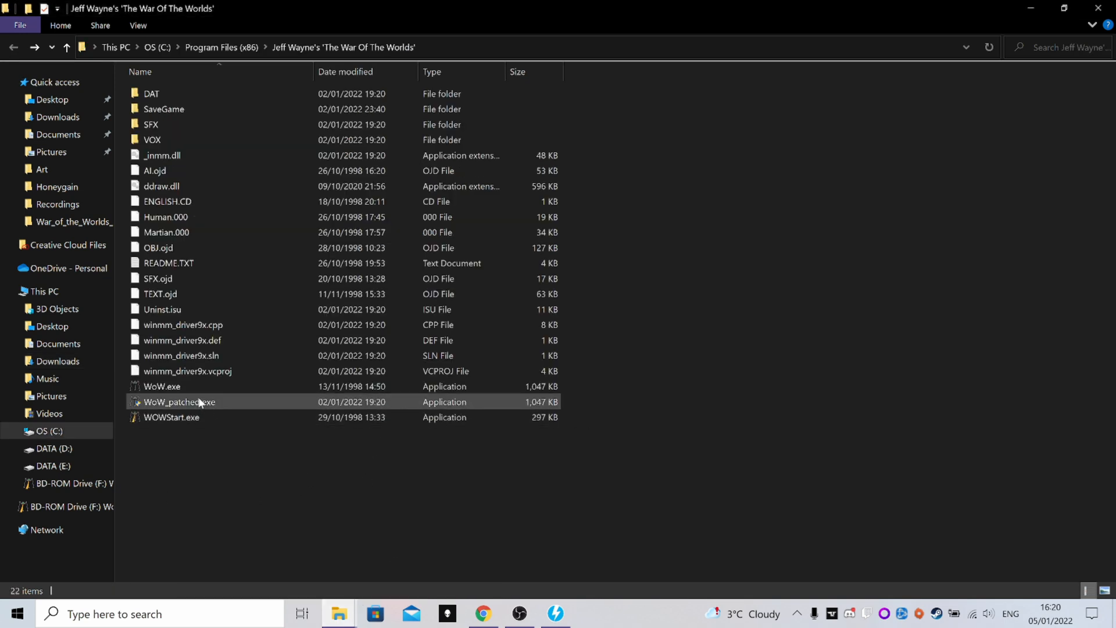
mouse_move(178, 410)
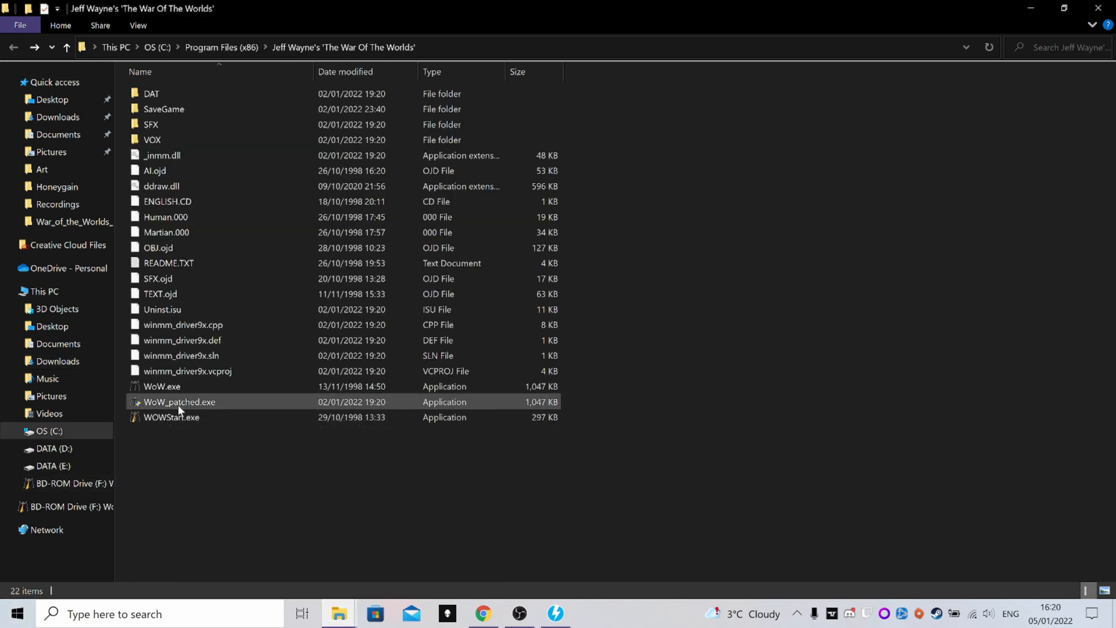
mouse_move(179, 401)
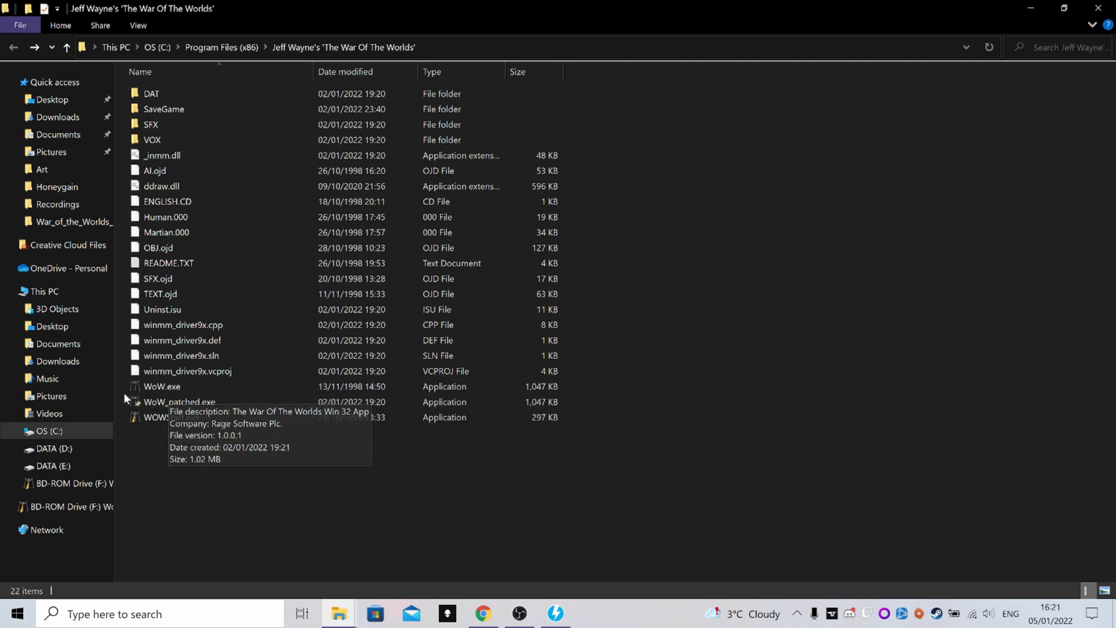
click(17, 612)
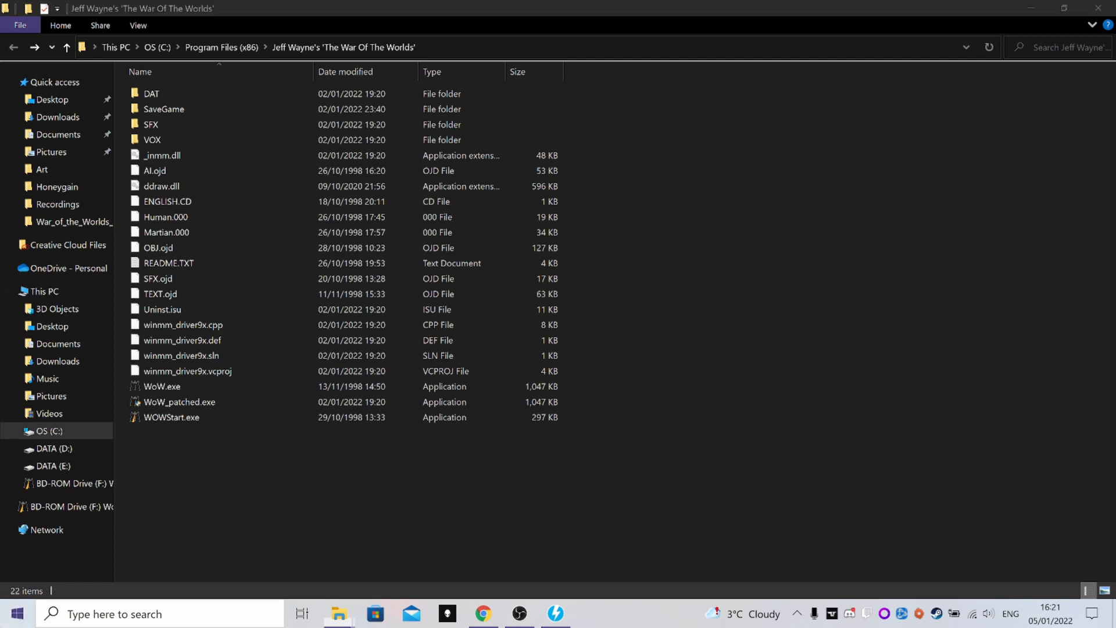
click(14, 614)
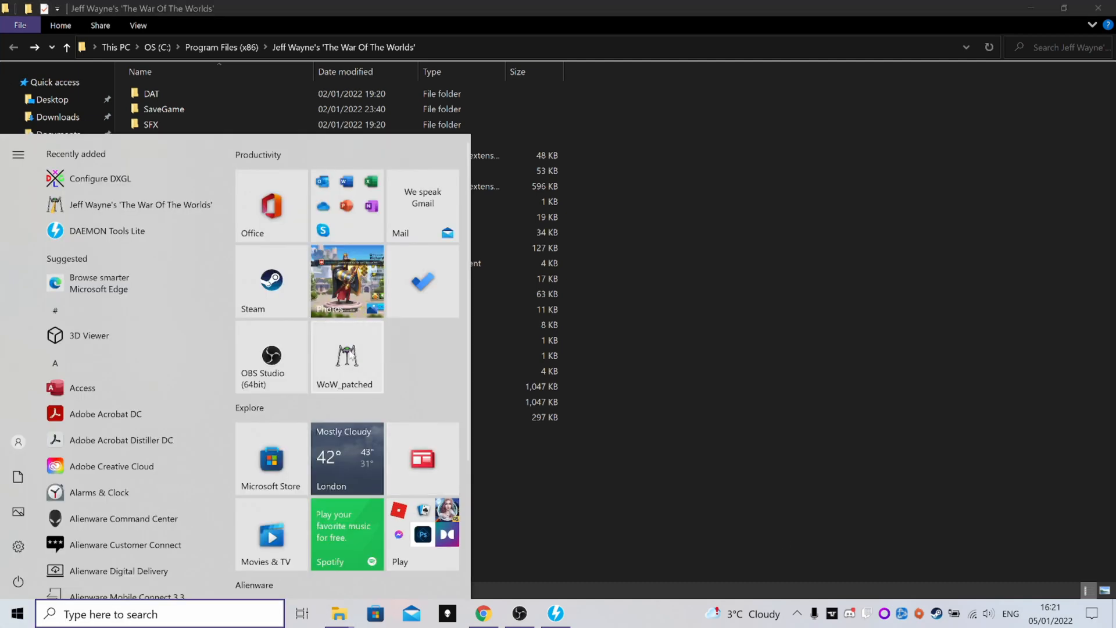
click(705, 304)
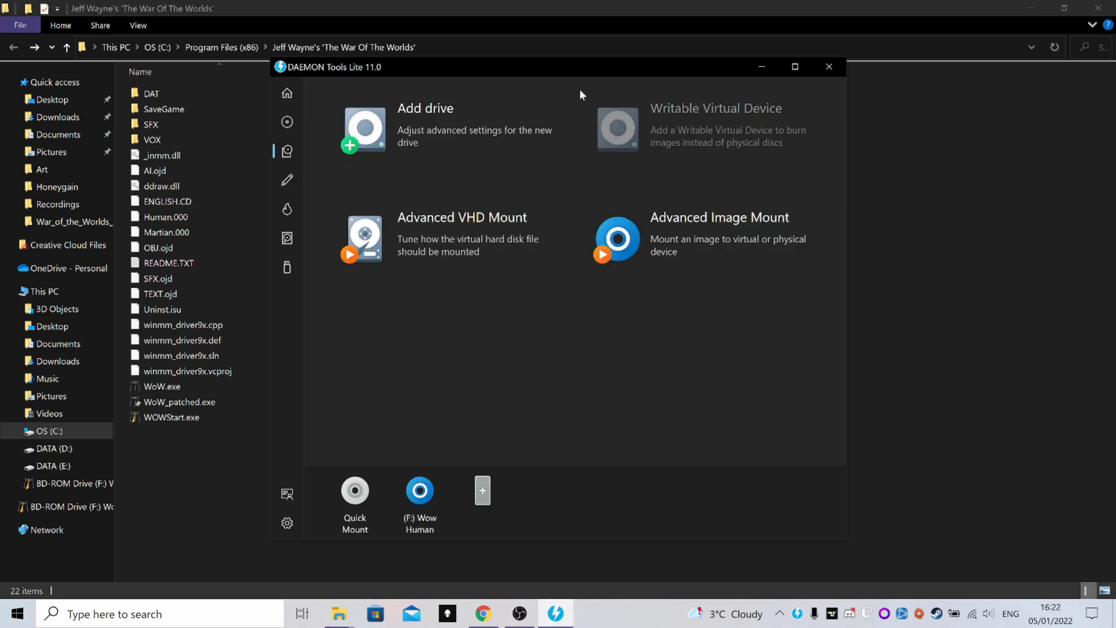
mouse_move(662, 80)
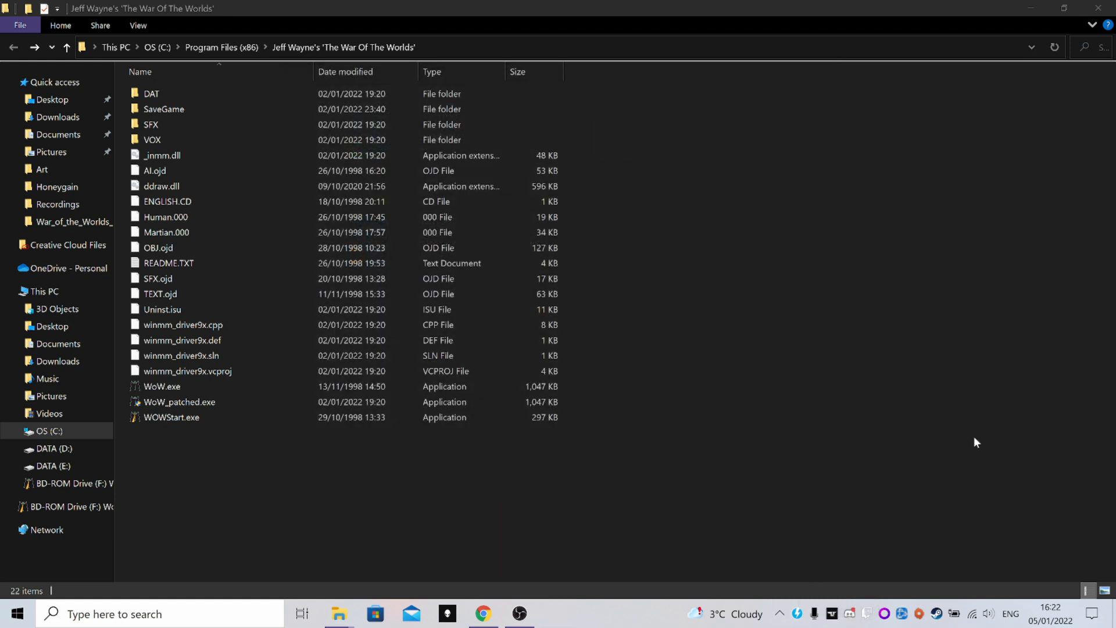
mouse_move(798, 614)
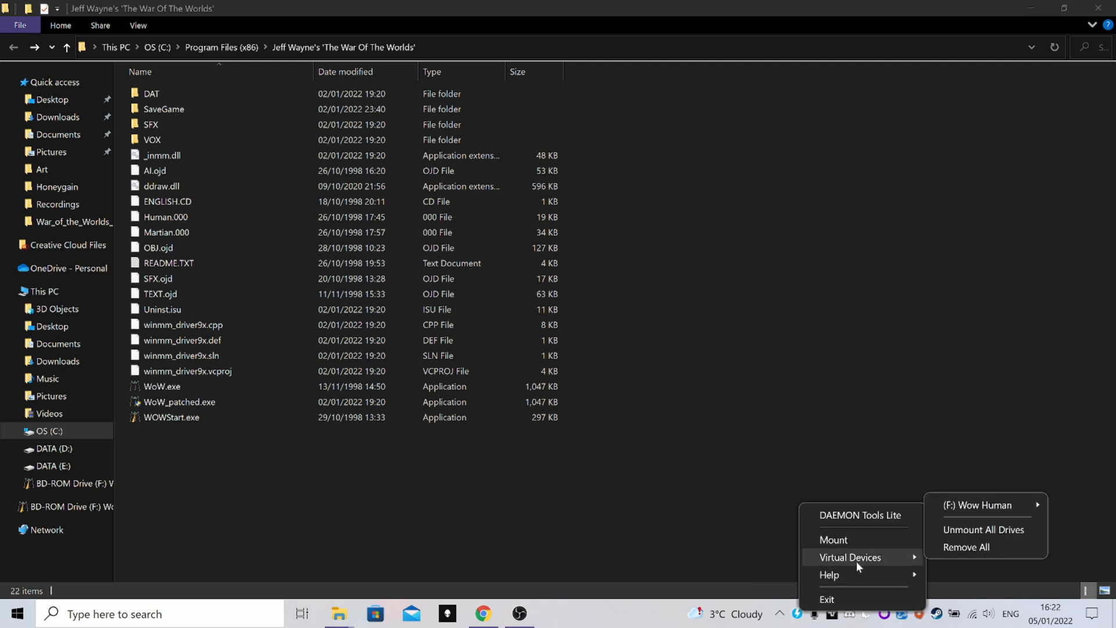
mouse_move(883, 566)
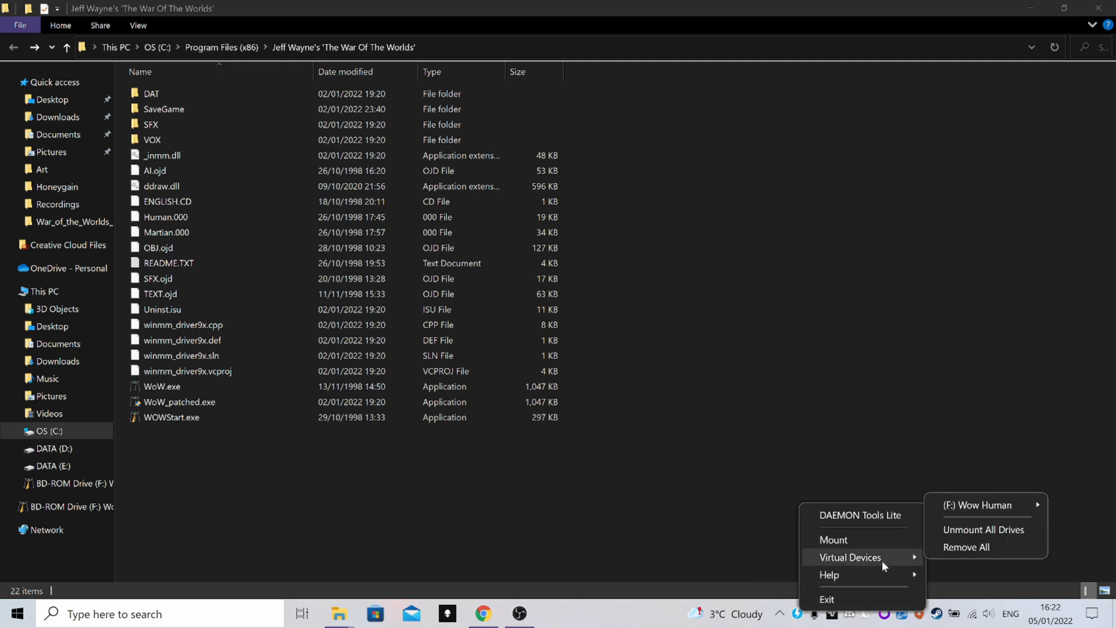
mouse_move(981, 504)
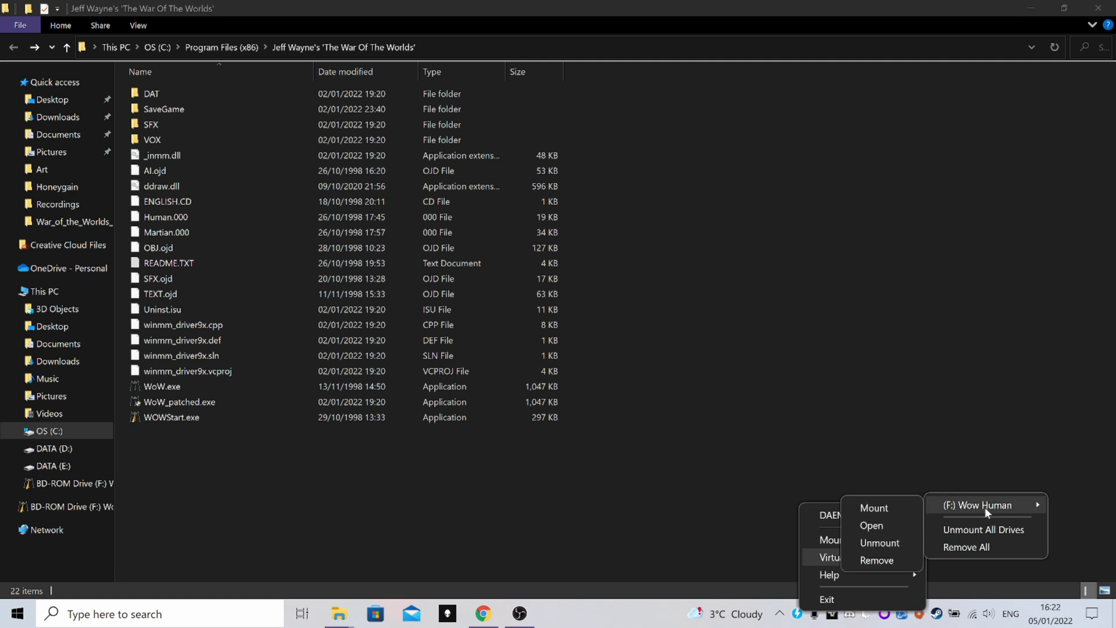
mouse_move(1013, 511)
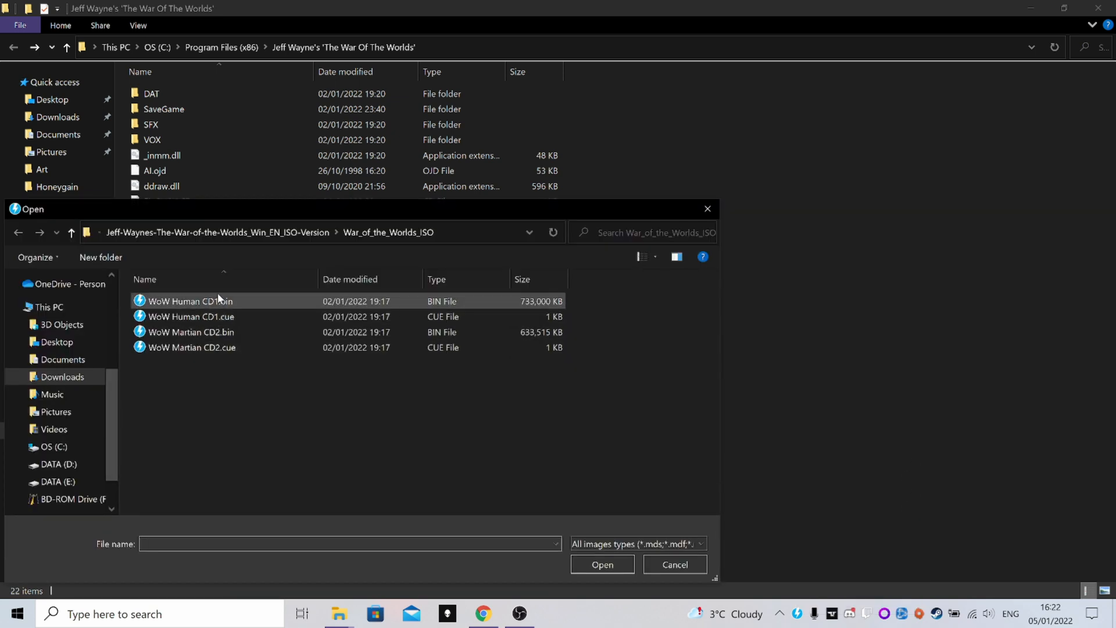
- Mount WoW Martian CD2.bin on virtual drive F: in place of the Human disc
click(160, 392)
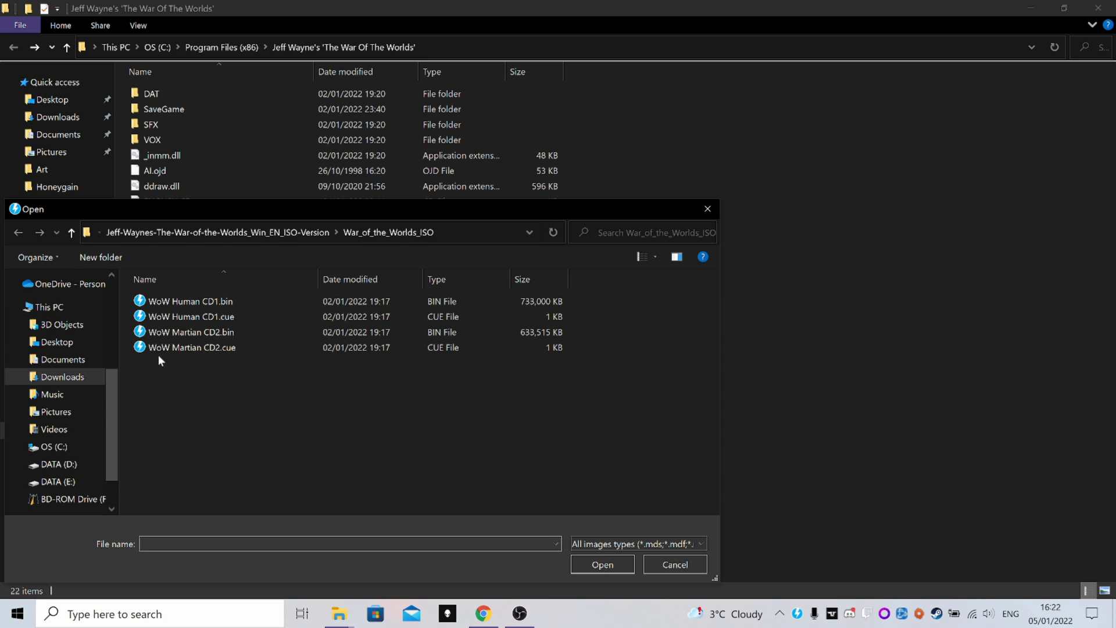
mouse_move(179, 348)
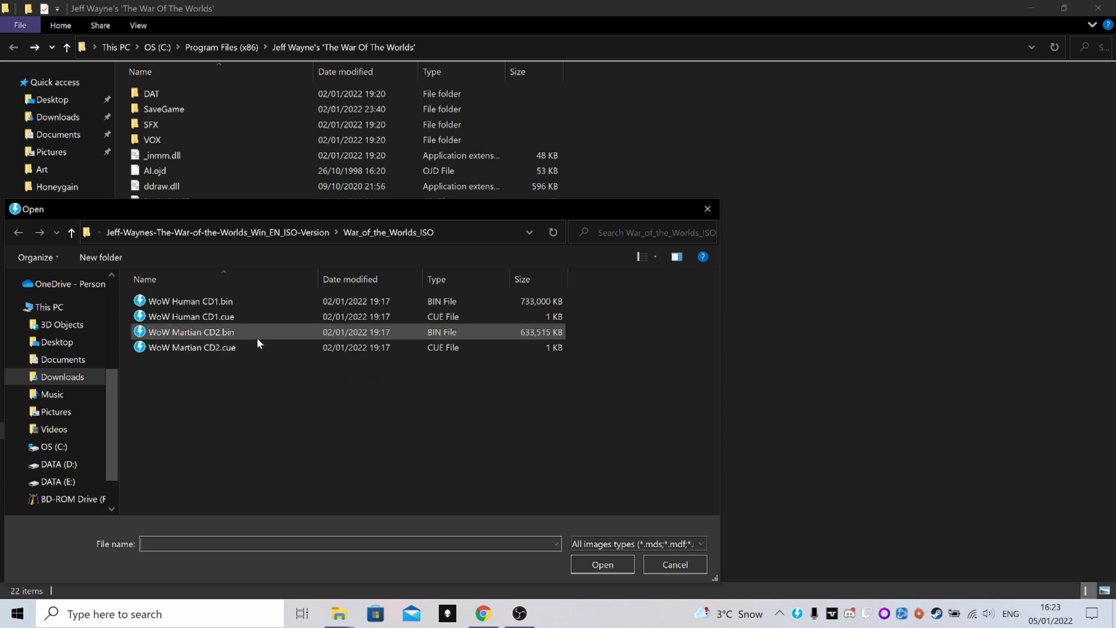
click(601, 564)
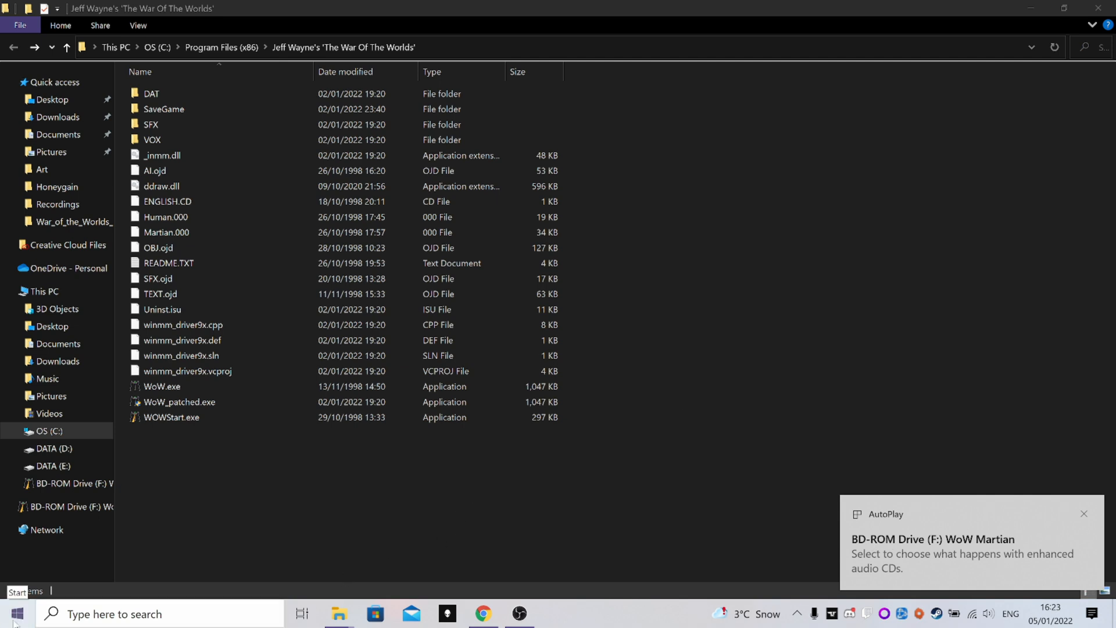
- Dismiss the AutoPlay toast and launch WoW_patched for the Martian side, then quit
click(12, 613)
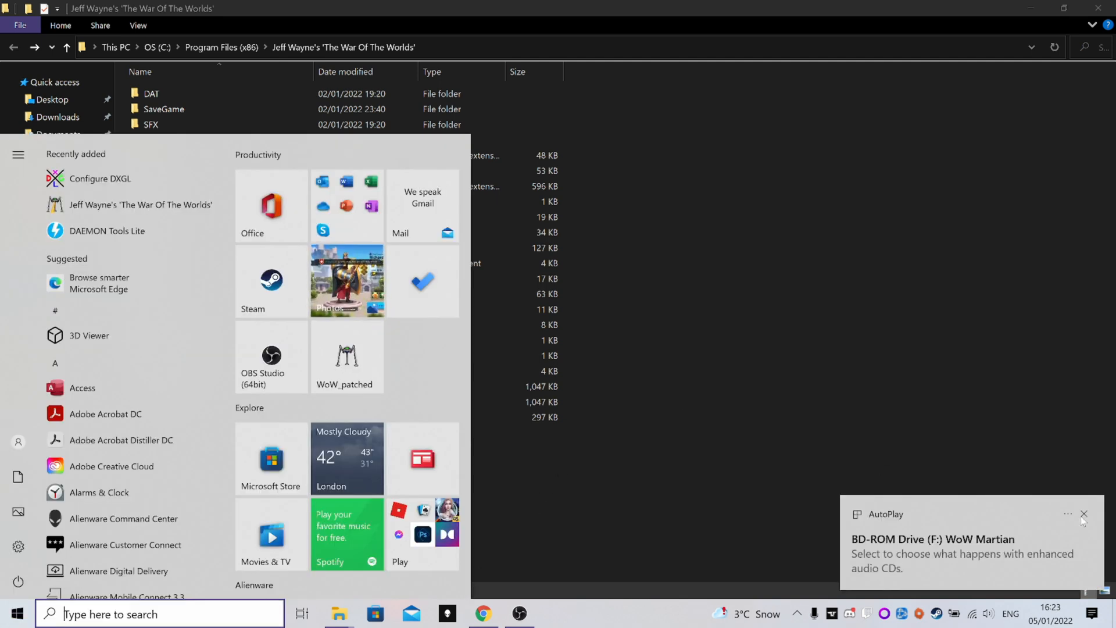
click(1083, 512)
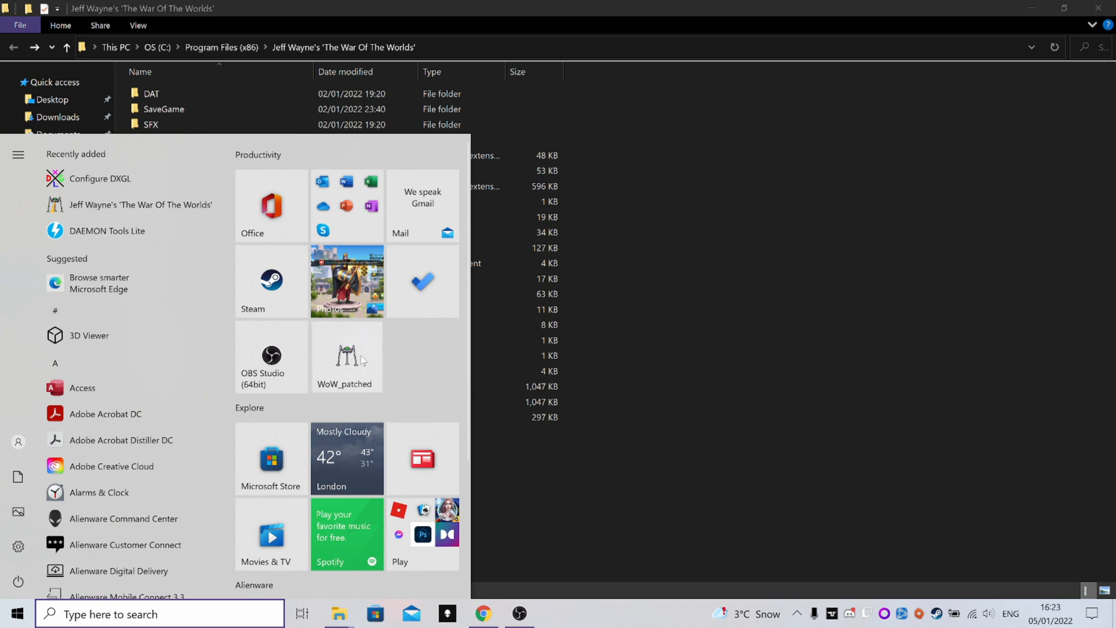
click(817, 277)
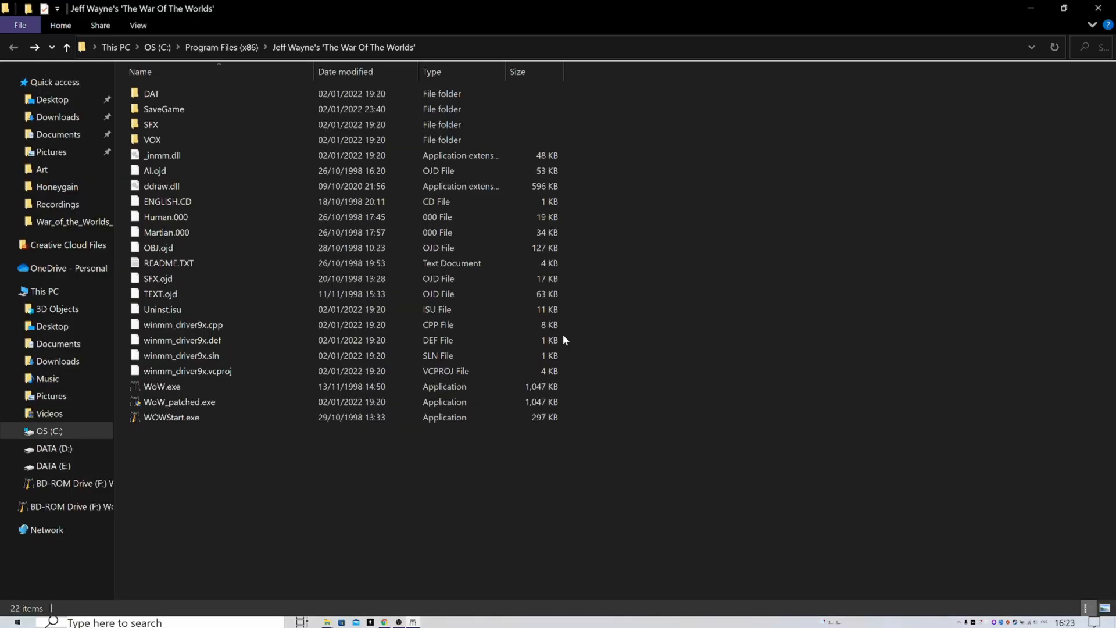
- Switch to Chrome's Wikipedia tab for Jeff Wayne's The War of the Worlds (1998 video game)
click(481, 614)
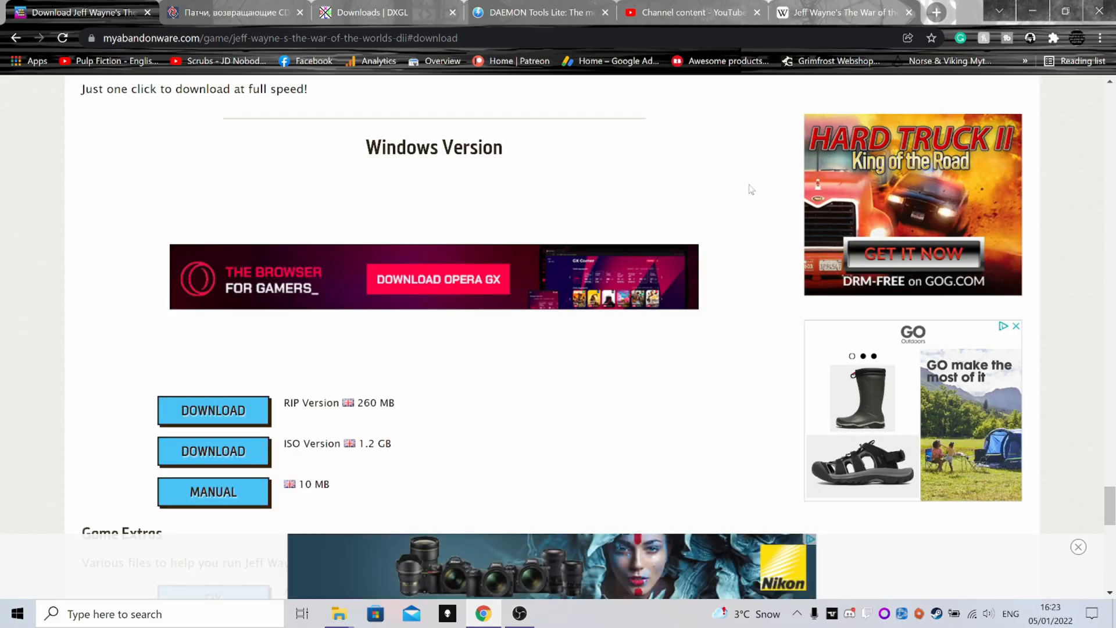
click(839, 12)
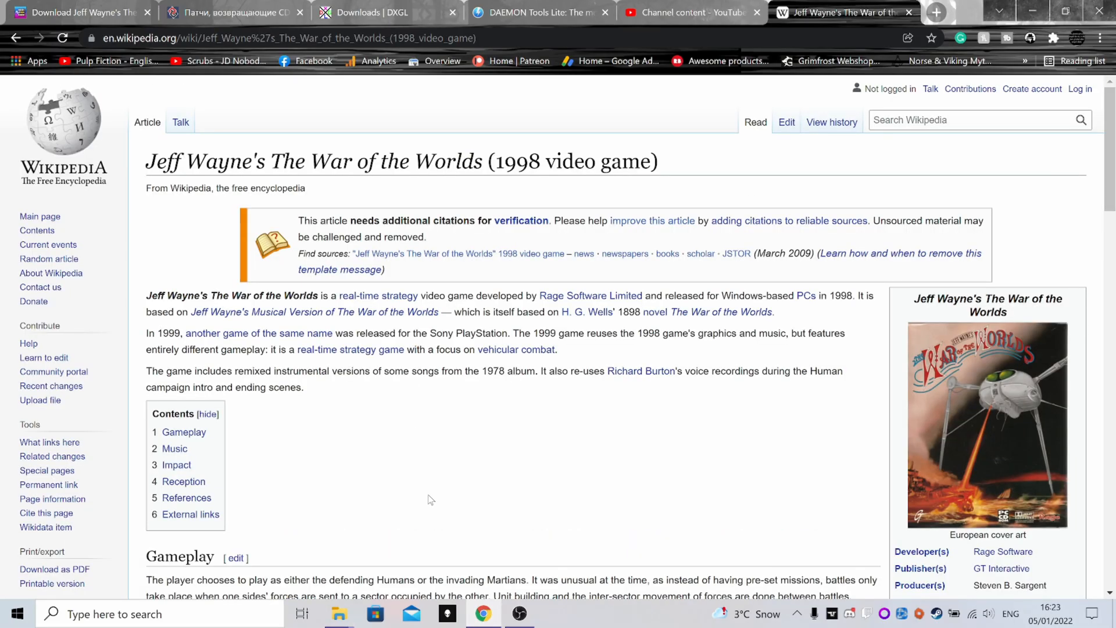